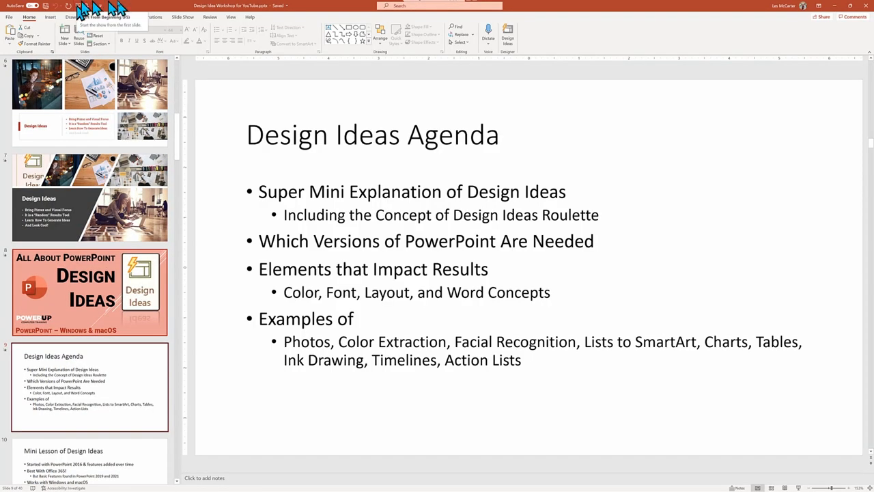
# Bring up Design Ideas suggestions from the Design ribbon for the agenda slide.
pyautogui.click(90, 17)
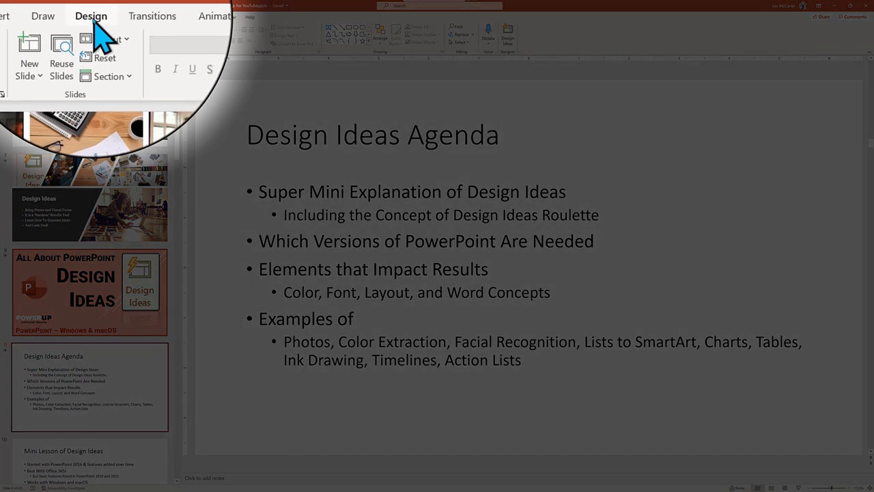
pyautogui.click(90, 17)
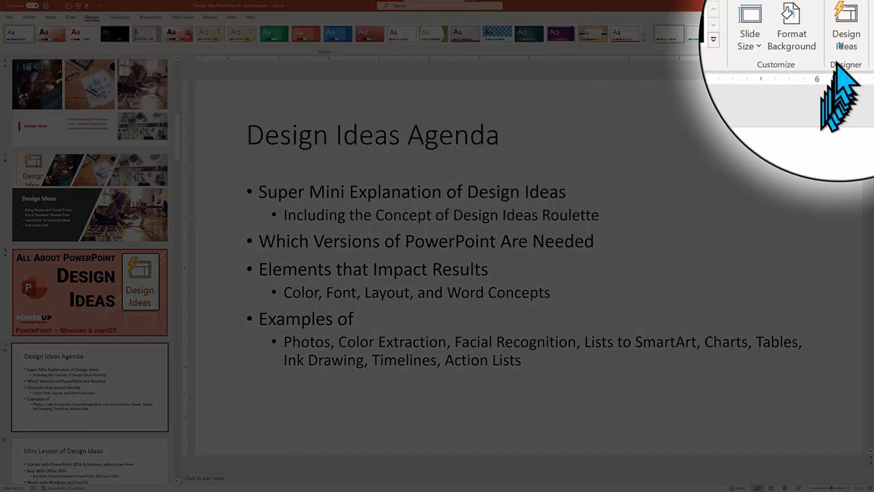
pyautogui.click(846, 30)
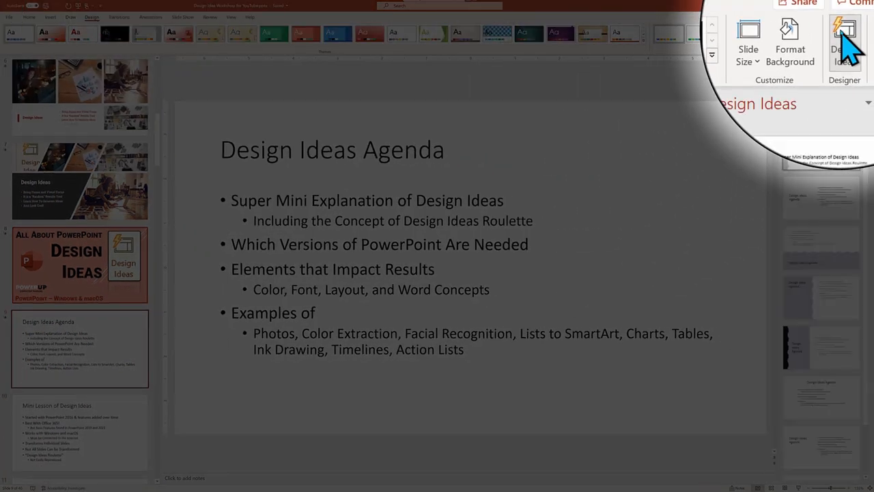
pyautogui.click(844, 41)
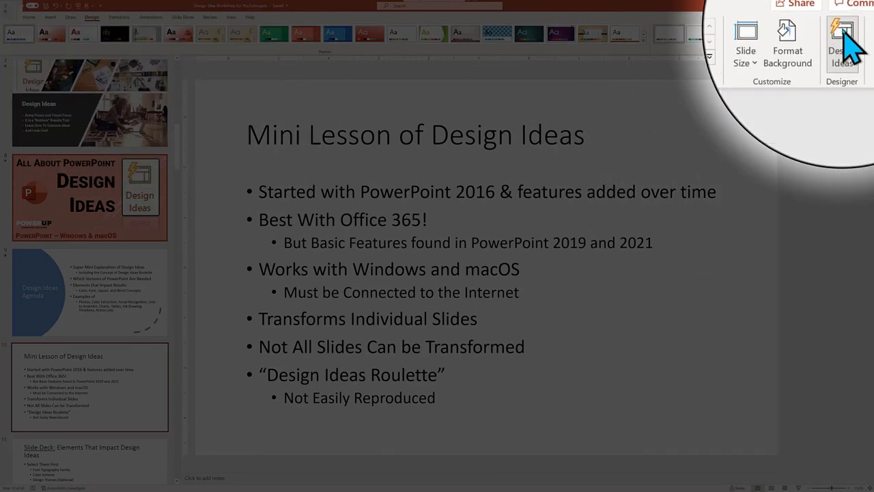
# Request Design Ideas suggestions for the Mini Lesson slide.
pyautogui.click(842, 43)
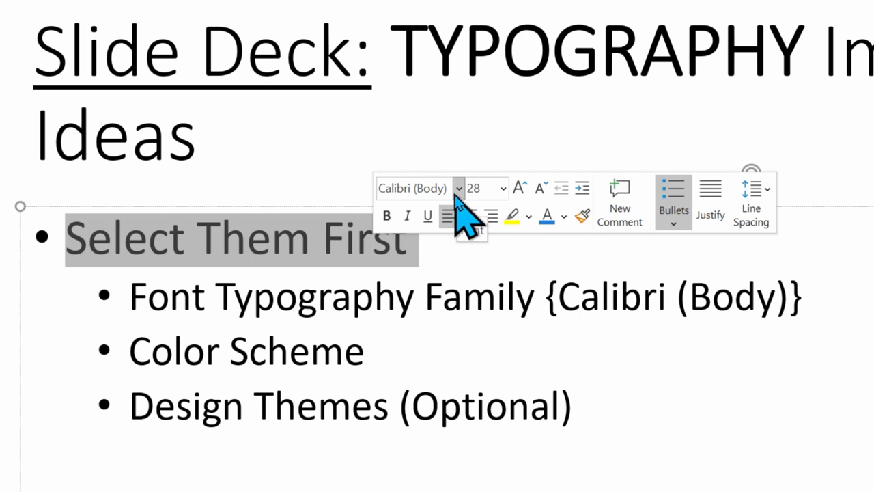
pyautogui.moveTo(415, 307)
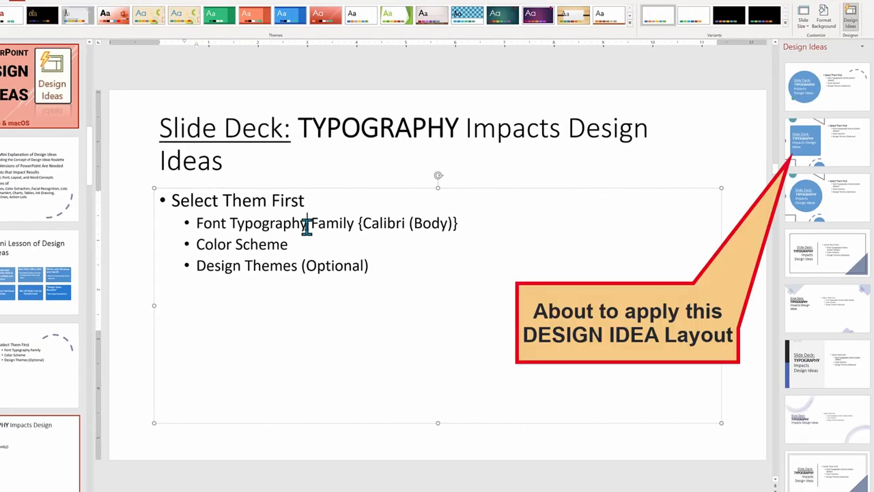
# Apply the blue half-circle title layout to the Typography slide and select the word 'Select'.
pyautogui.click(826, 141)
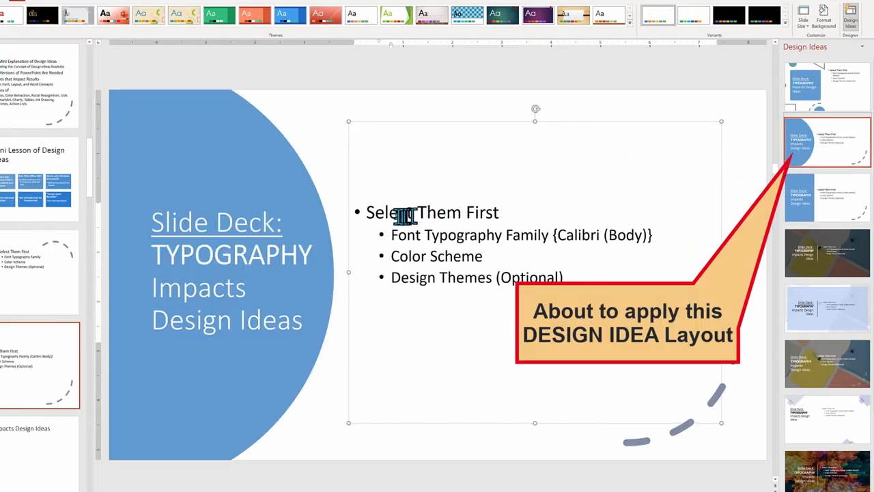
pyautogui.doubleClick(388, 213)
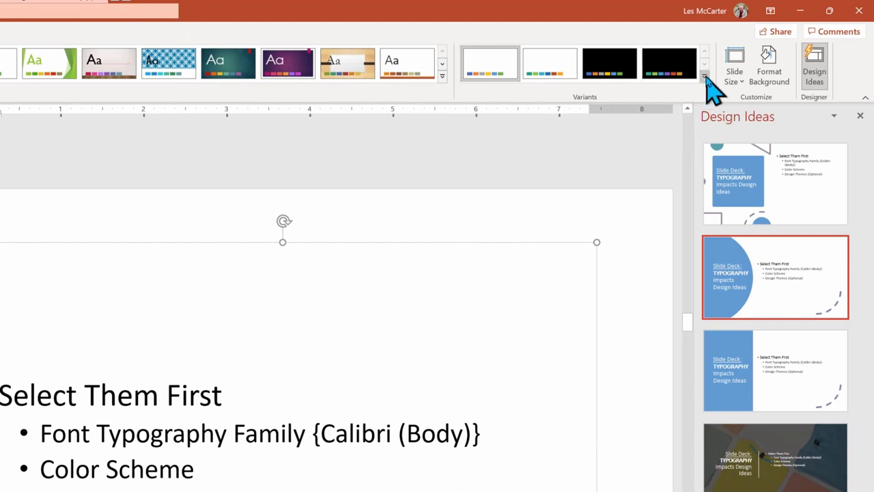
# Choose a bolder theme font pair via Variants > Fonts and select the title word TYPOGRAPHY.
pyautogui.click(705, 76)
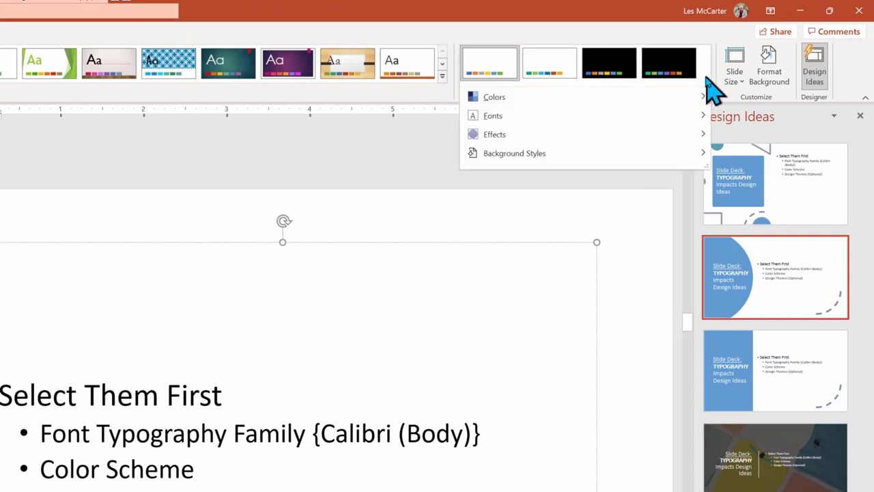
pyautogui.click(491, 115)
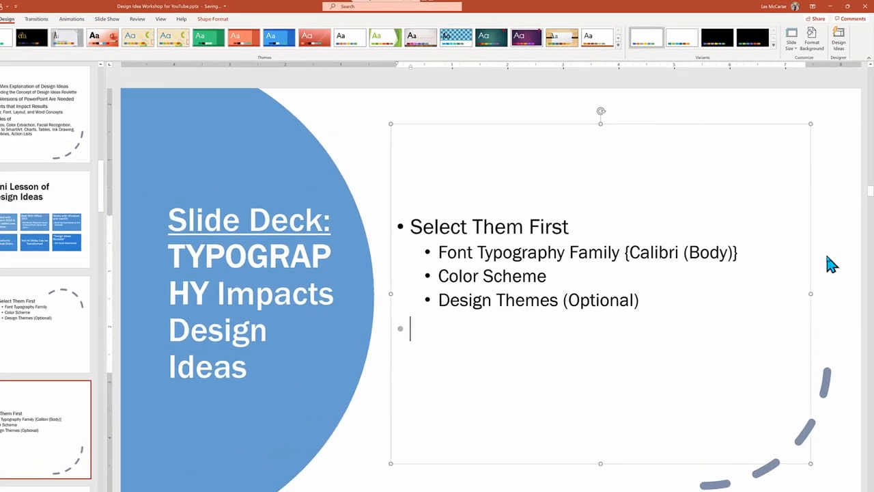
pyautogui.moveTo(168, 257); pyautogui.dragTo(334, 294)
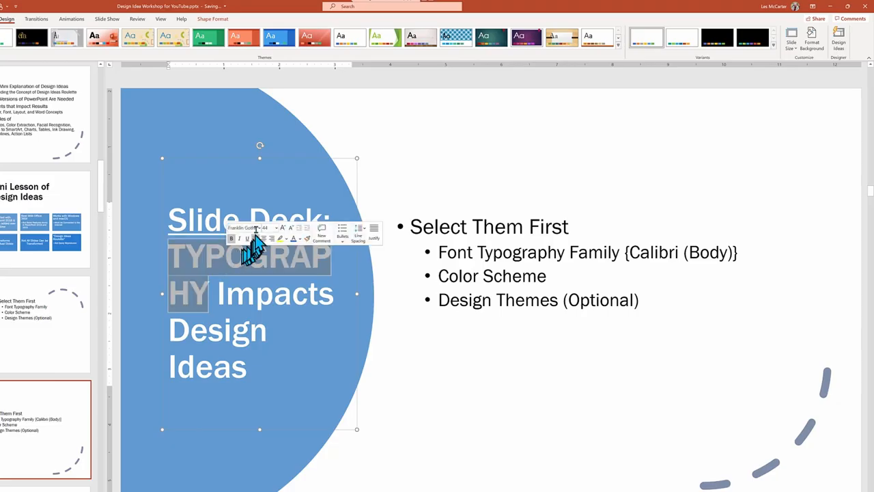
pyautogui.moveTo(276, 286)
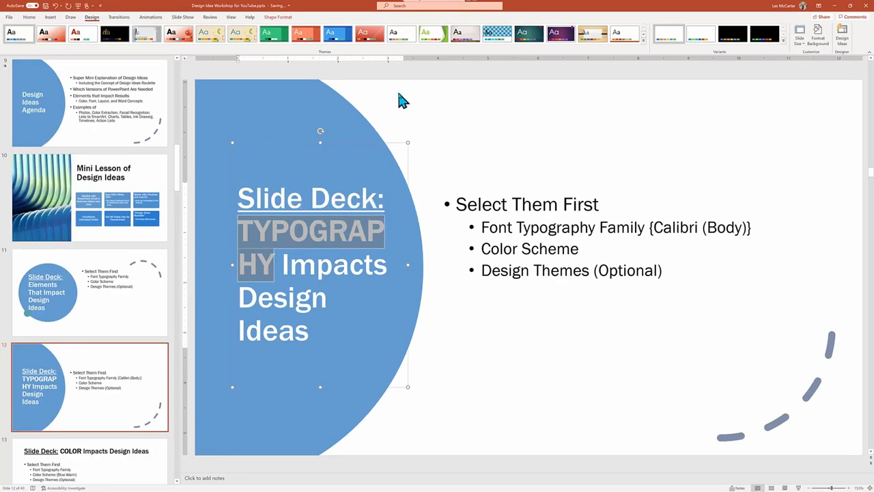
pyautogui.click(841, 36)
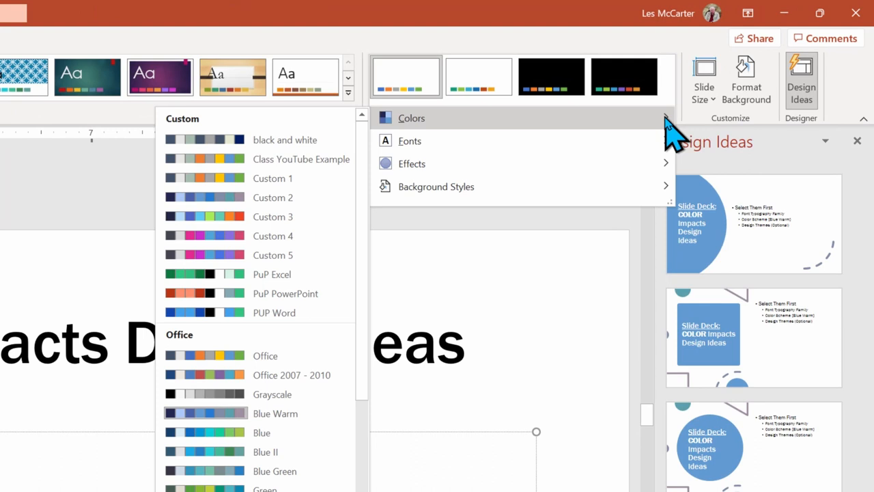
# Pick a green theme colour scheme via Variants > Colors and refresh suggestions for the COLOR slide.
pyautogui.scroll(-3)
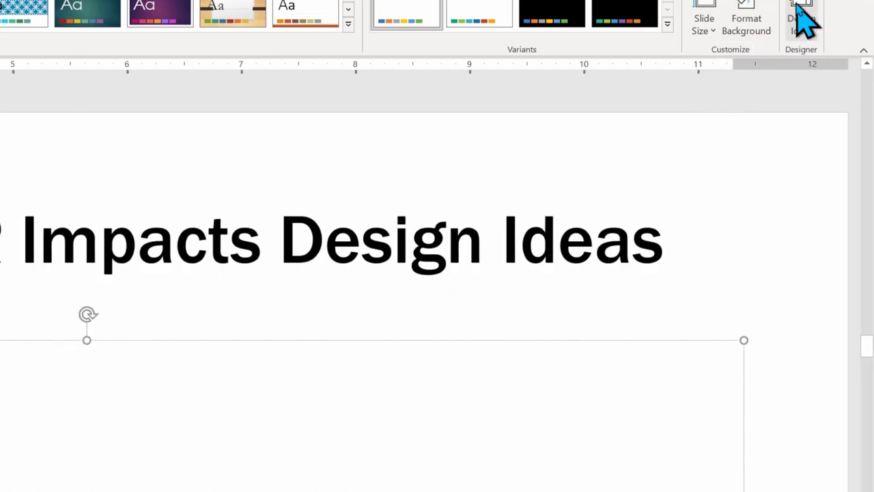
pyautogui.click(800, 14)
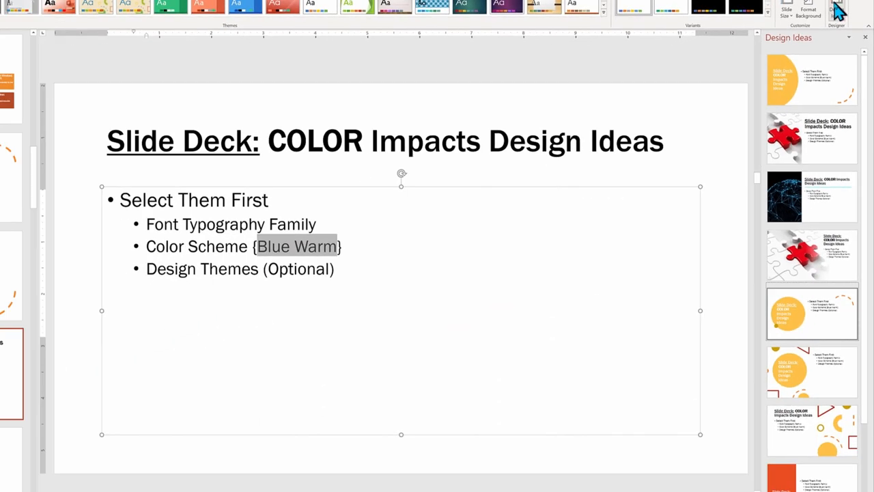
pyautogui.scroll(-3)
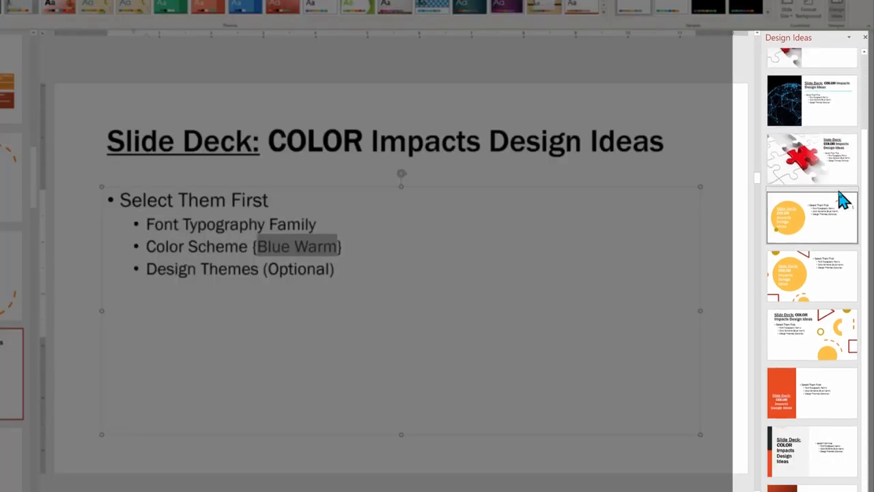
pyautogui.scroll(-3)
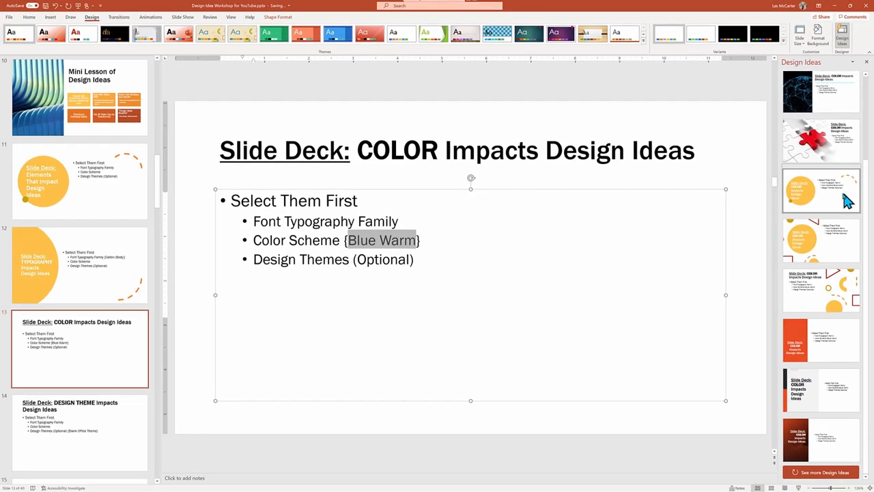
pyautogui.click(642, 41)
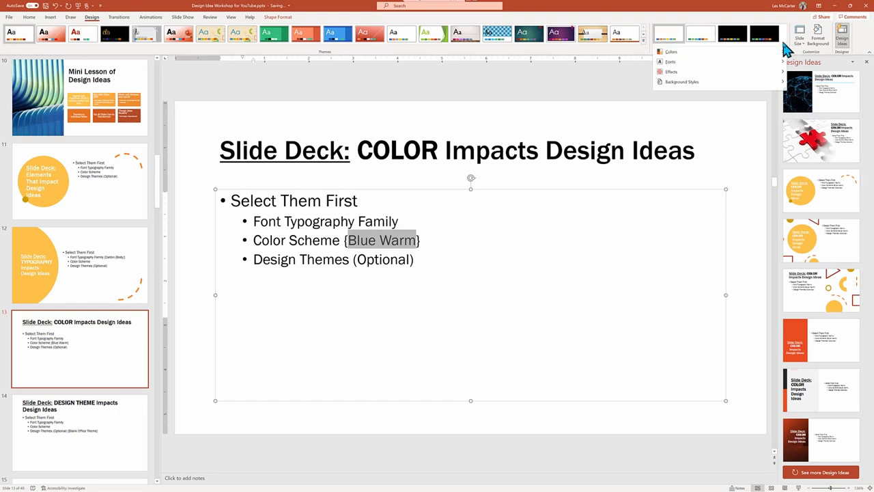
pyautogui.click(671, 52)
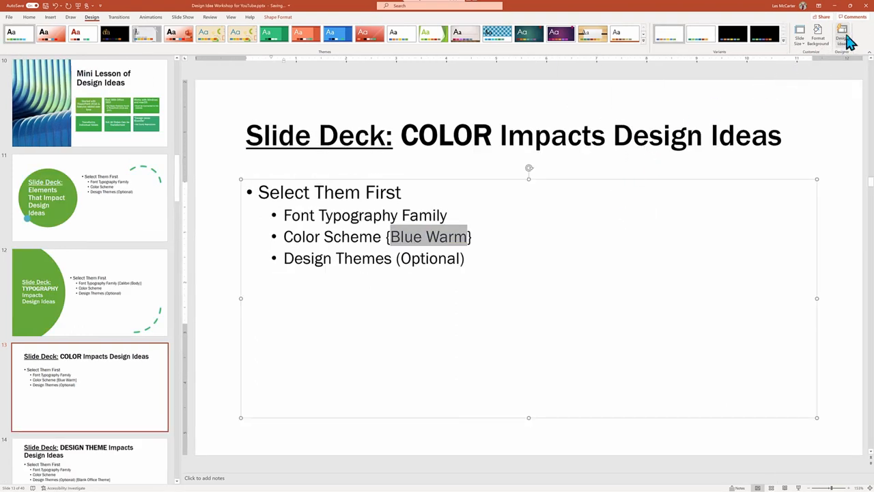
pyautogui.click(841, 34)
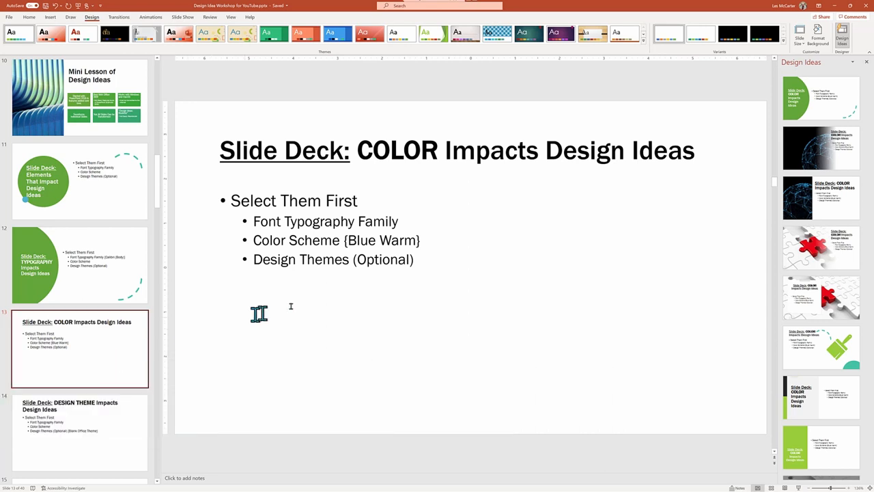
pyautogui.moveTo(362, 270)
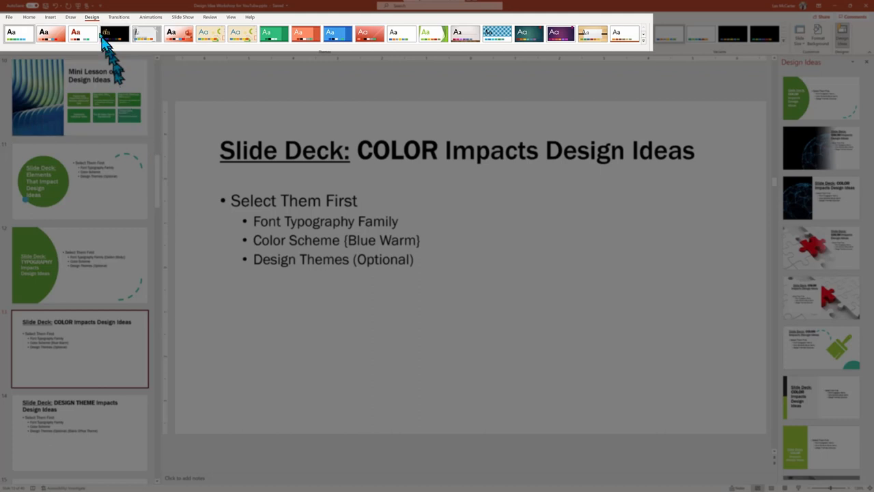
pyautogui.moveTo(95, 26)
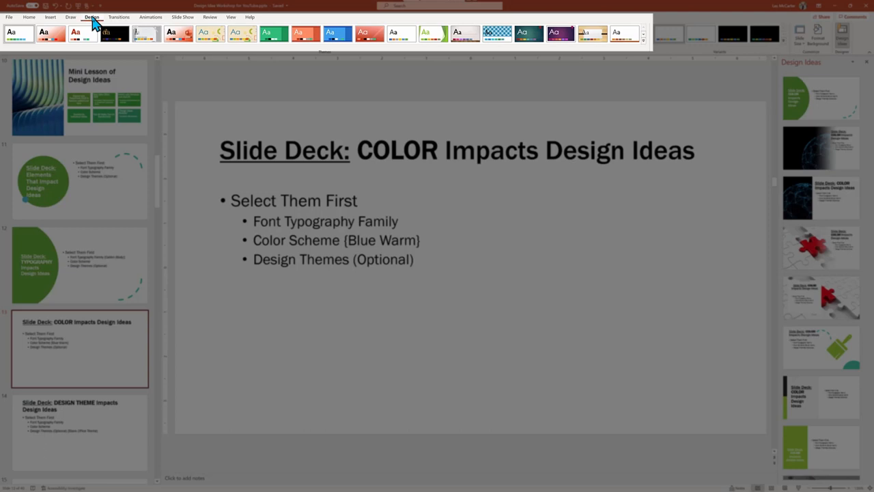
pyautogui.moveTo(112, 52)
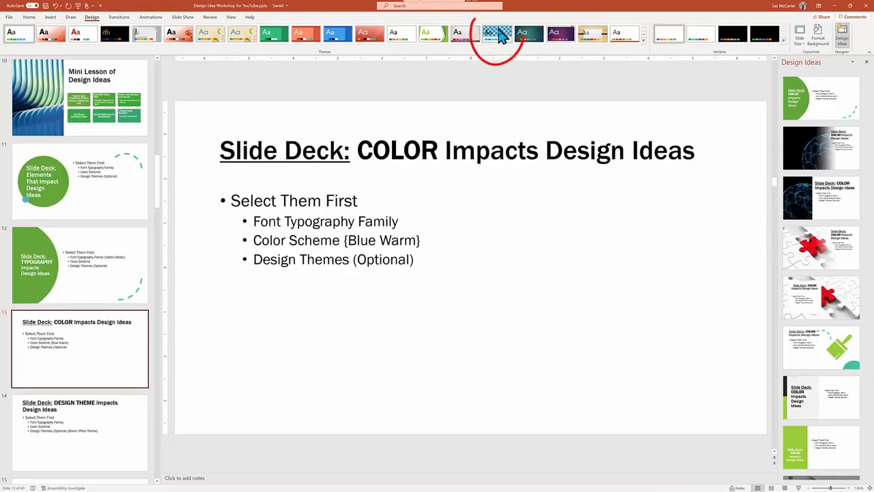
# Apply the blue patterned theme from the Themes gallery and browse the matching suggestions.
pyautogui.click(497, 33)
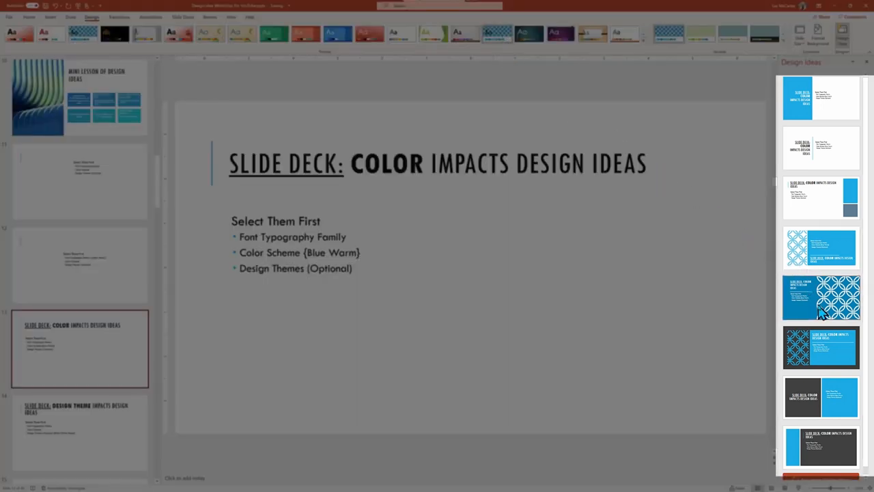
pyautogui.scroll(-3)
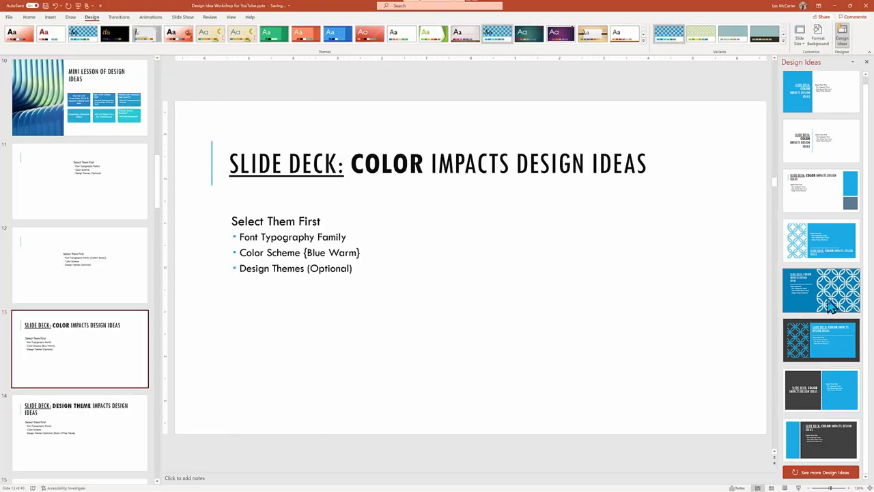
pyautogui.scroll(-3)
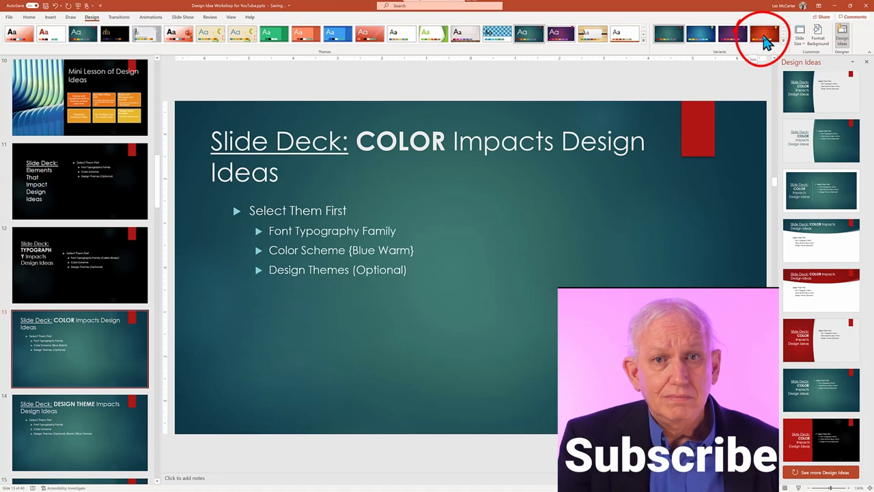
pyautogui.click(765, 33)
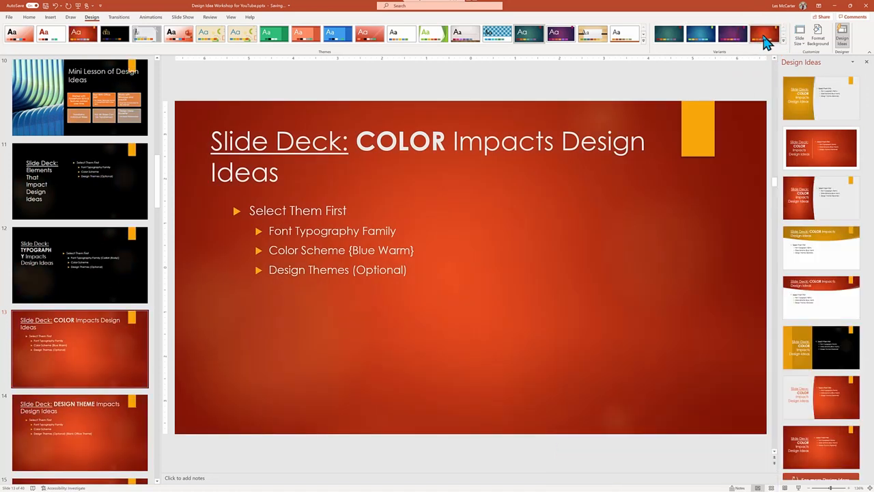
pyautogui.moveTo(759, 49)
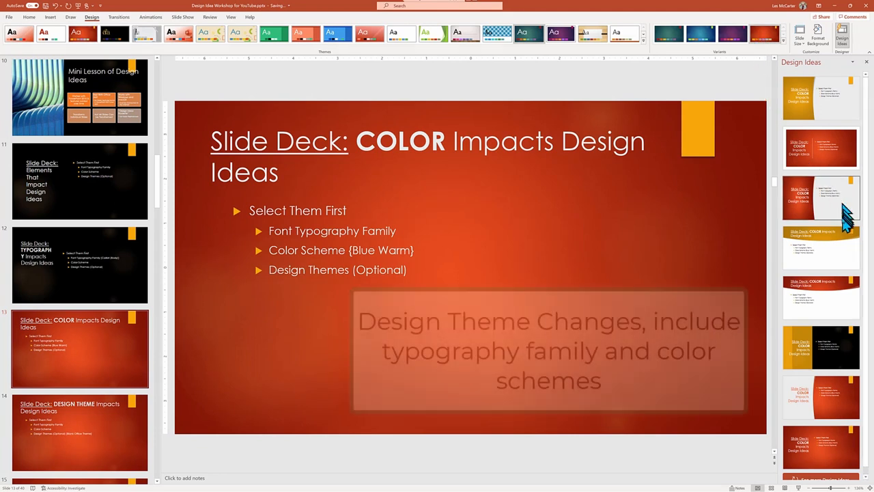
pyautogui.click(549, 350)
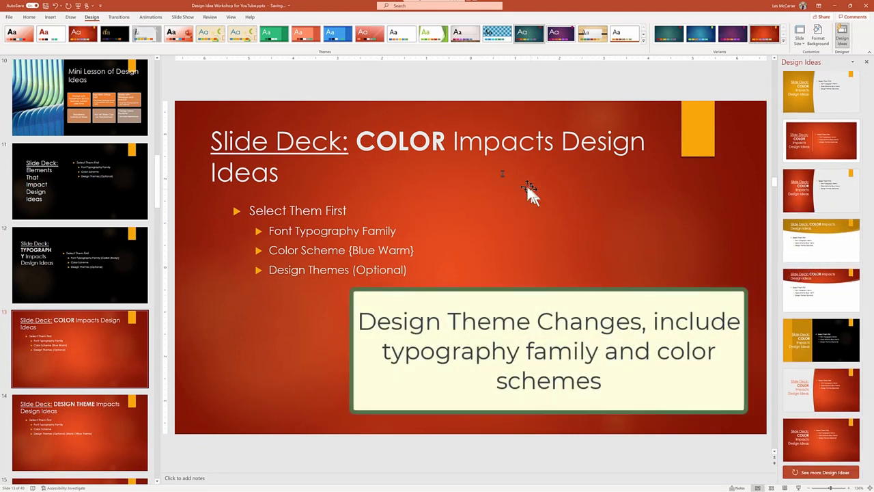
pyautogui.moveTo(341, 238)
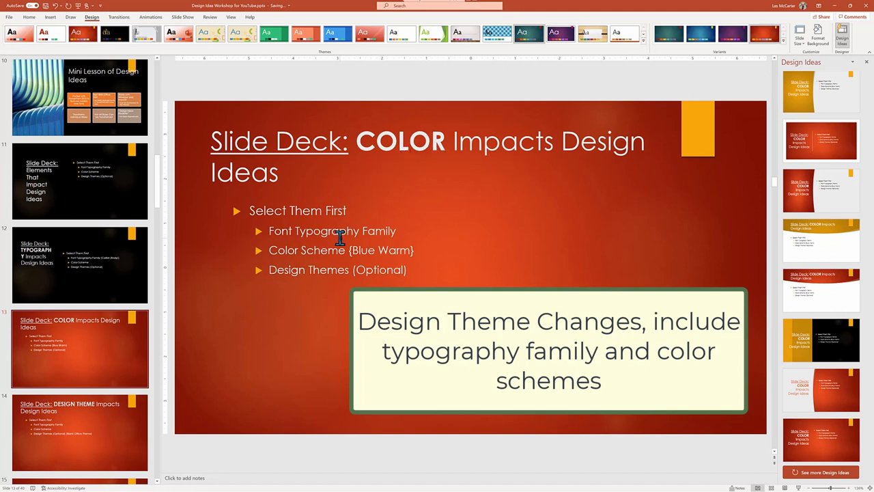
# Select 'Typography' on the slide, then switch the deck to the plain white Office theme.
pyautogui.doubleClick(326, 231)
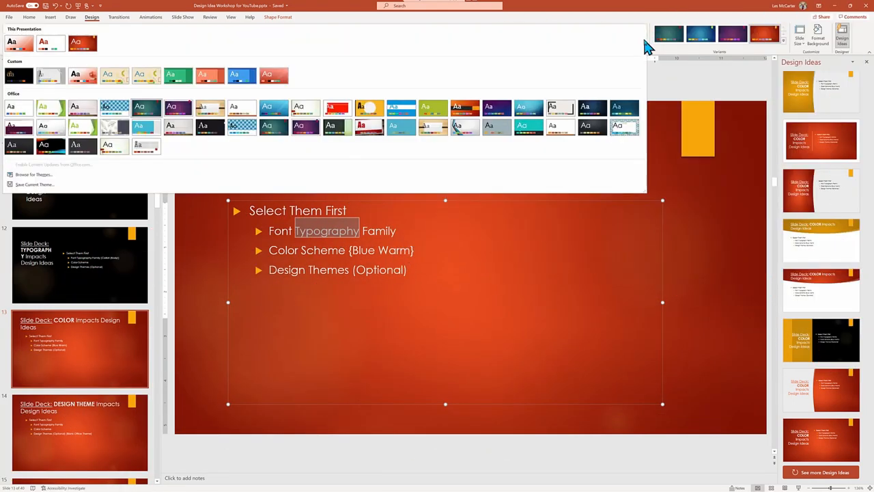
pyautogui.click(19, 108)
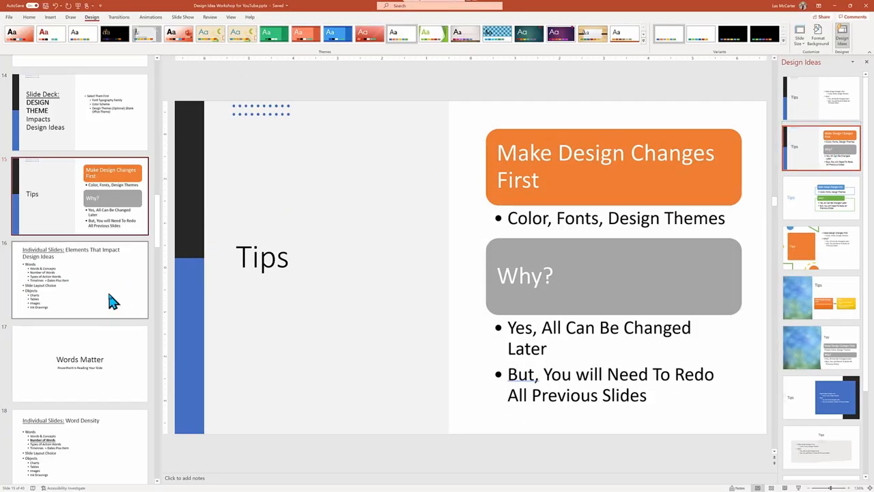
# Apply the dotted-photo layout to the Elements That Impact Design Ideas slide, then move to Words Matter.
pyautogui.click(80, 279)
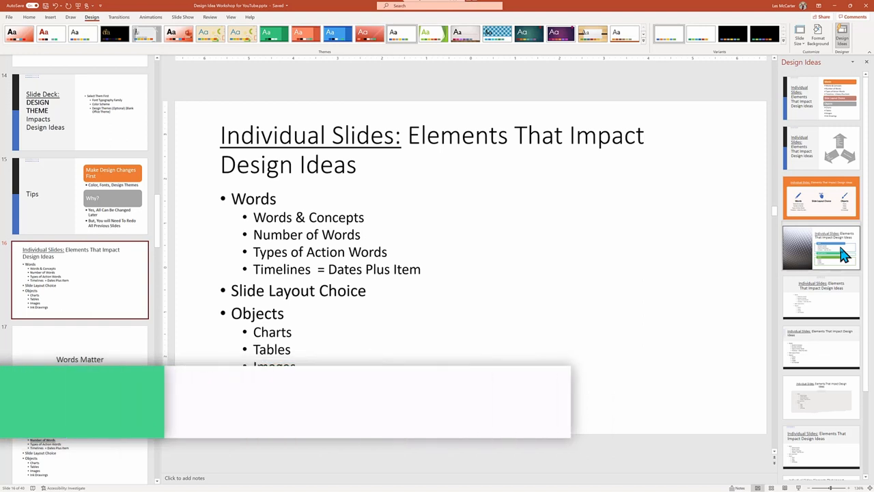
pyautogui.click(821, 247)
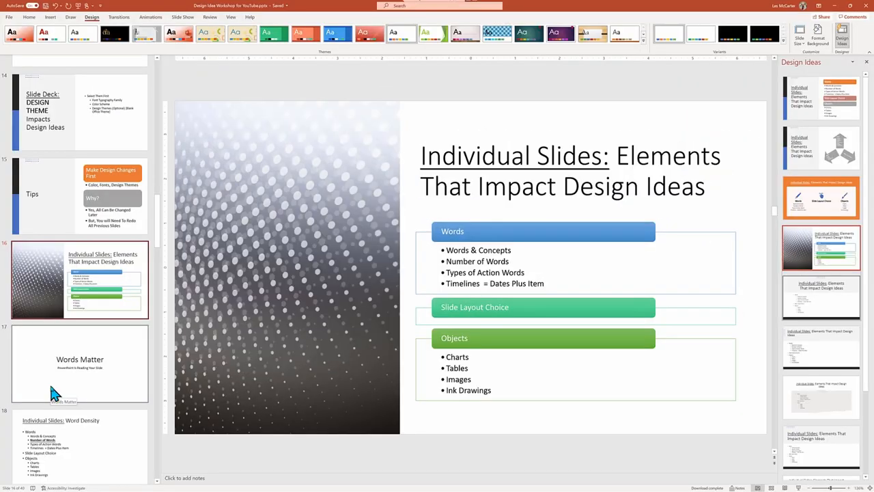
pyautogui.click(79, 362)
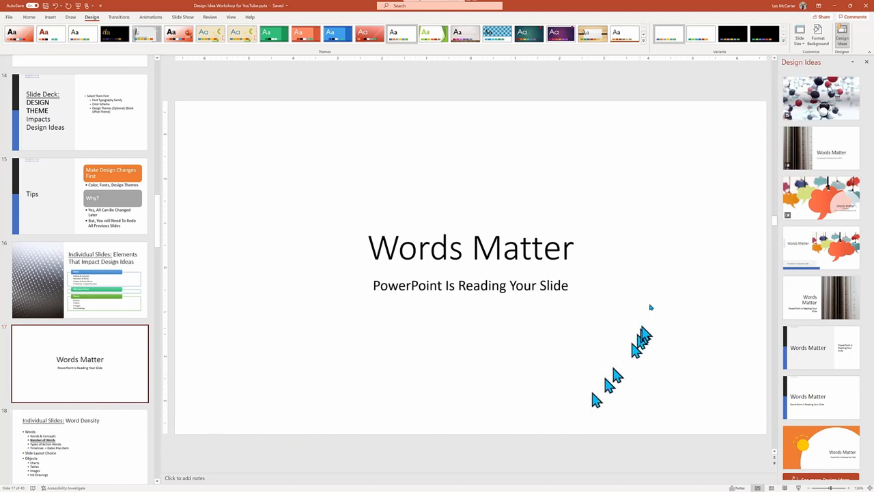
pyautogui.moveTo(750, 246)
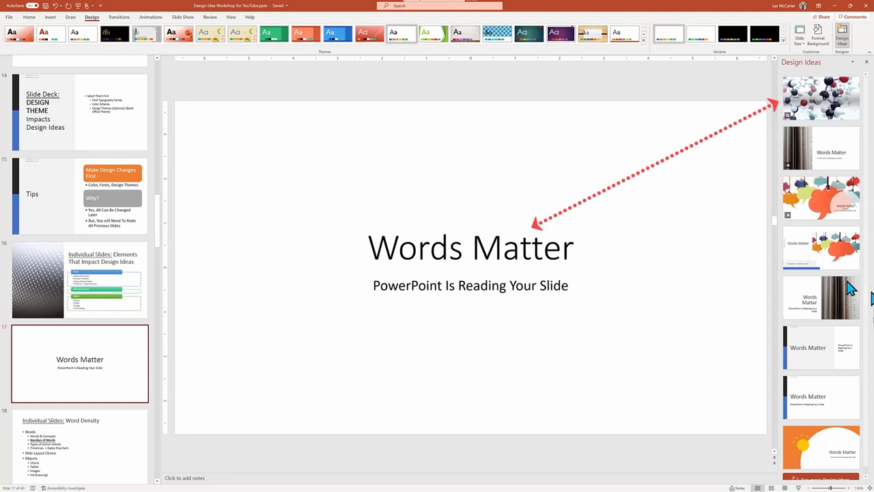
# Choose a refreshed Design Ideas suggestion for the slide now titled 'Words'.
pyautogui.scroll(-3)
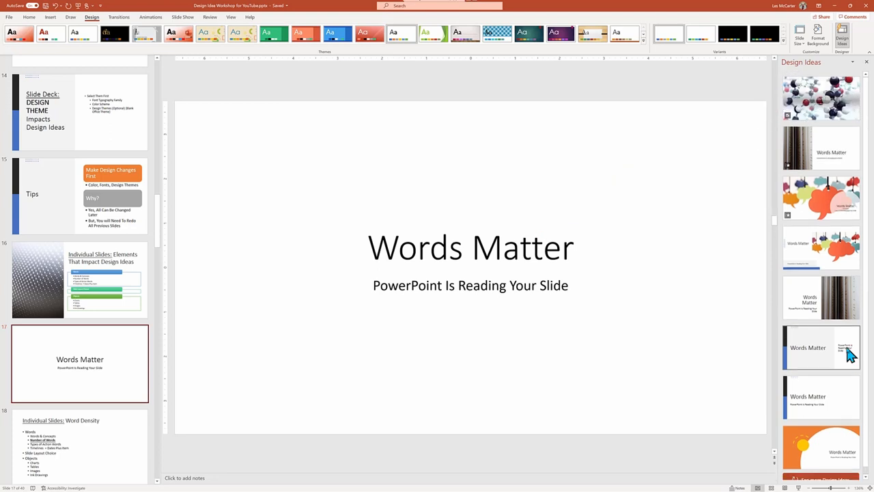
pyautogui.click(822, 347)
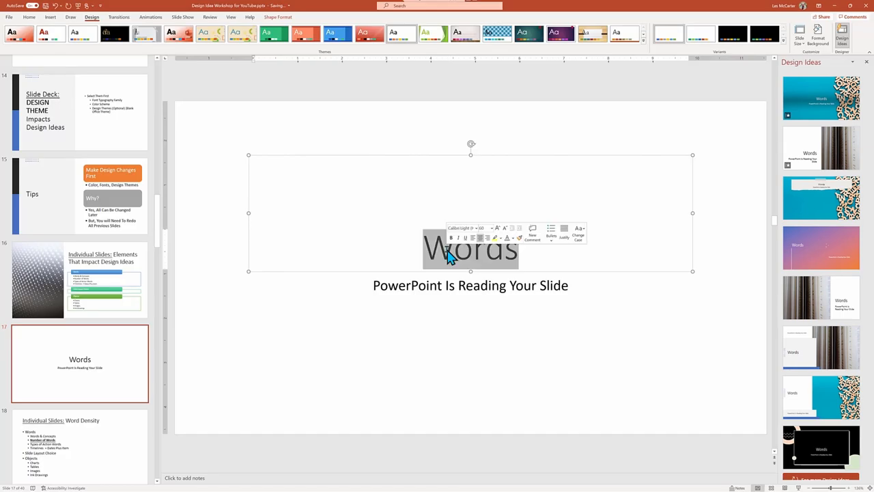
# Retype the title as 'Matter', then 'Sales Goal', then 'Goals', watching suggestions change.
pyautogui.write('Matter')
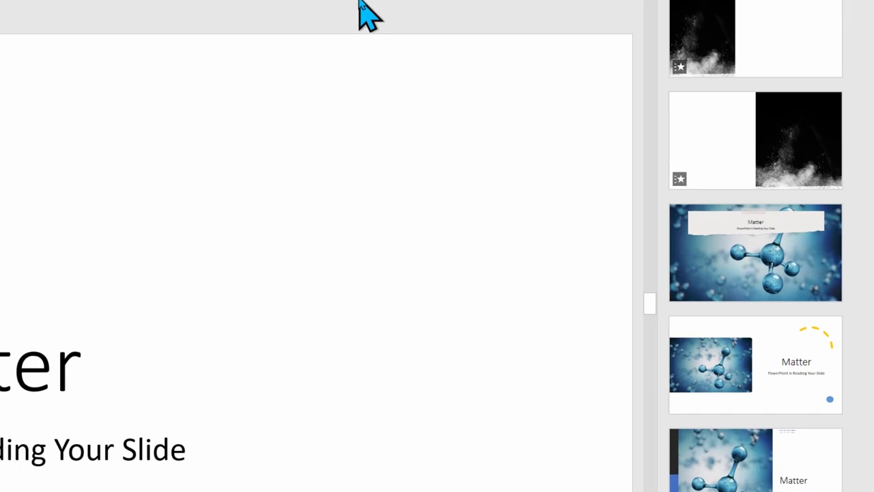
pyautogui.doubleClick(52, 358)
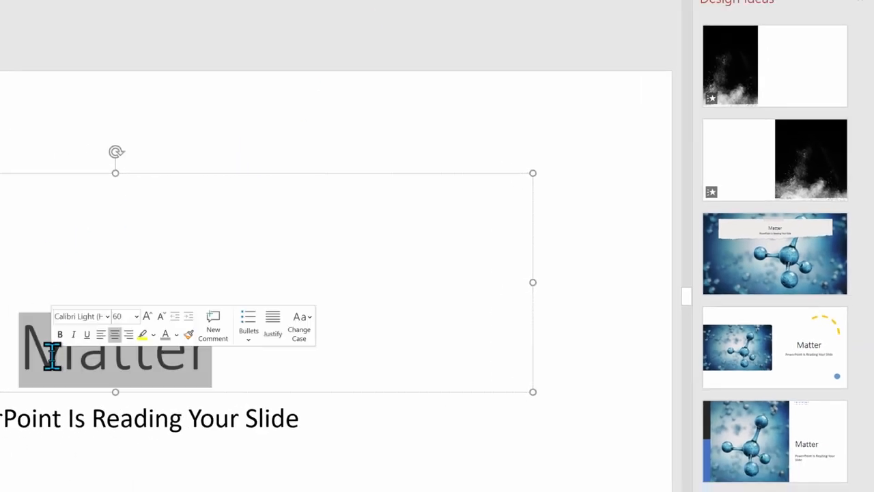
pyautogui.write('Sales Goal')
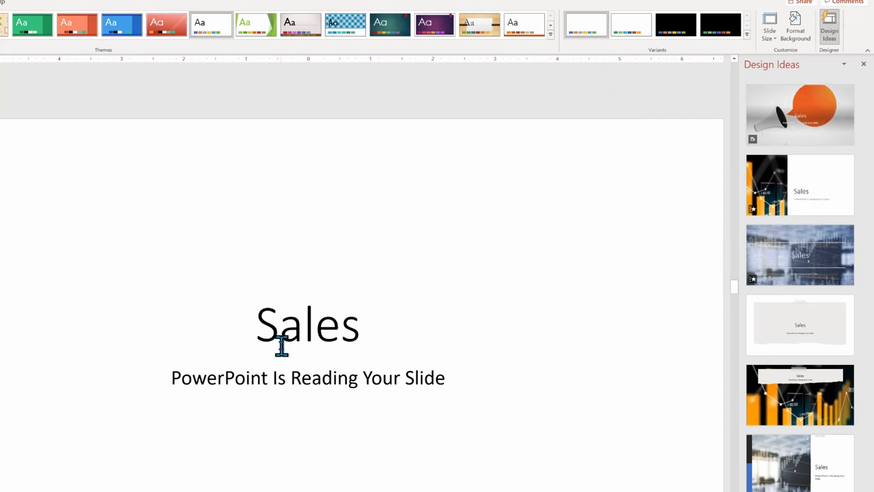
pyautogui.click(308, 325)
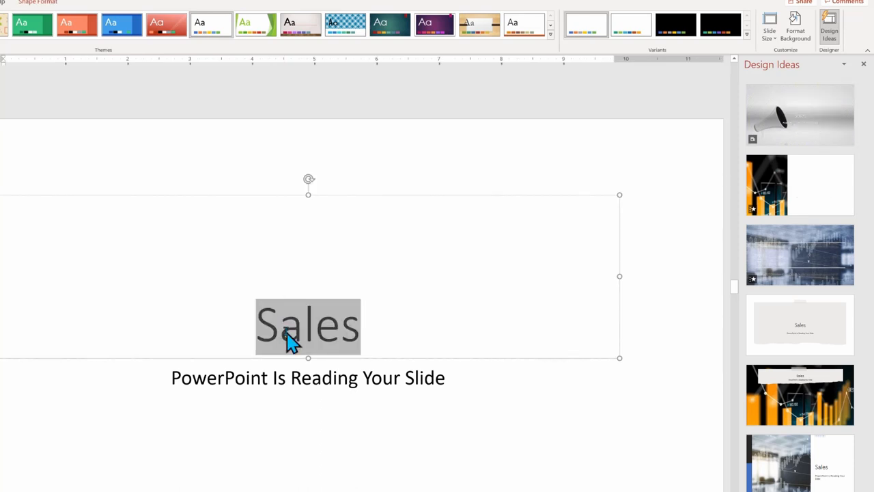
pyautogui.write('Goals')
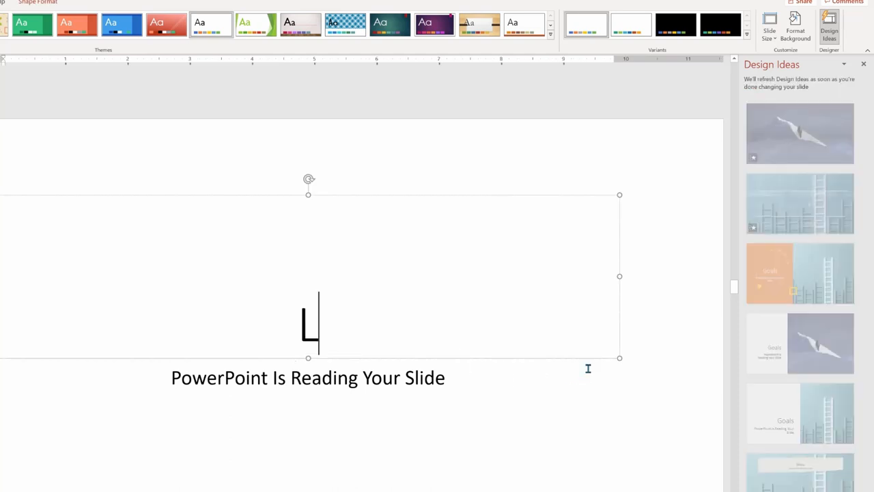
# Retitle the slide 'Last Quarter's Sales Report', then 'Weather Forecast', to refresh design suggestions.
pyautogui.write("Last Quarter's Sales Report")
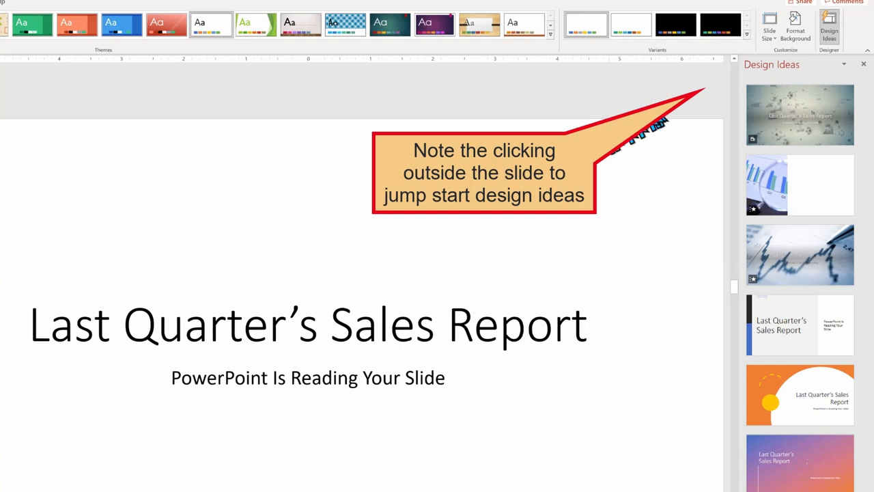
pyautogui.write('Weatjer')
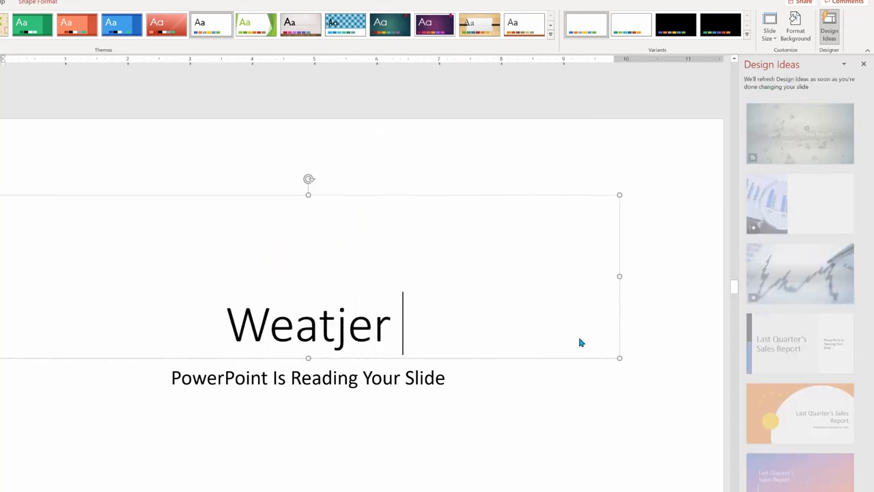
pyautogui.write('Weather Forecast')
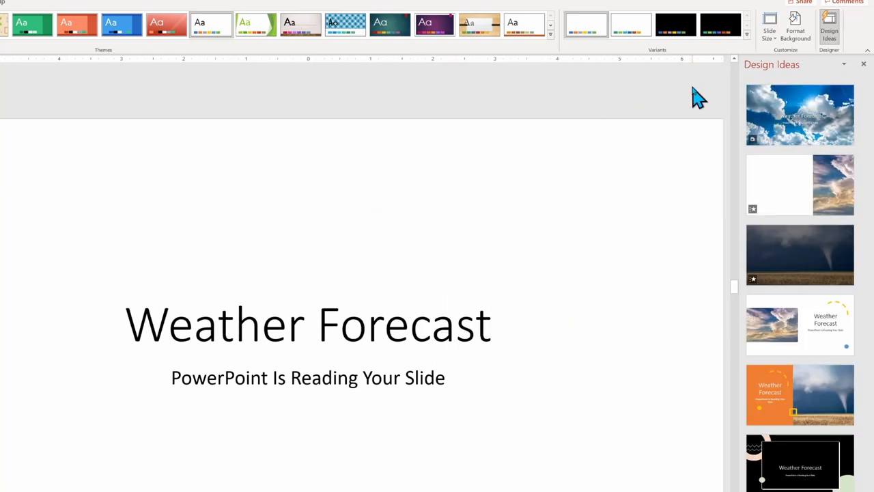
# Replace the title with 'Travel Agenda to Europe' so travel-themed Design Ideas appear.
pyautogui.click(169, 325)
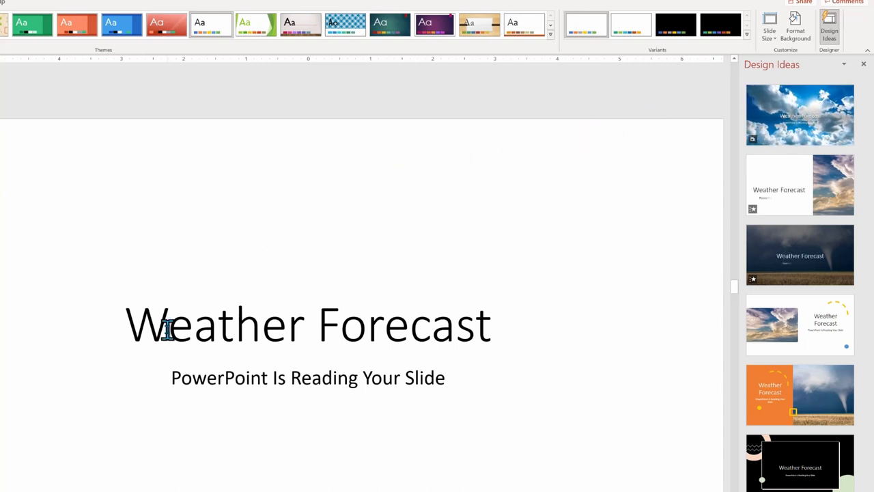
pyautogui.write('Travel Agenda to Euro')
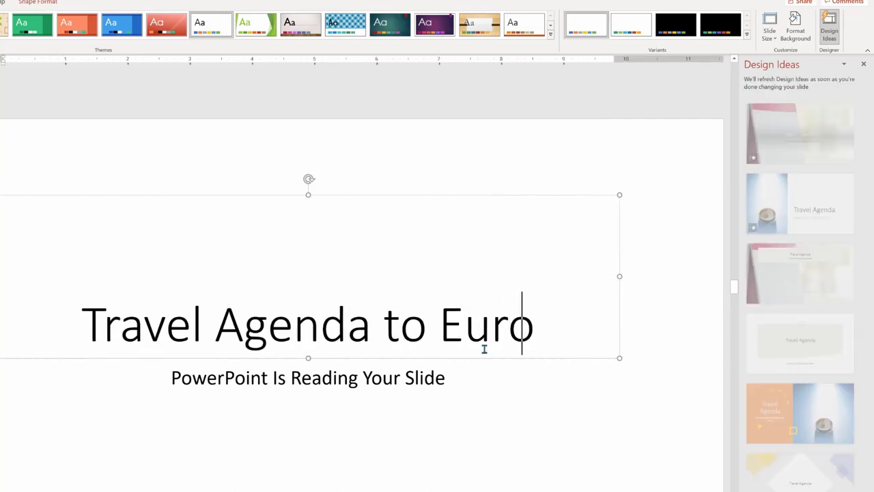
pyautogui.write('pe')
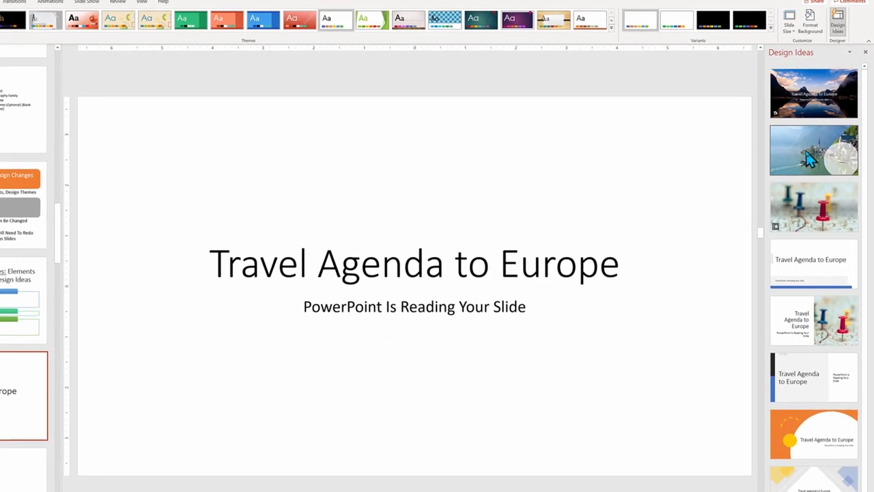
# Apply the lakeside village photo design with the title in a translucent circle.
pyautogui.click(813, 148)
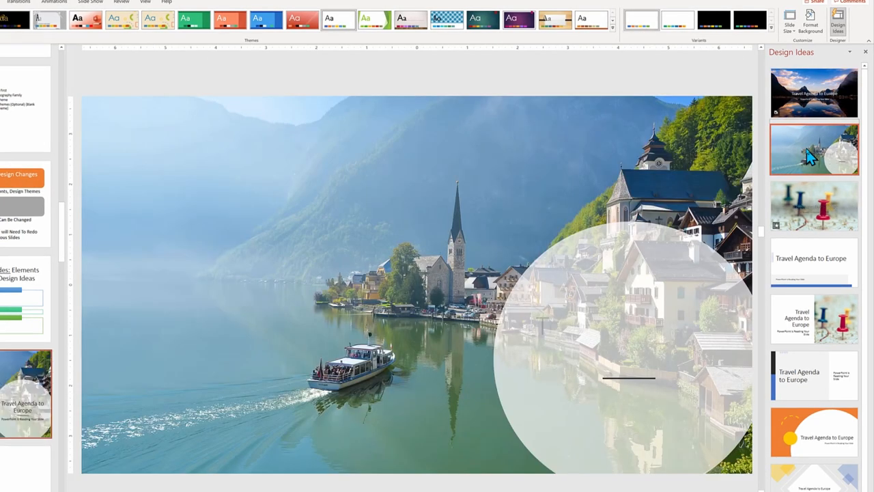
pyautogui.click(813, 149)
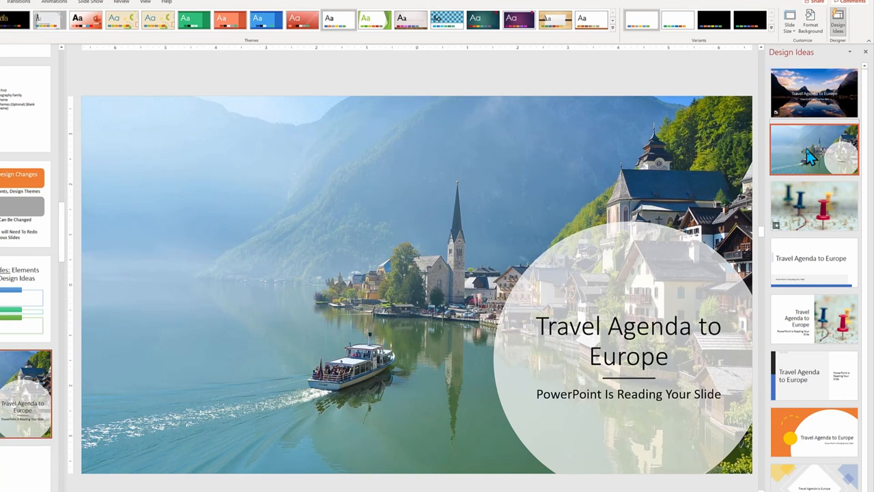
pyautogui.moveTo(75, 394)
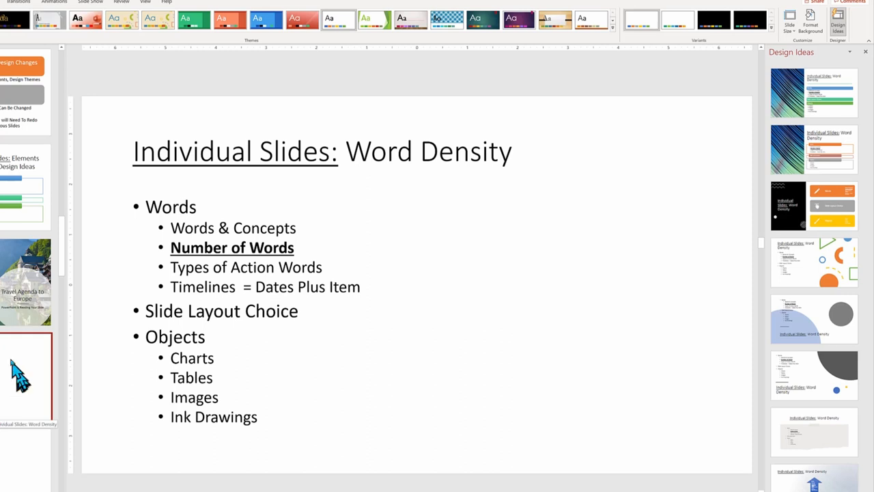
pyautogui.moveTo(20, 366)
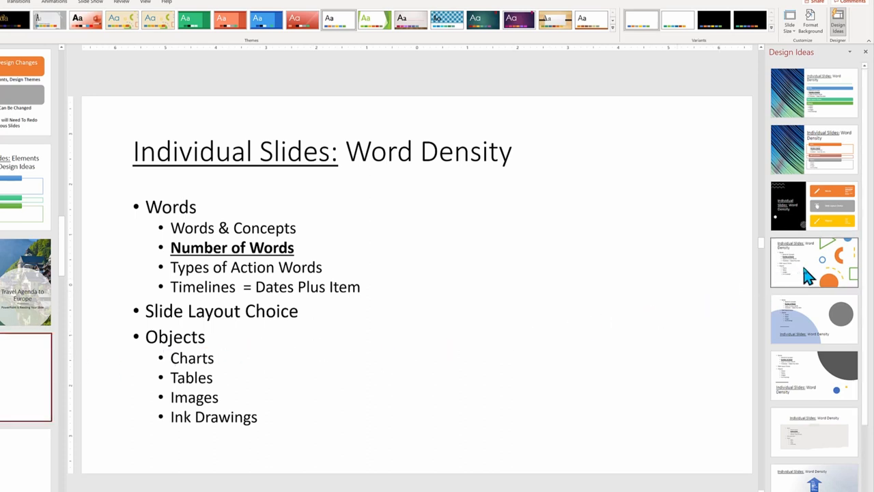
# Try a suggested layout, then apply the blue-green fibre photo design with coloured heading bars.
pyautogui.click(814, 262)
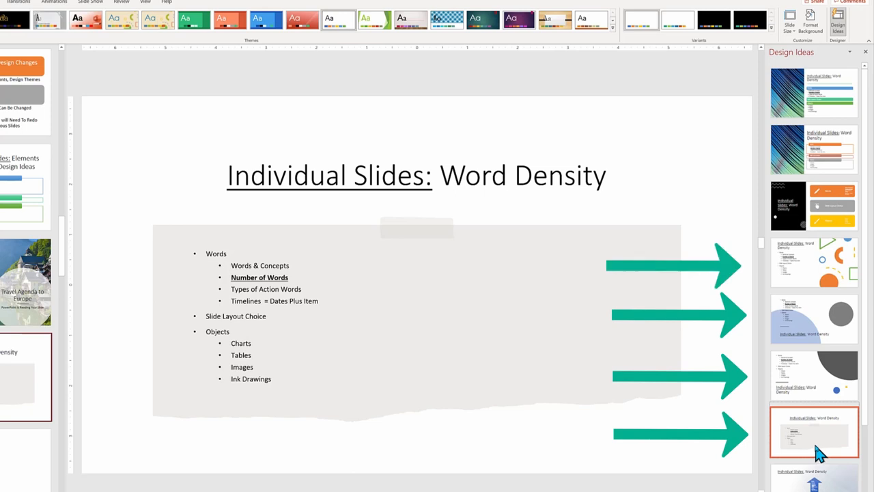
pyautogui.moveTo(809, 266)
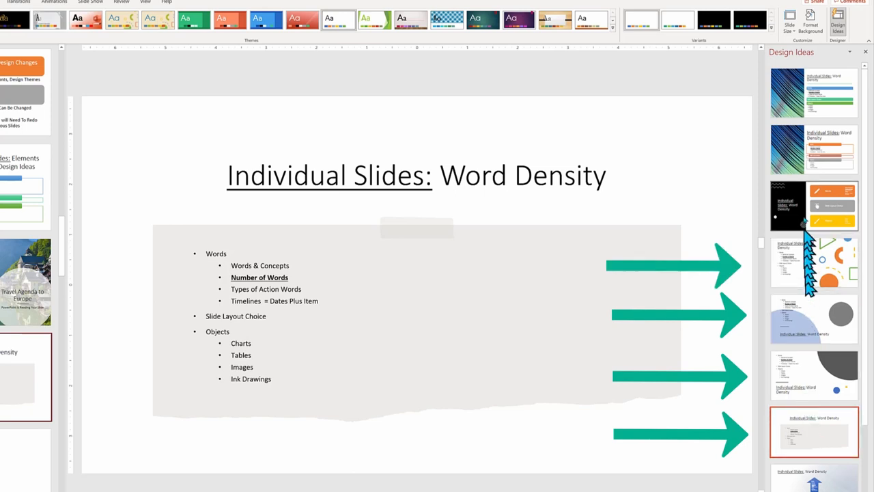
pyautogui.click(814, 92)
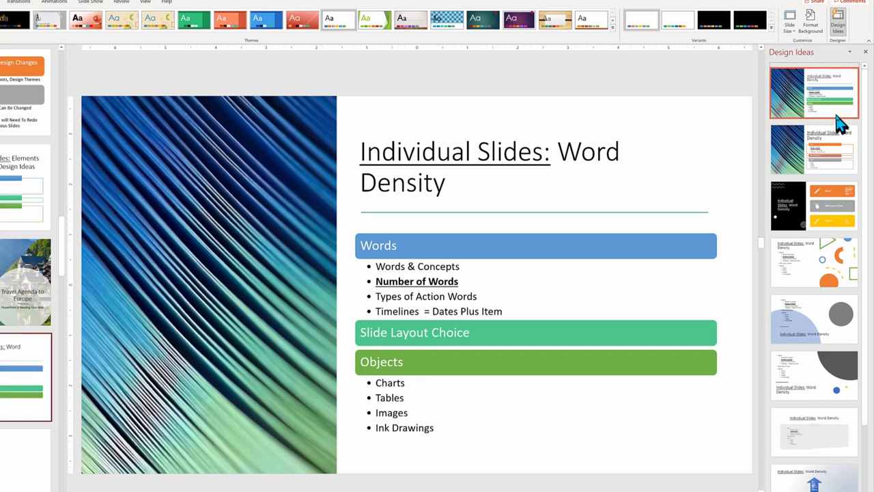
pyautogui.moveTo(840, 122)
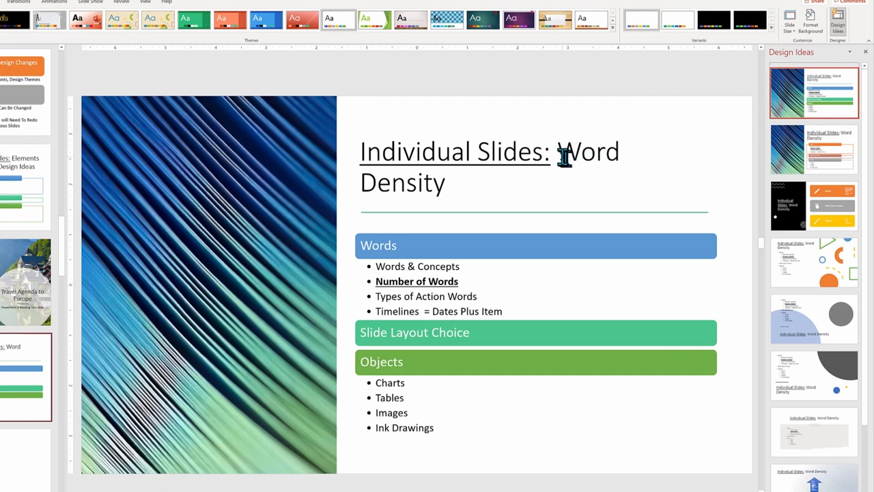
pyautogui.click(561, 150)
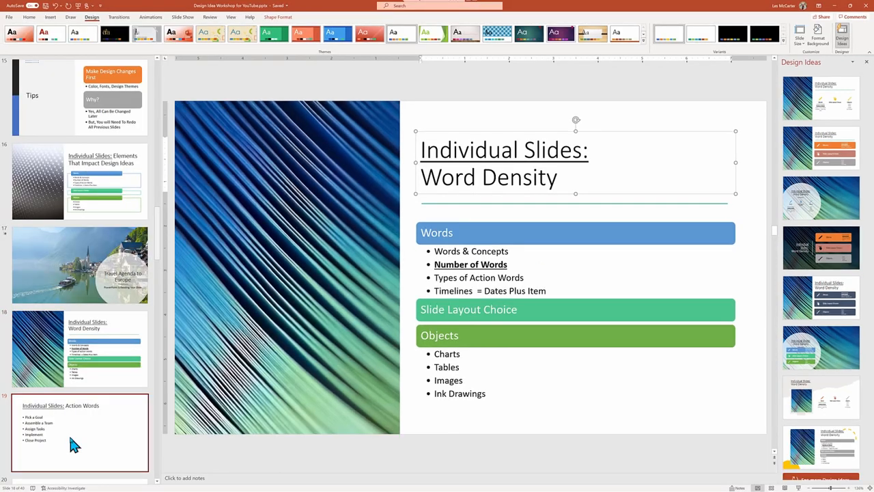
# Open the Action Words slide and apply the icon design over a blue grid photo.
pyautogui.click(79, 432)
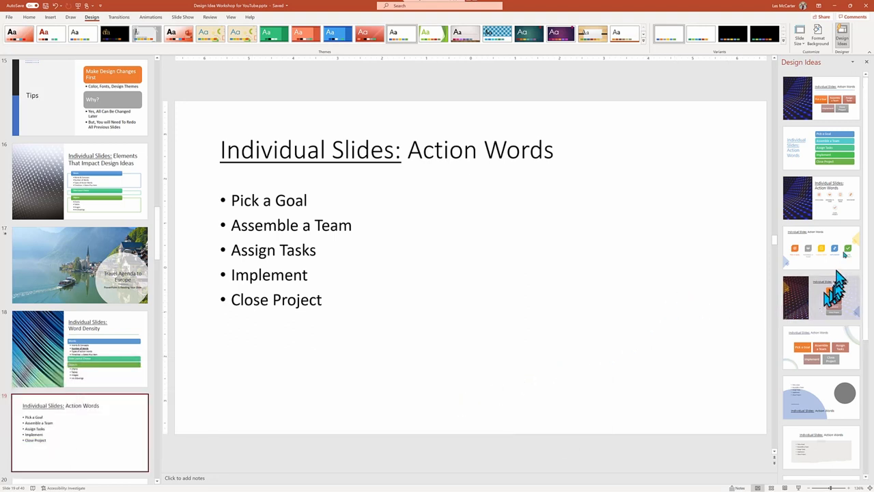
pyautogui.click(821, 197)
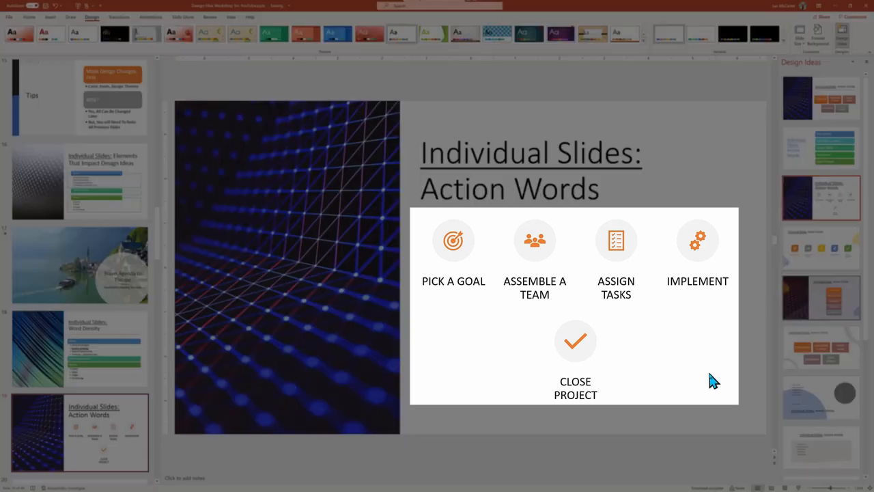
pyautogui.moveTo(713, 385)
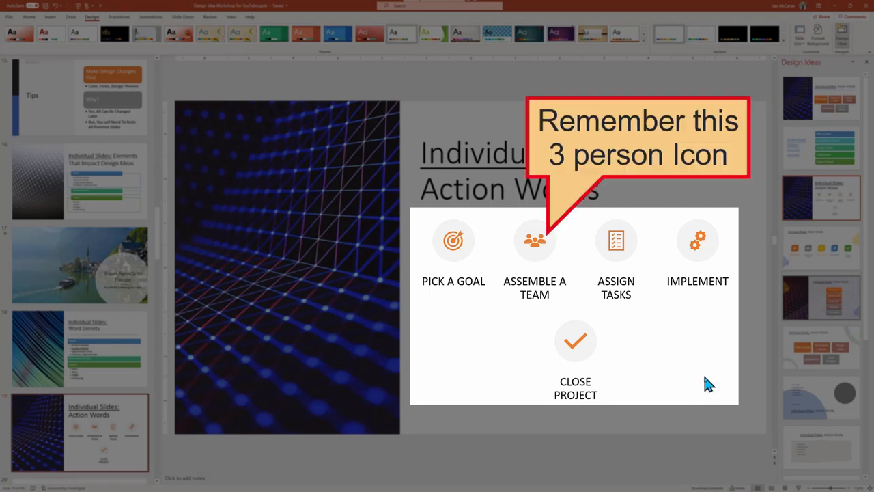
pyautogui.moveTo(532, 325)
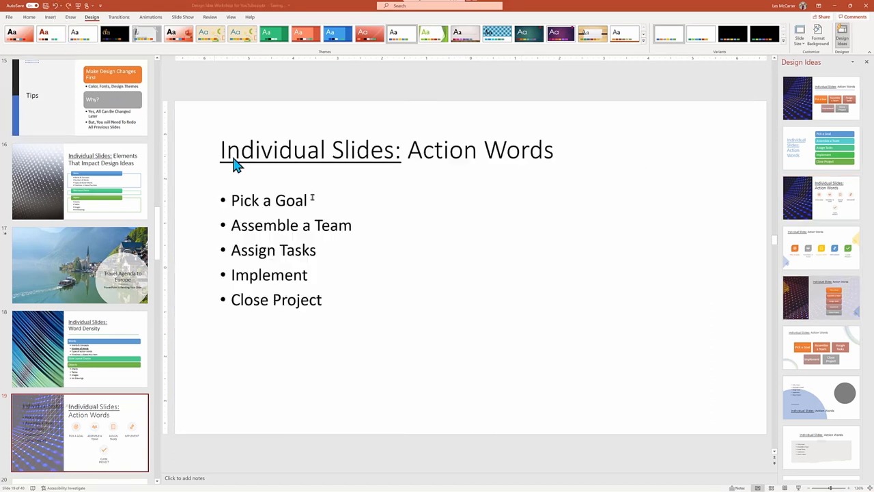
# Change the second bullet to 'Buy Material' and apply the coloured icon tile design.
pyautogui.tripleClick(291, 224)
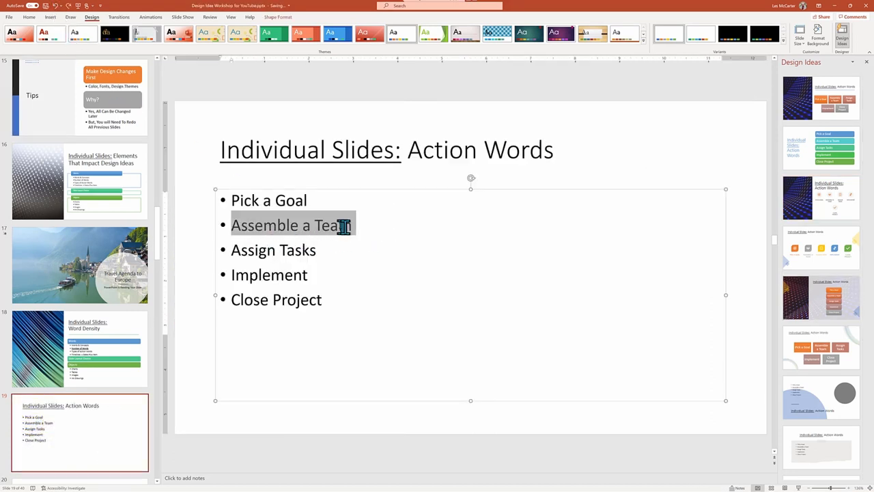
pyautogui.write('Buy M')
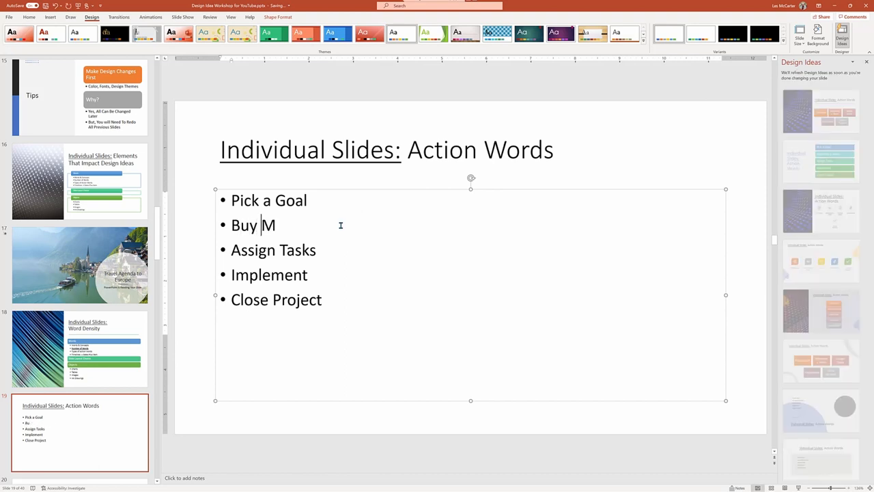
pyautogui.write('aterial')
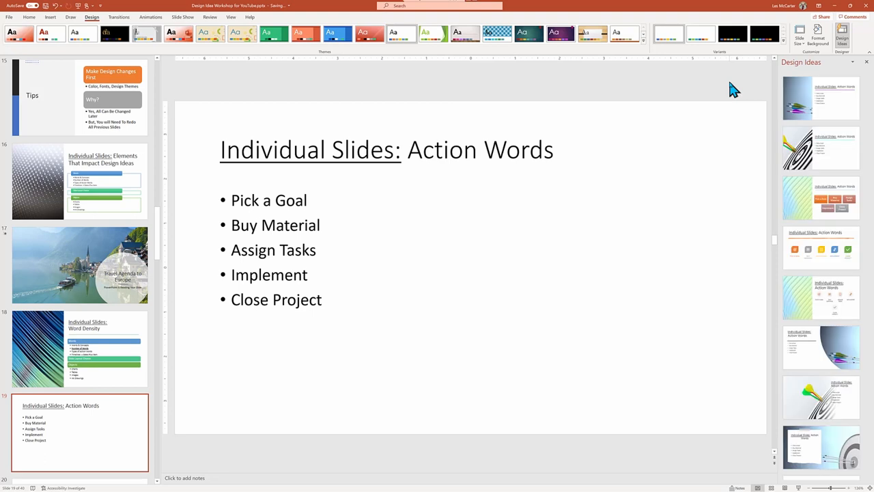
pyautogui.click(820, 248)
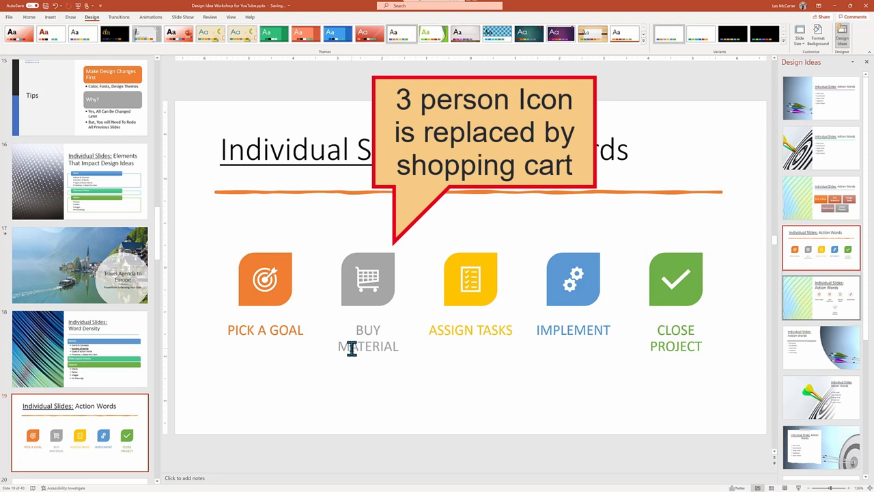
pyautogui.moveTo(363, 358)
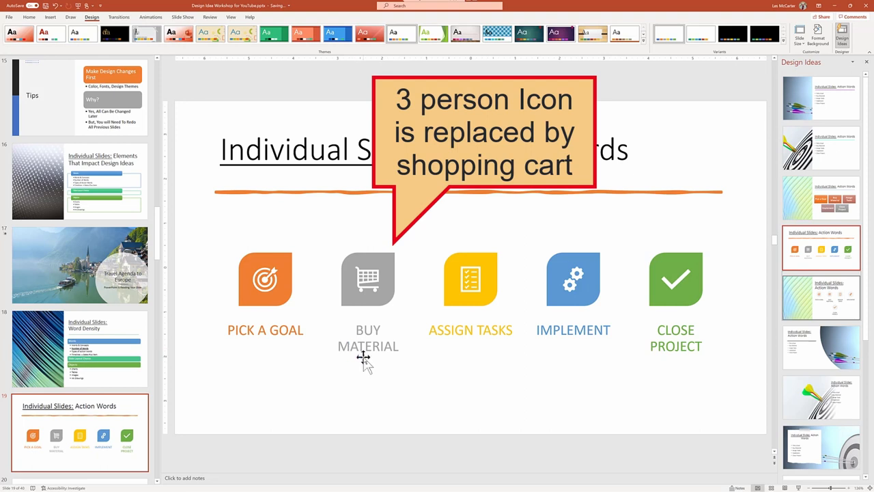
# Swap the shopping cart icon for a 'money' icon via Change Graphic > From Icons.
pyautogui.click(367, 278)
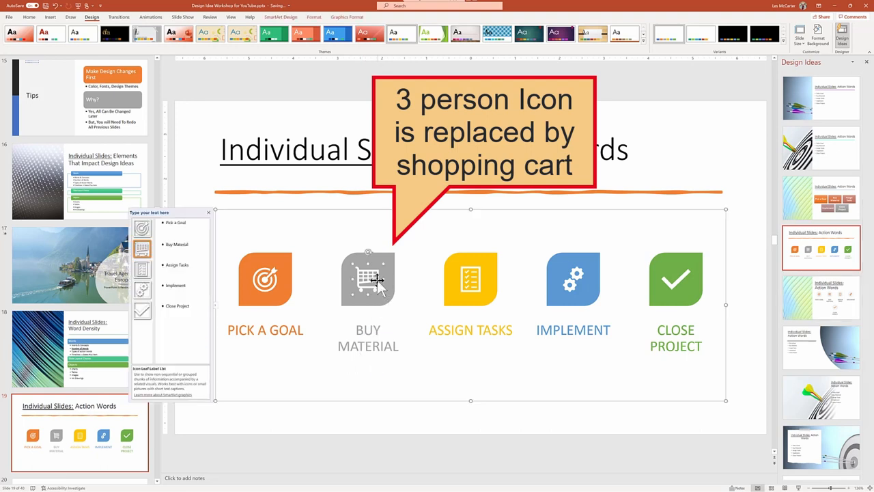
pyautogui.rightClick(369, 279)
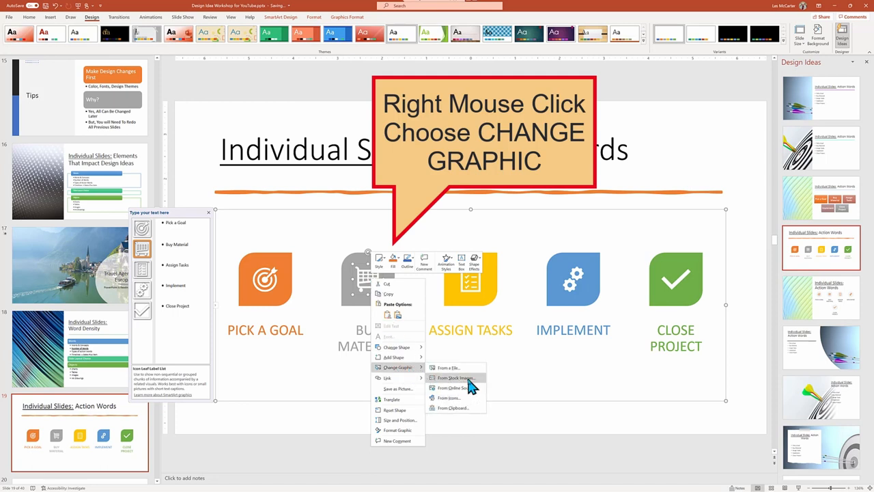
pyautogui.click(454, 377)
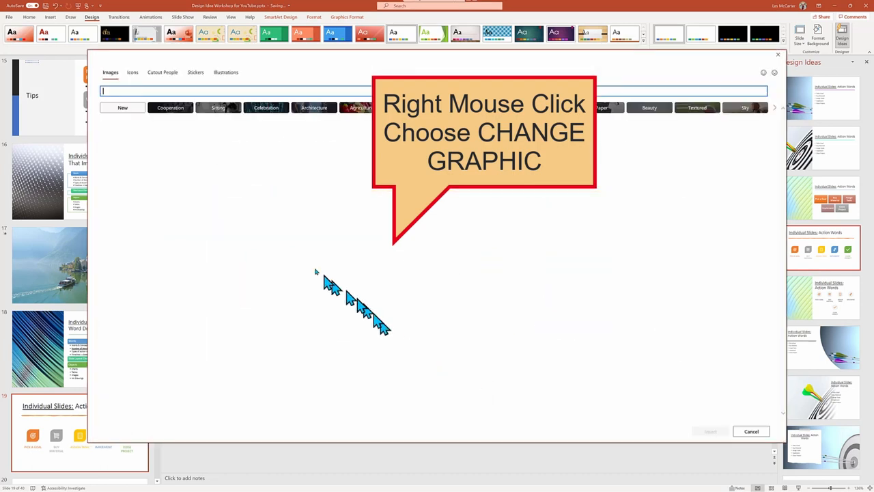
pyautogui.click(131, 71)
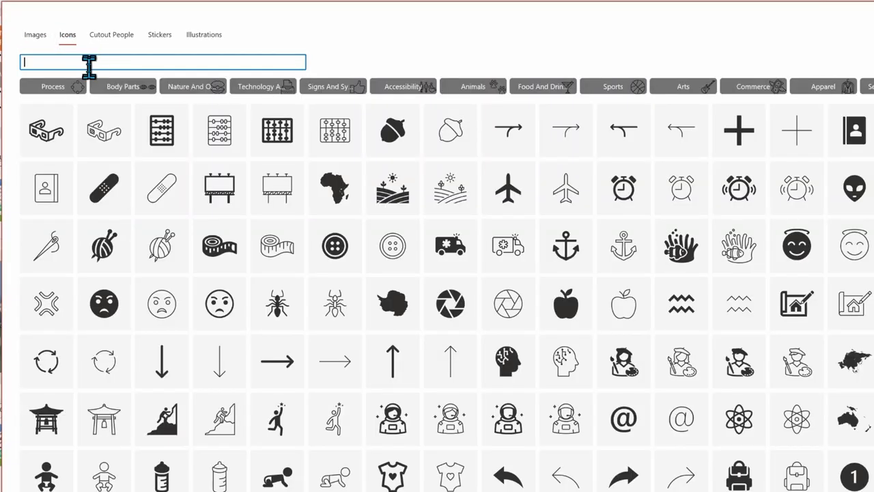
pyautogui.write('money')
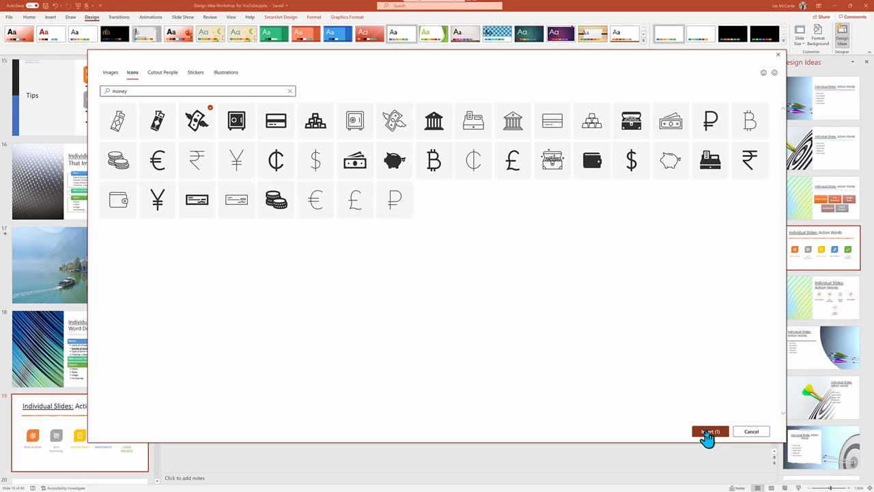
pyautogui.click(707, 431)
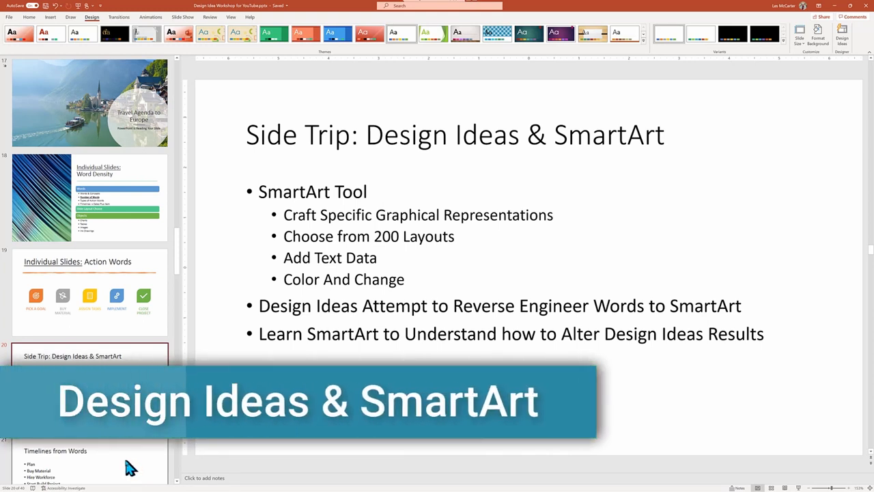
pyautogui.moveTo(307, 190)
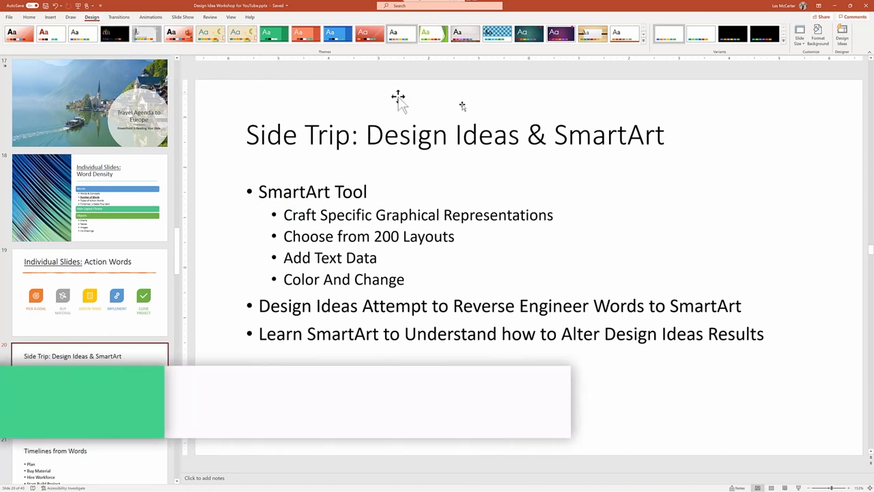
# Bring up Design Ideas suggestions for the Side Trip: Design Ideas & SmartArt slide.
pyautogui.click(841, 34)
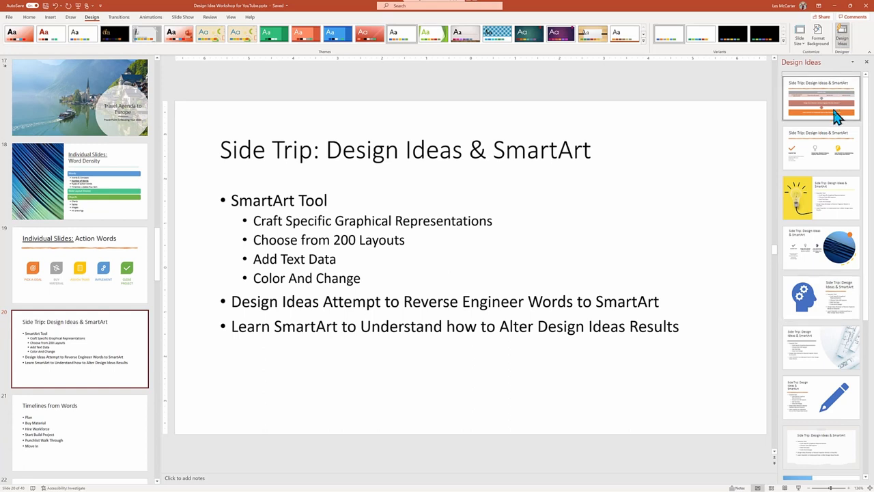
# Apply the segmented process design and extend the top box to 'SmartArt Tool and Design Ideas'.
pyautogui.click(823, 98)
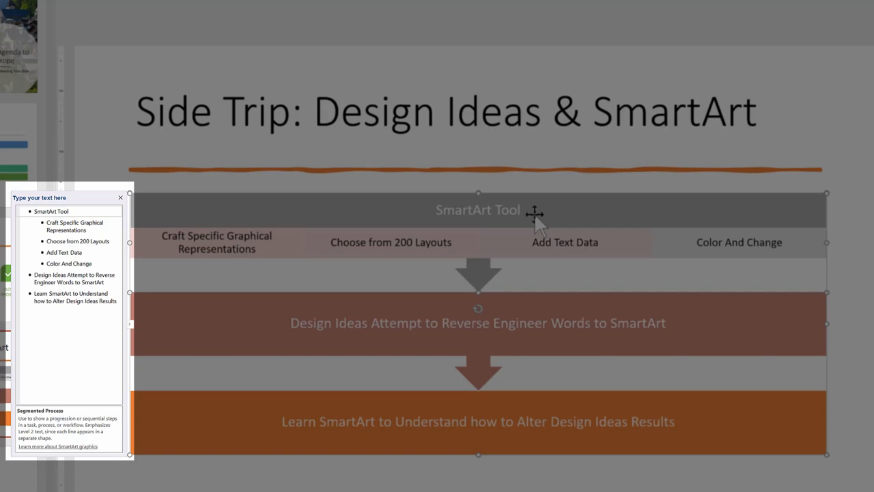
pyautogui.moveTo(535, 218)
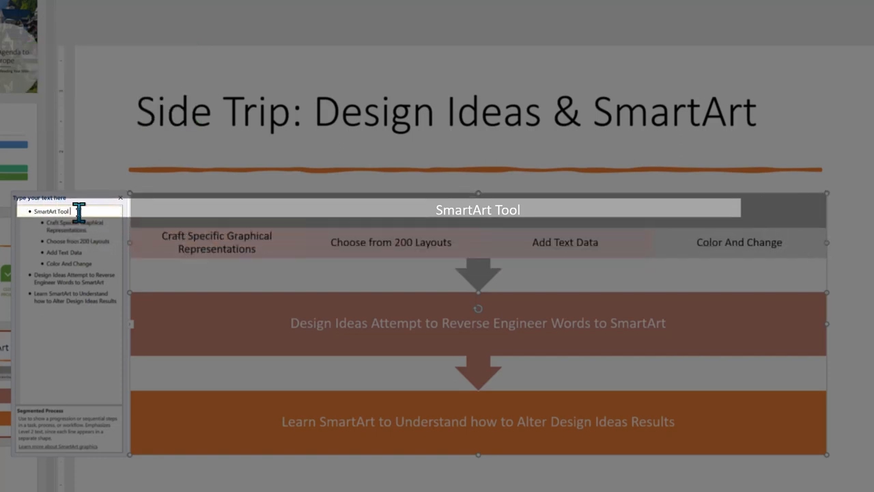
pyautogui.write('and')
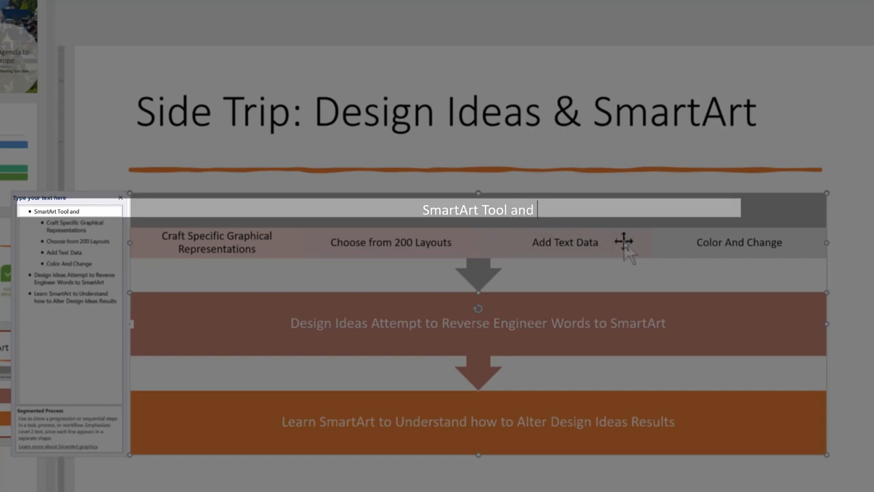
pyautogui.write('Design Ideas!')
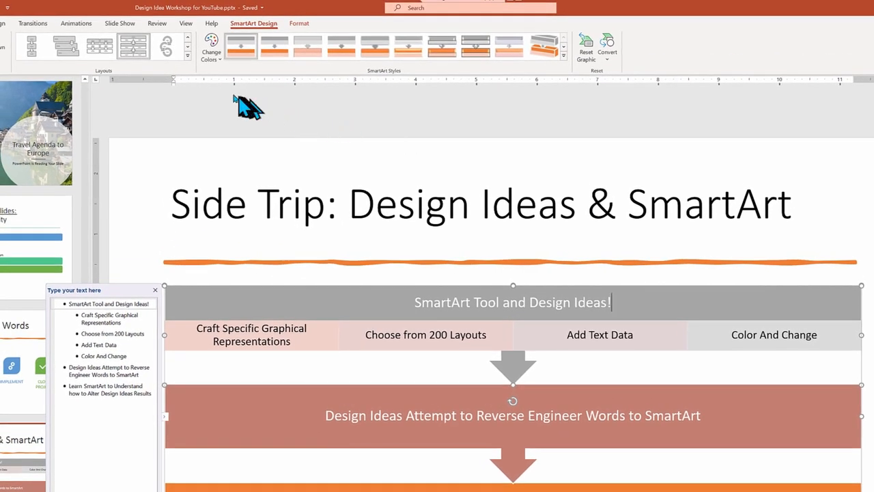
pyautogui.moveTo(190, 60)
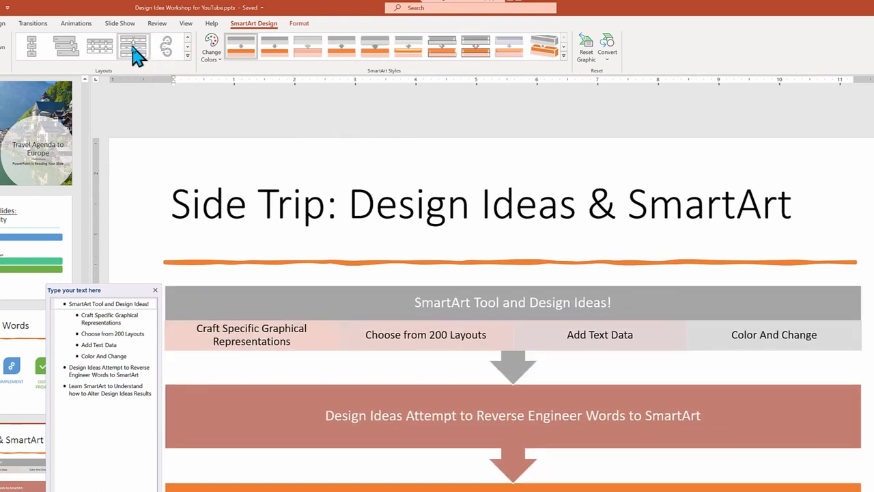
pyautogui.click(66, 46)
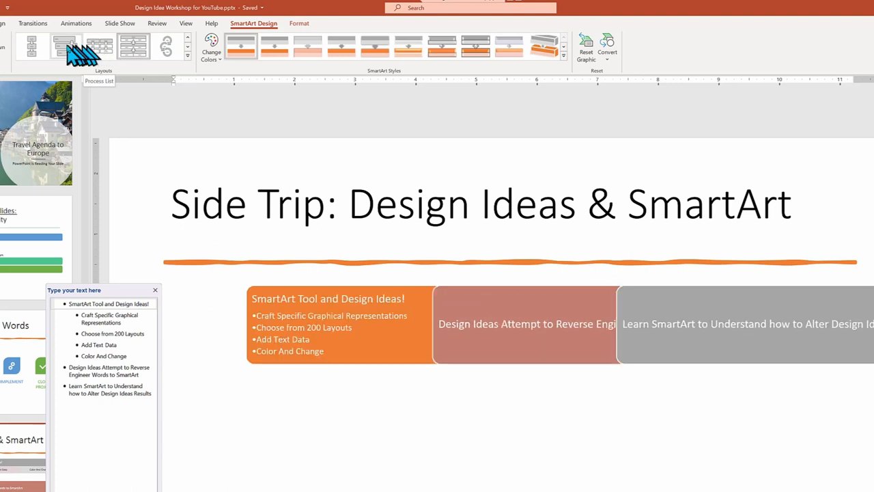
pyautogui.click(65, 47)
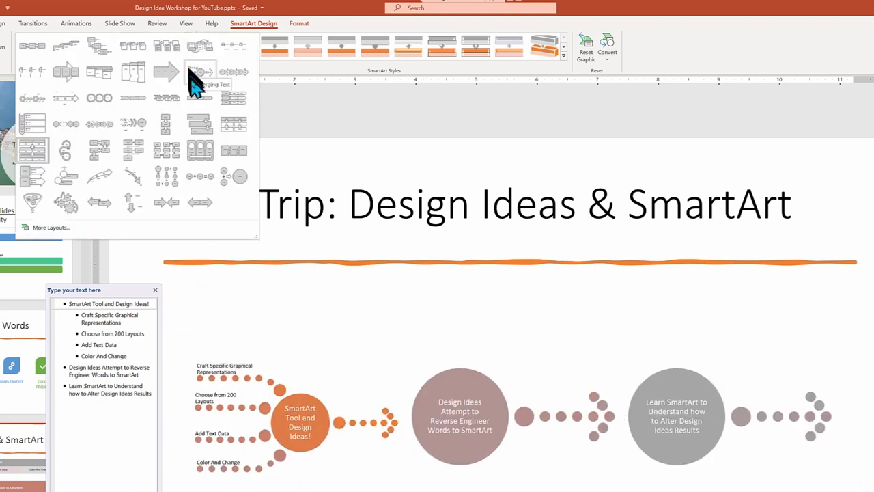
pyautogui.click(167, 123)
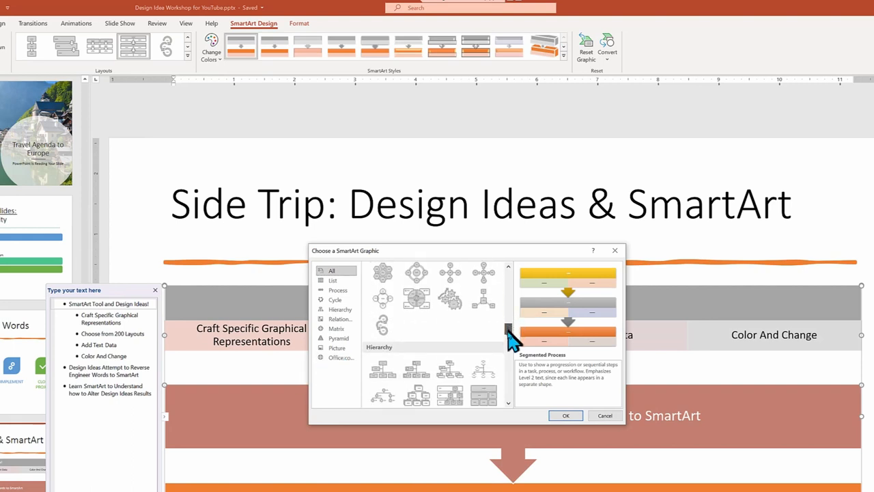
pyautogui.scroll(-3)
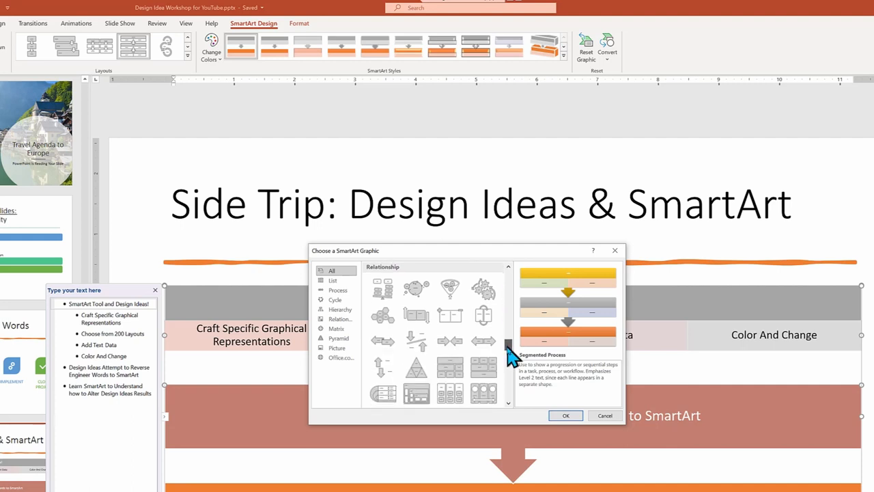
pyautogui.scroll(-3)
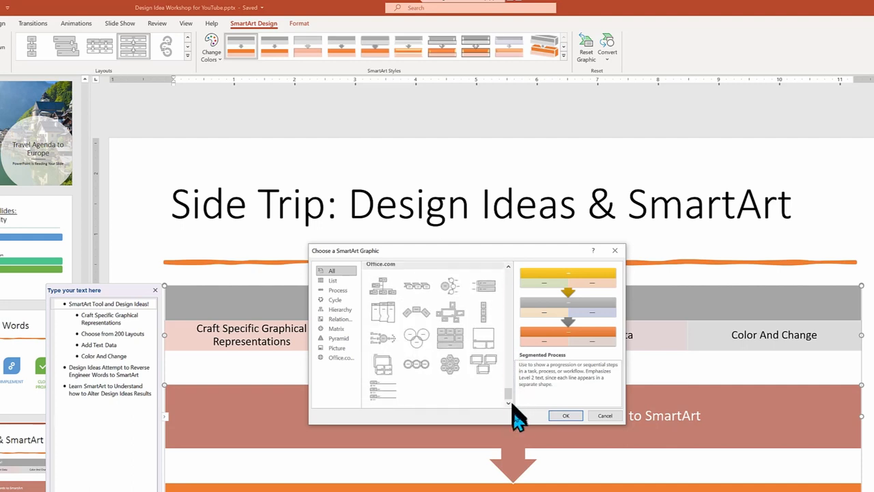
pyautogui.click(565, 415)
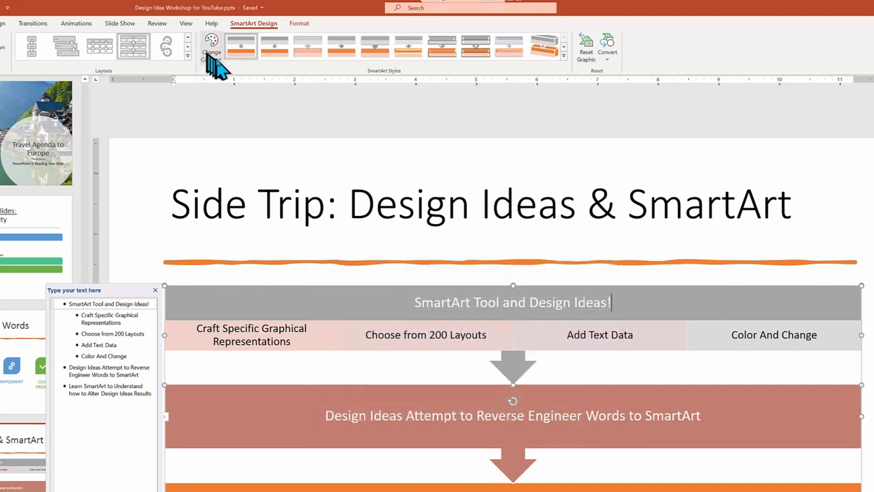
# Give the SmartArt diagram a Colorful green-and-blue scheme and a tilted 3D style.
pyautogui.click(211, 52)
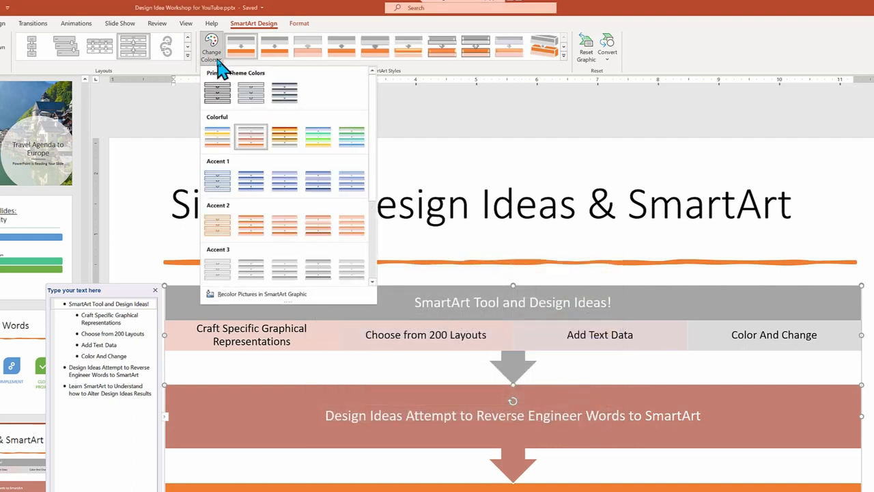
pyautogui.click(217, 136)
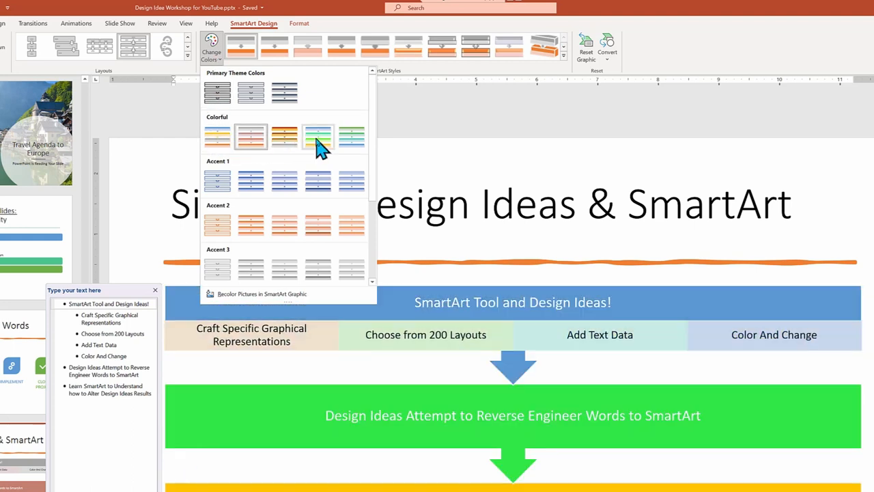
pyautogui.click(317, 137)
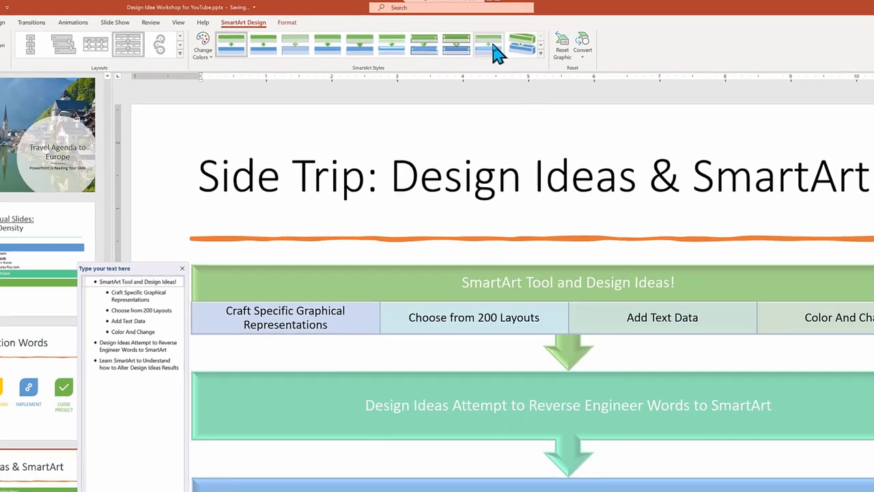
pyautogui.click(456, 42)
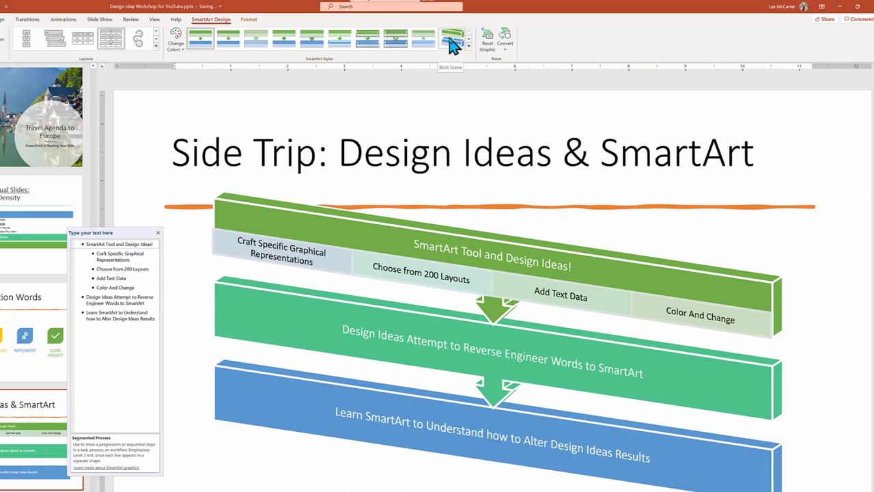
pyautogui.click(199, 38)
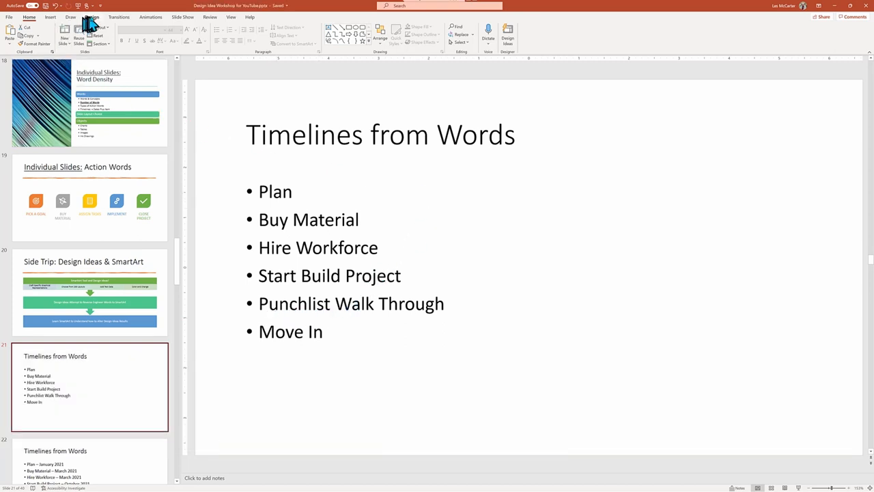
# Bring up Design Ideas, try the solar panel layout, then settle on the hourglass photo design.
pyautogui.click(91, 17)
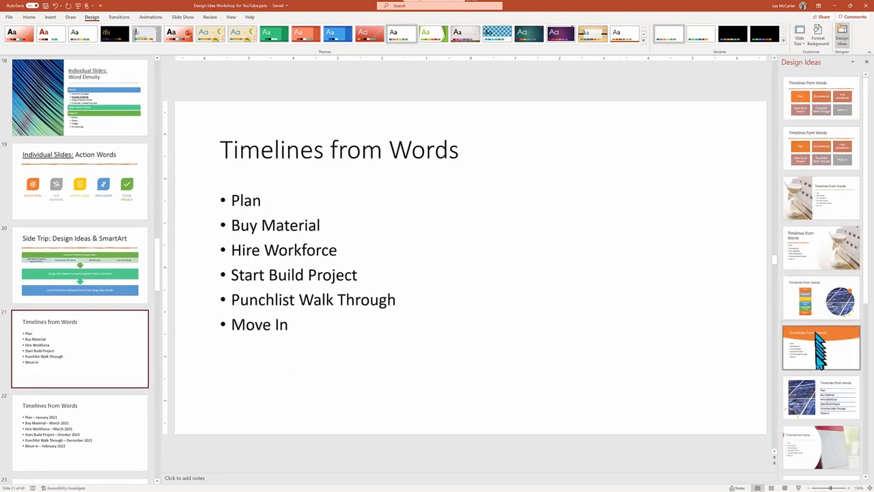
pyautogui.click(822, 396)
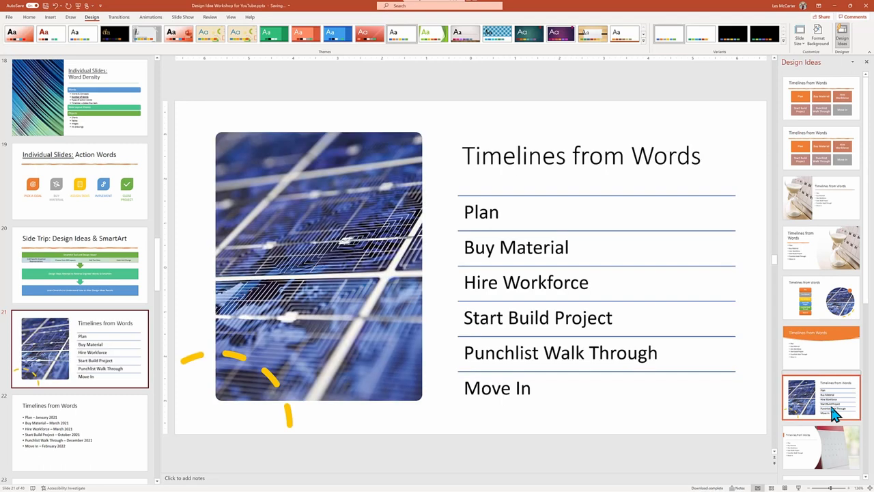
pyautogui.click(821, 246)
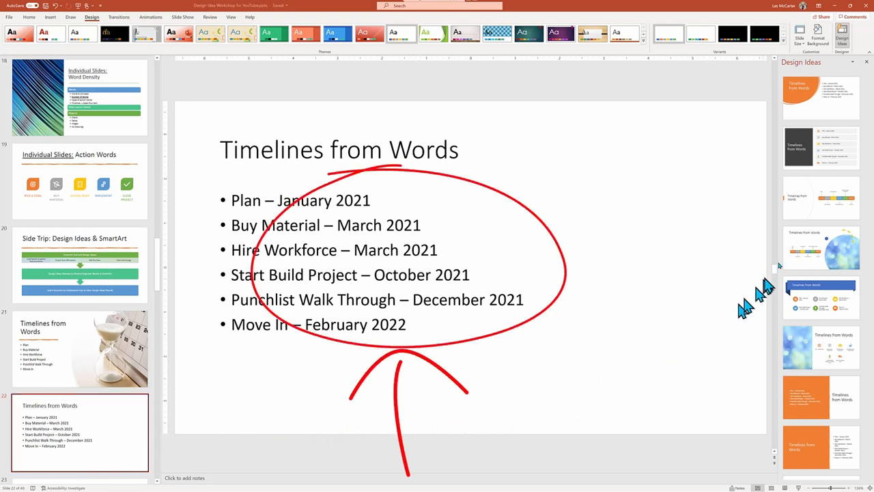
# Turn the dated list into a coloured timeline beside a blurred-bokeh circle and select the graphic.
pyautogui.click(820, 197)
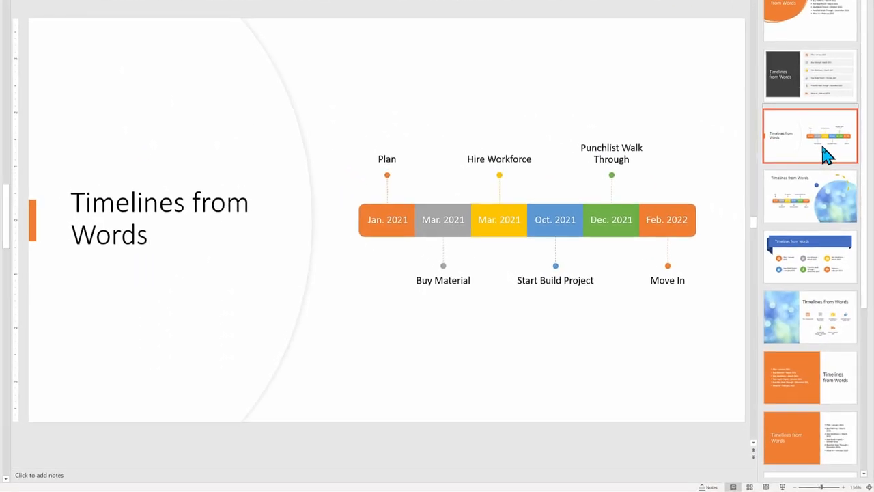
pyautogui.scroll(-3)
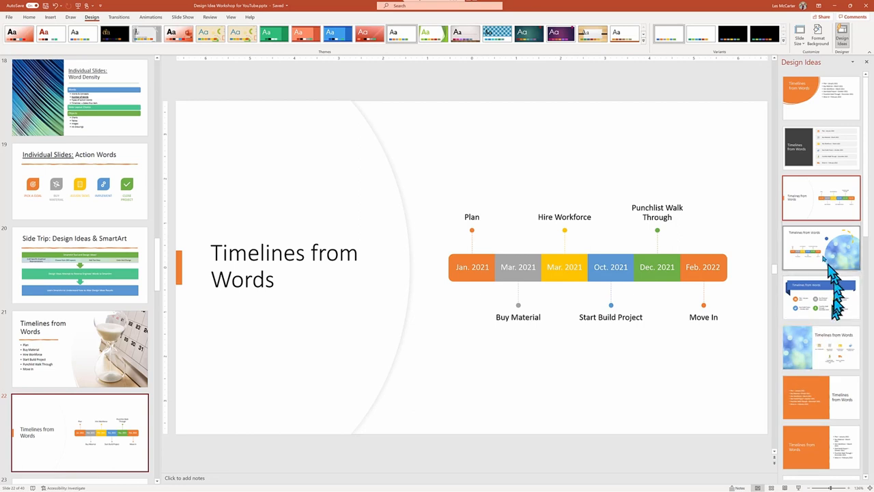
pyautogui.click(820, 247)
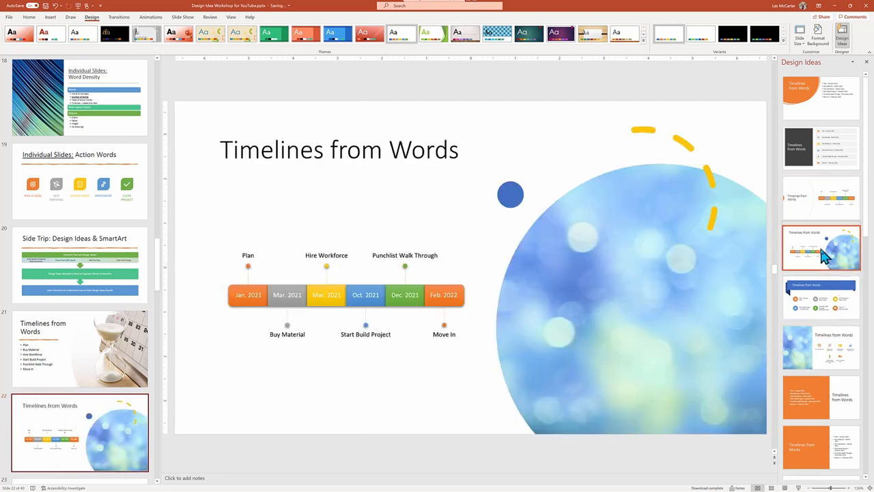
pyautogui.moveTo(826, 266)
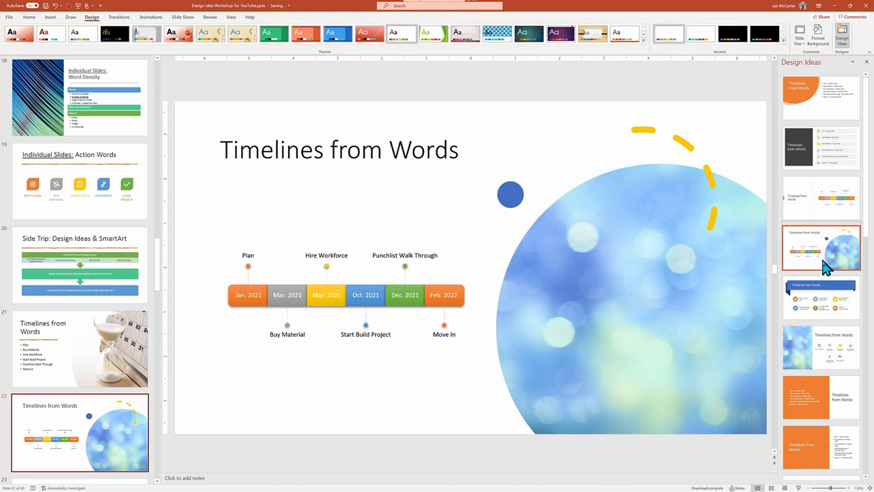
pyautogui.click(366, 295)
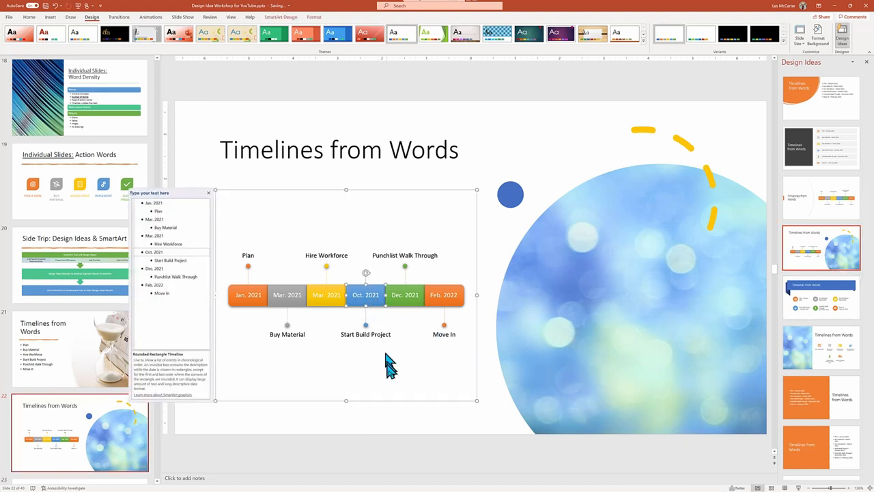
pyautogui.click(280, 16)
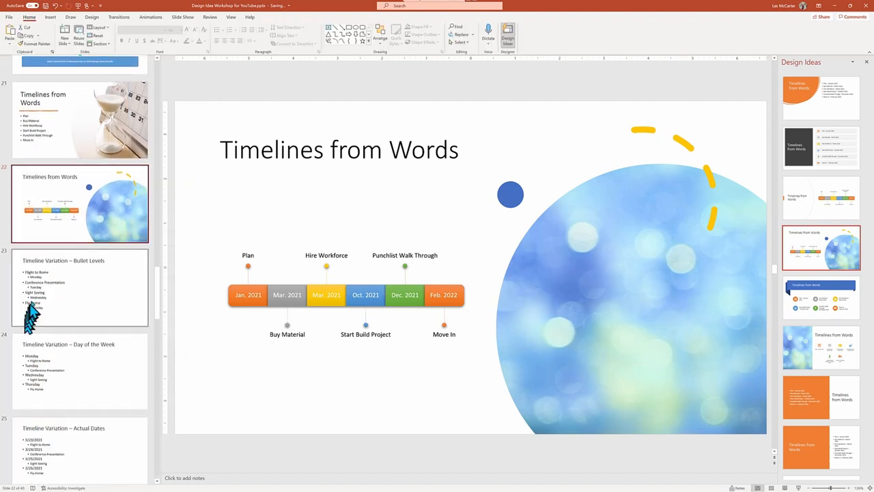
# Review the Bullet Levels timeline slide's design ideas, then move to the Day of the Week slide.
pyautogui.click(79, 287)
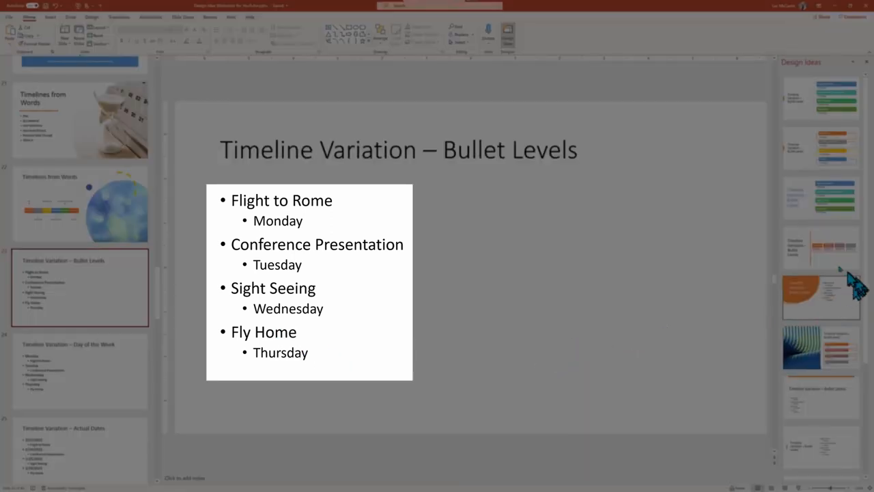
pyautogui.scroll(-3)
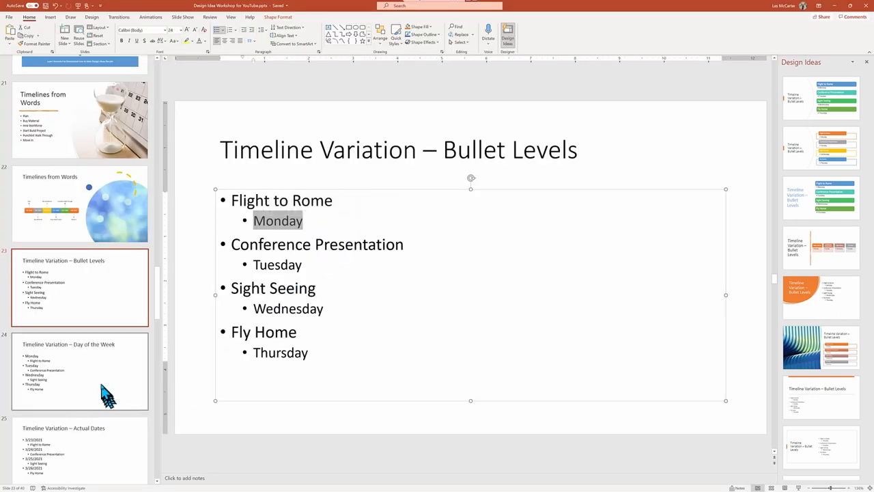
pyautogui.click(79, 371)
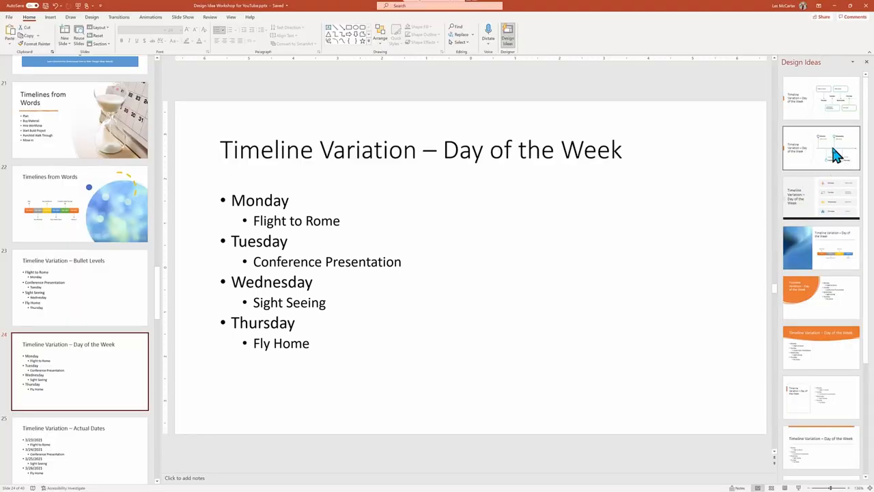
# Try the pin-marker timeline, then settle on the timeline with boxed events above and below the days.
pyautogui.click(821, 148)
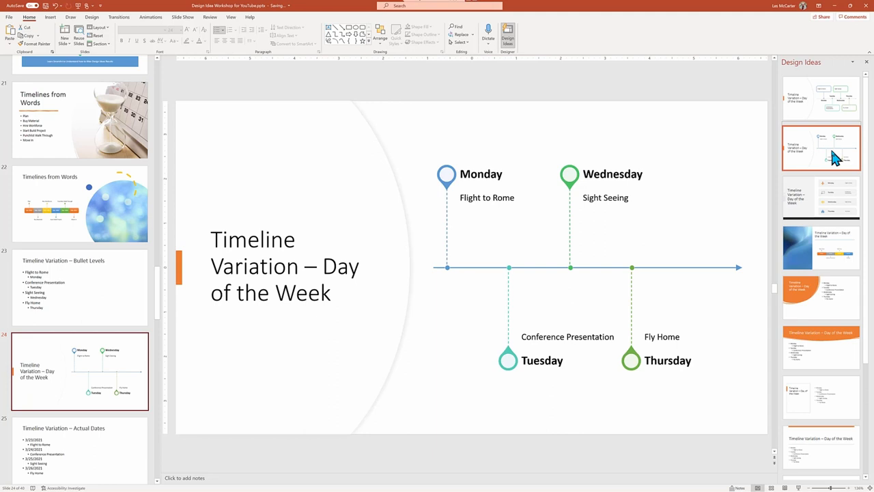
pyautogui.click(821, 99)
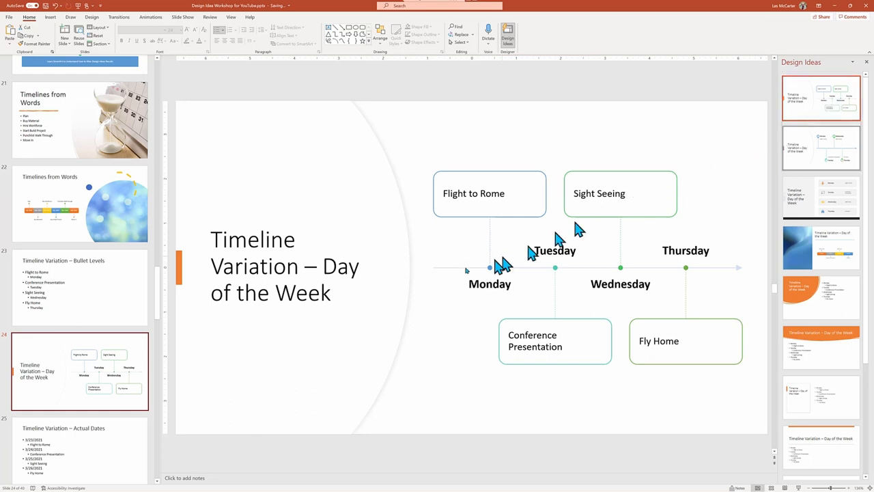
pyautogui.moveTo(101, 459)
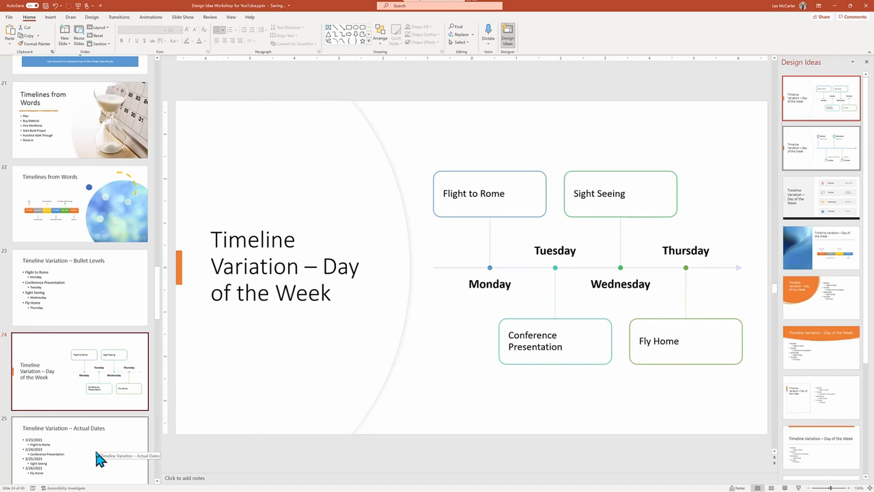
# Try boxed and orange-line timelines on Actual Dates, keep the painted-image-panel timeline, then move to Key Word Sequences.
pyautogui.click(80, 443)
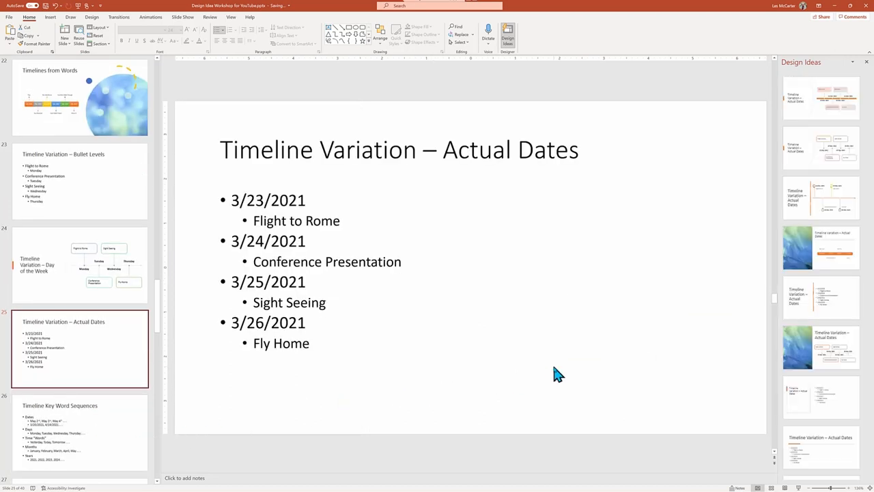
pyautogui.moveTo(594, 285)
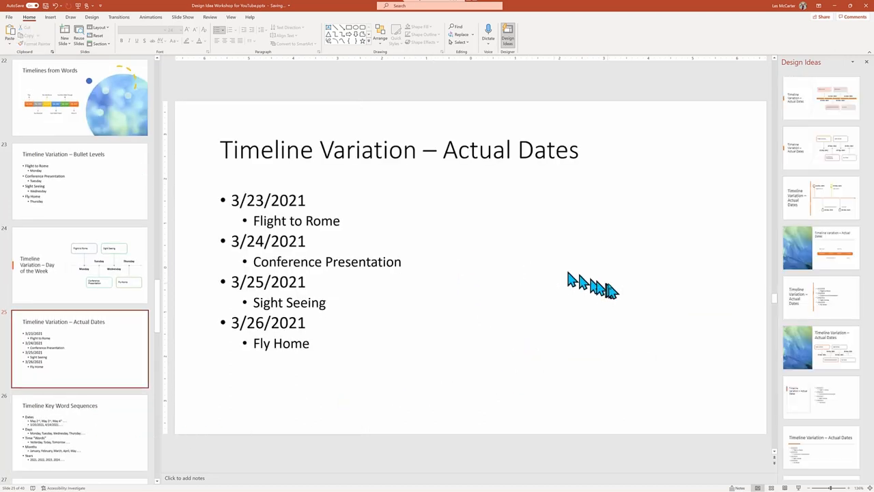
pyautogui.moveTo(618, 289)
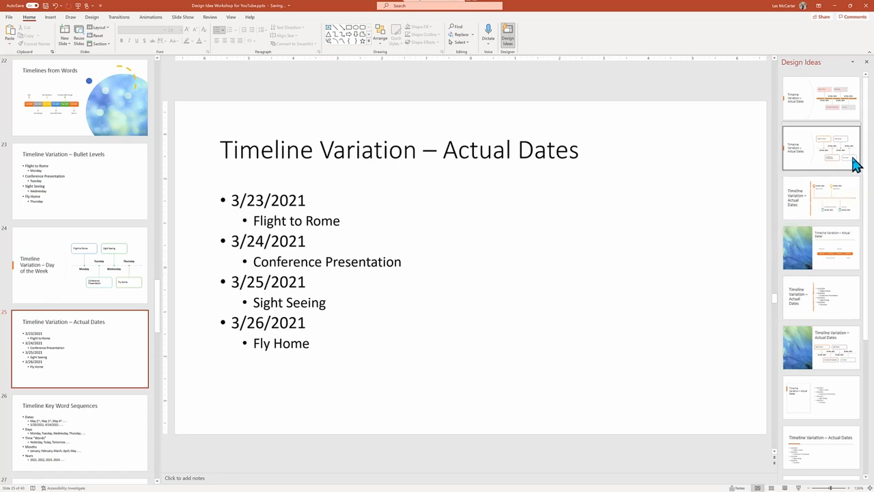
pyautogui.click(820, 148)
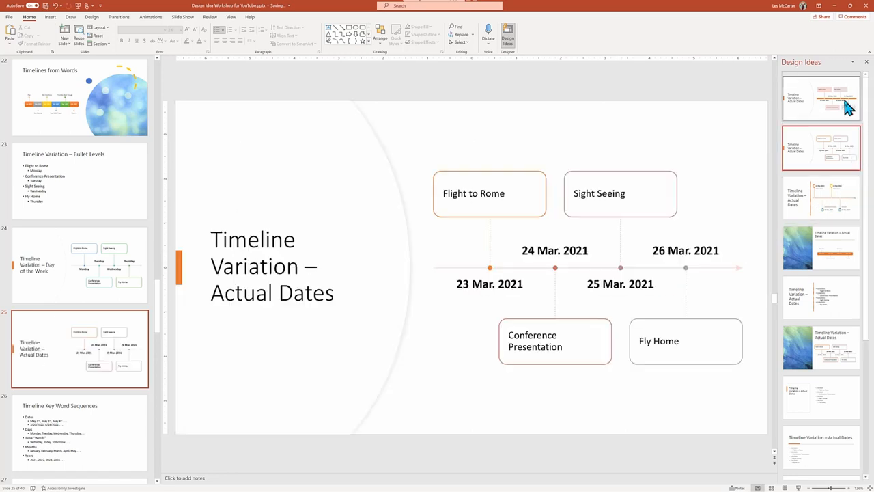
pyautogui.click(821, 347)
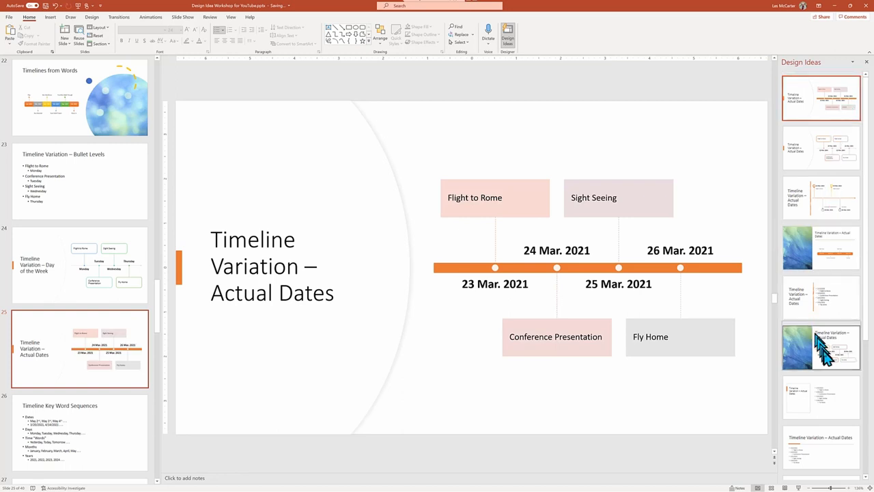
pyautogui.click(821, 347)
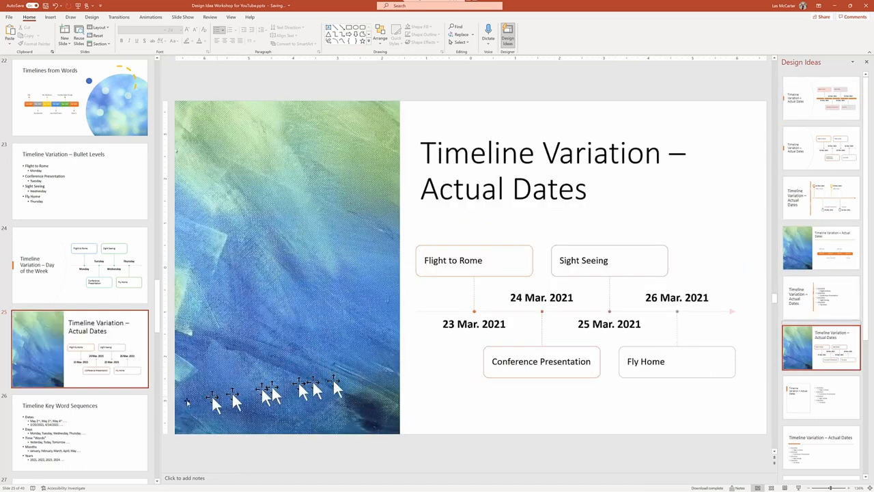
pyautogui.click(79, 431)
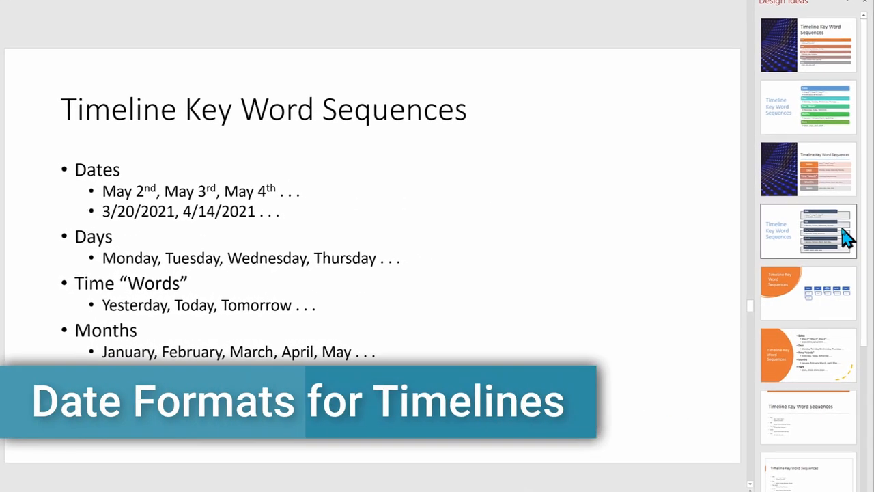
# Apply the grouped block design with dark header bars to the five keyword categories.
pyautogui.click(809, 230)
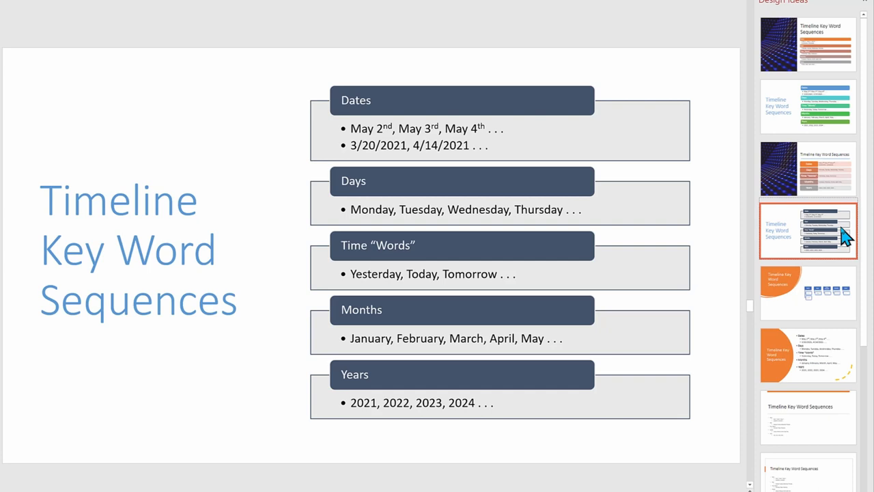
pyautogui.moveTo(276, 243)
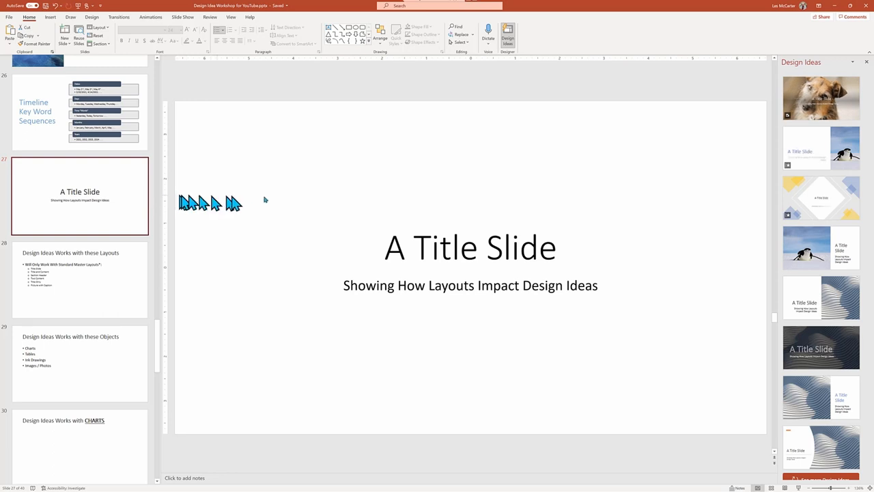
pyautogui.moveTo(585, 205)
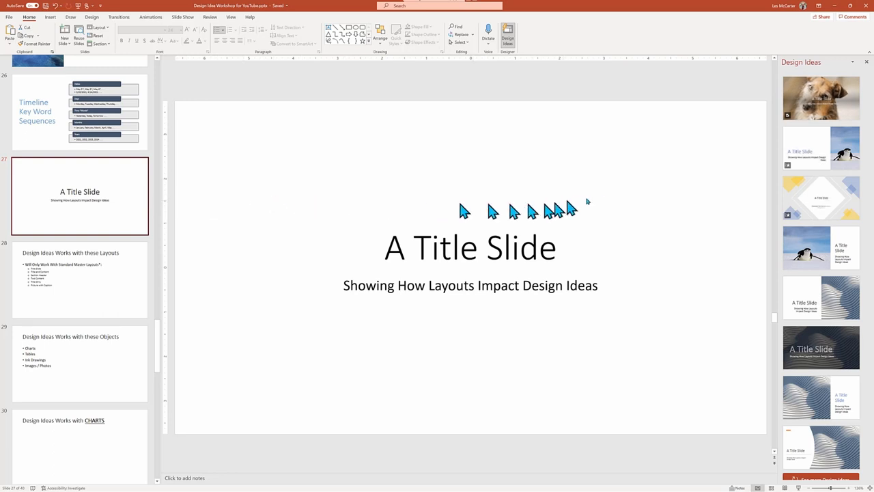
pyautogui.moveTo(670, 205)
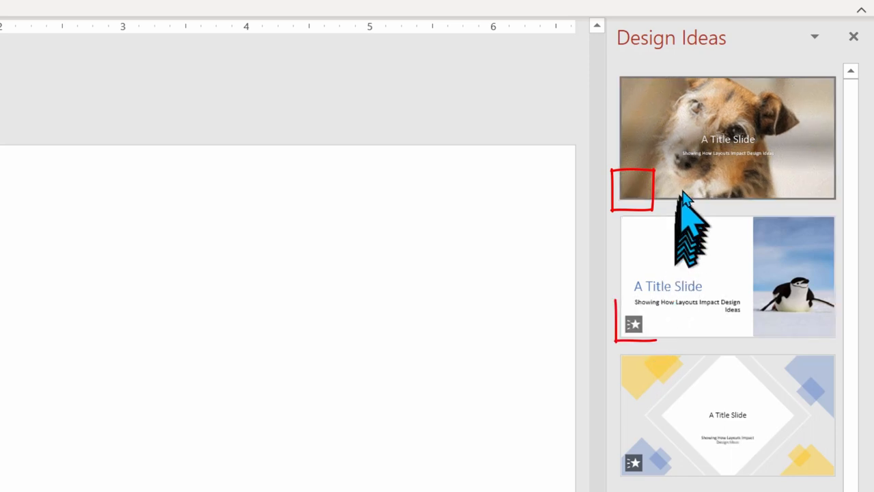
pyautogui.moveTo(781, 161)
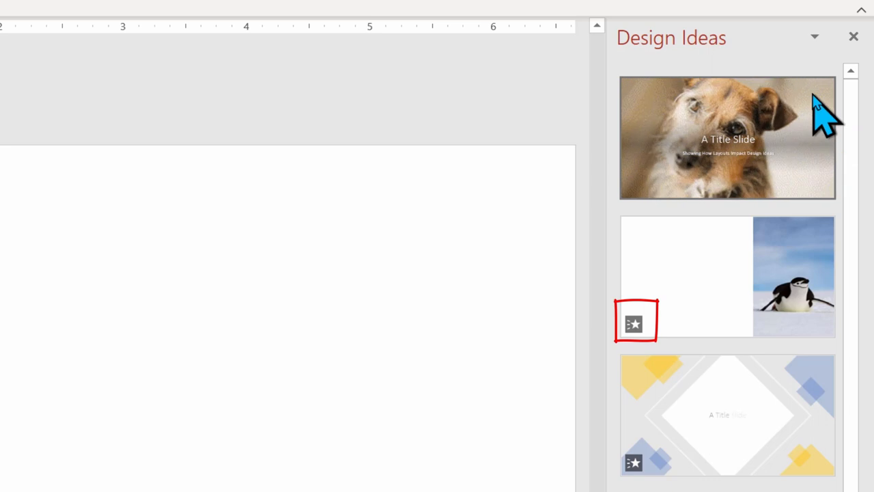
# Apply the full-bleed close-up dog photo design to the title slide.
pyautogui.click(726, 136)
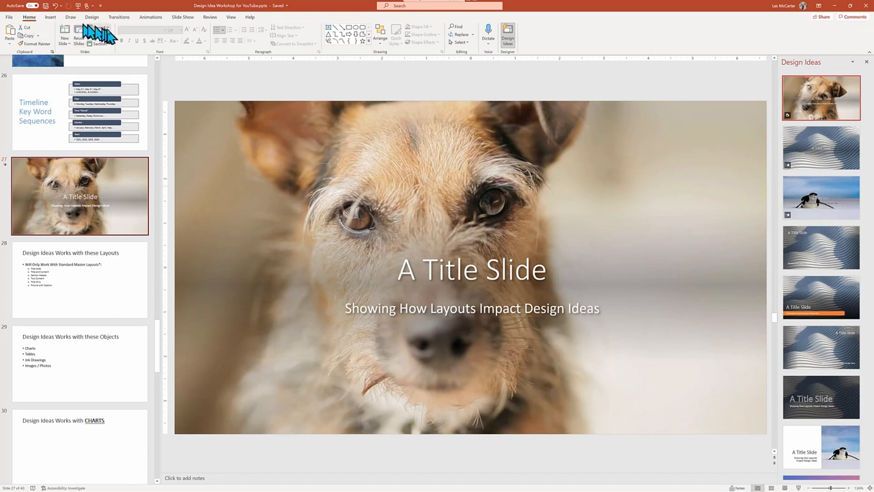
pyautogui.click(98, 28)
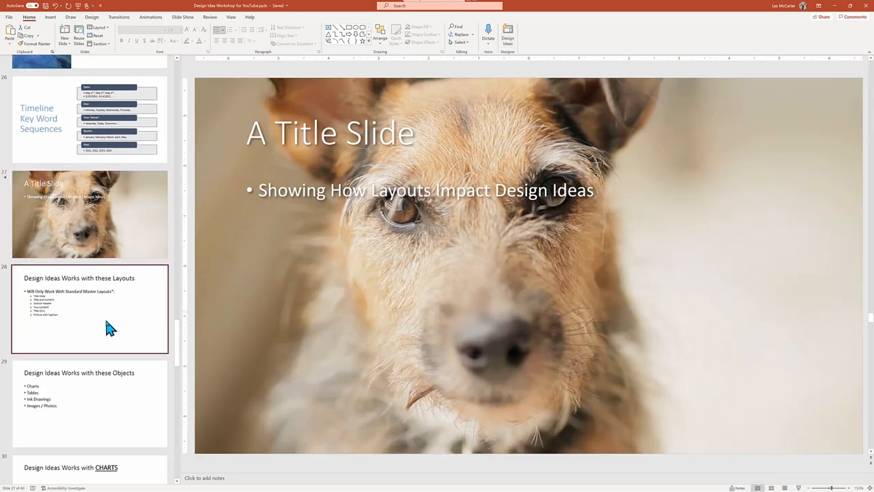
# Show Design Ideas suggestions for the Works with these Layouts slide.
pyautogui.click(88, 309)
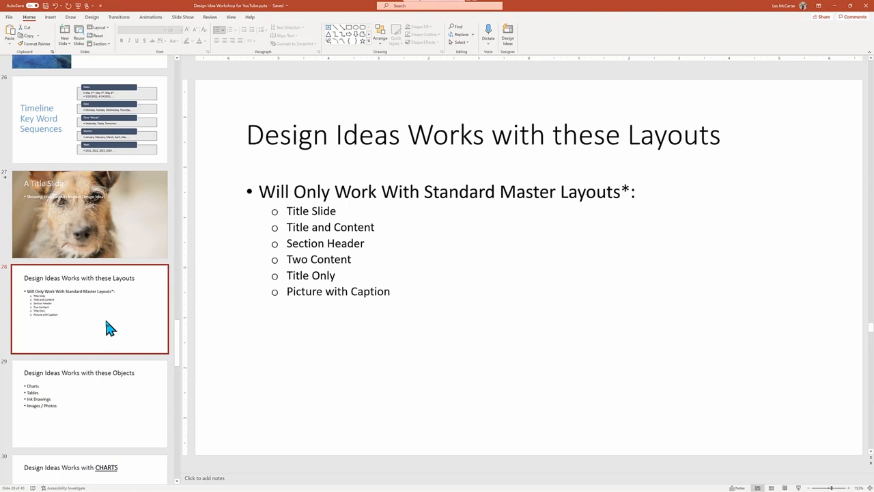
pyautogui.click(92, 16)
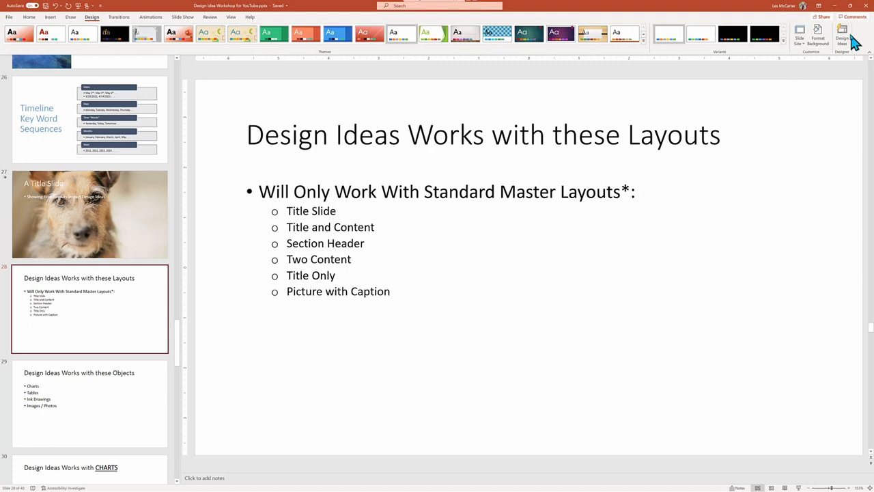
pyautogui.click(843, 36)
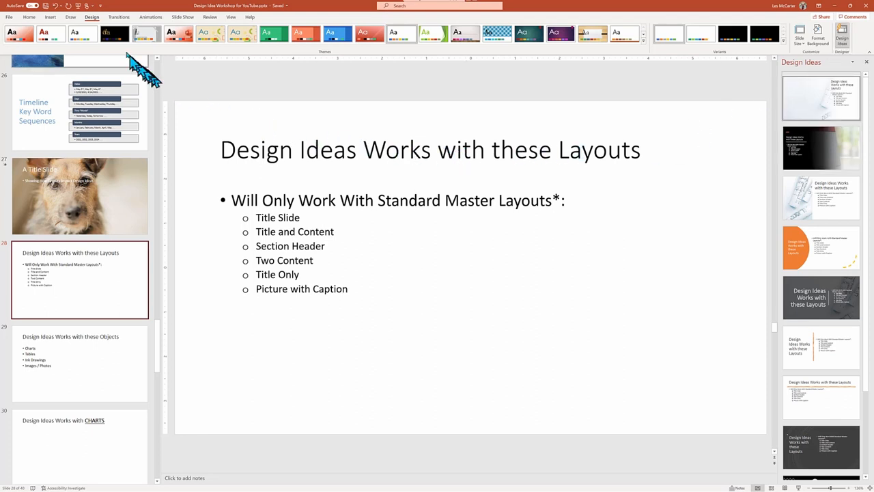
# Change the Layouts slide to the Two Content layout from Home > Layout.
pyautogui.click(28, 17)
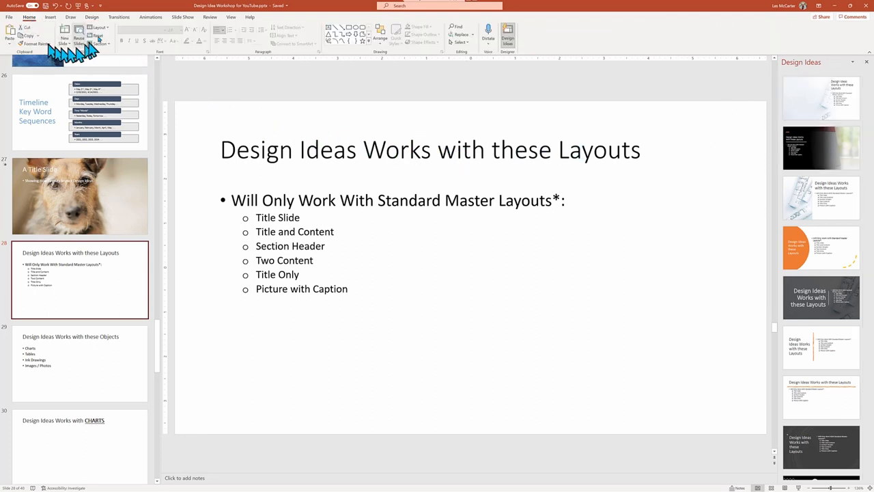
pyautogui.click(98, 27)
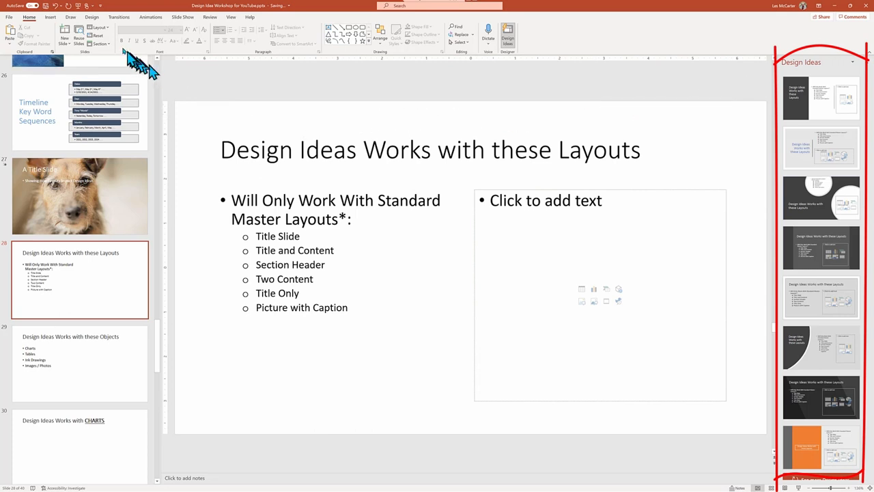
pyautogui.click(99, 28)
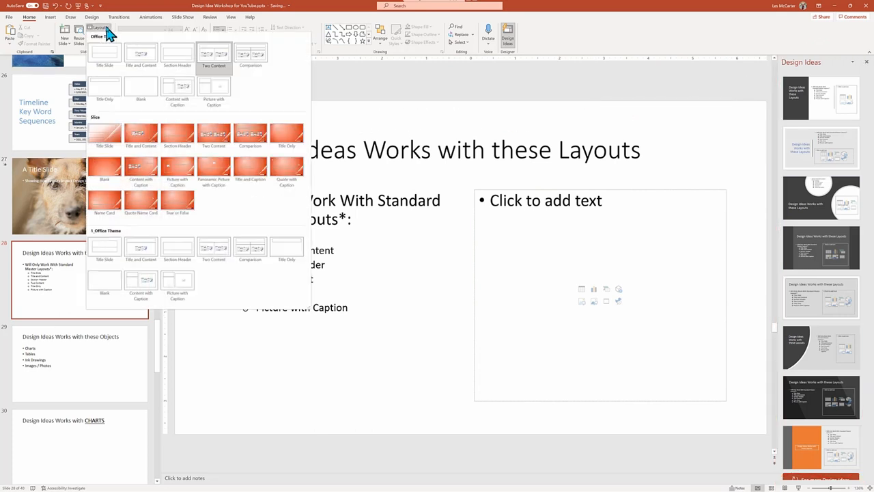
pyautogui.click(213, 57)
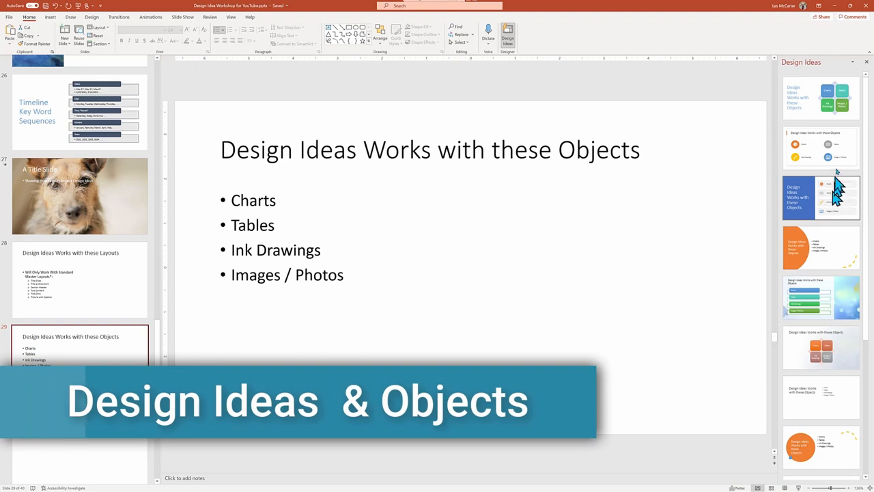
# Apply a blue-panel design to the Objects slide, then add a clustered column chart to CHARTS and request design ideas.
pyautogui.click(821, 197)
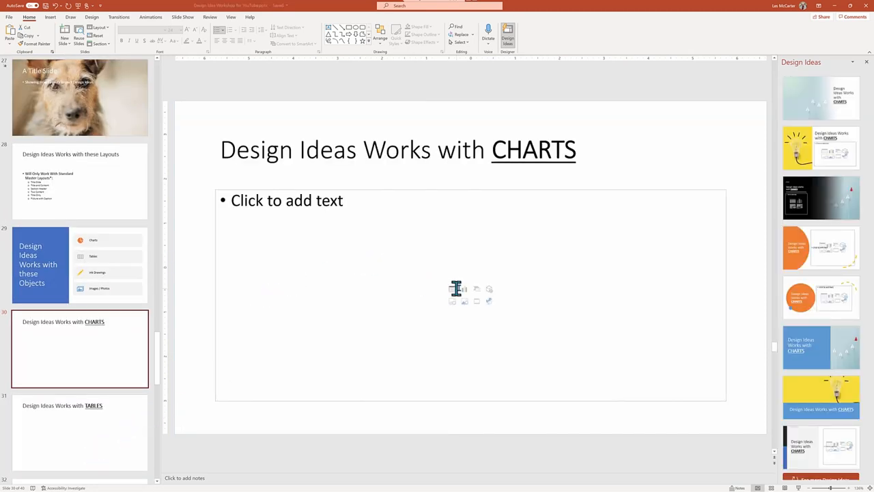
pyautogui.click(457, 289)
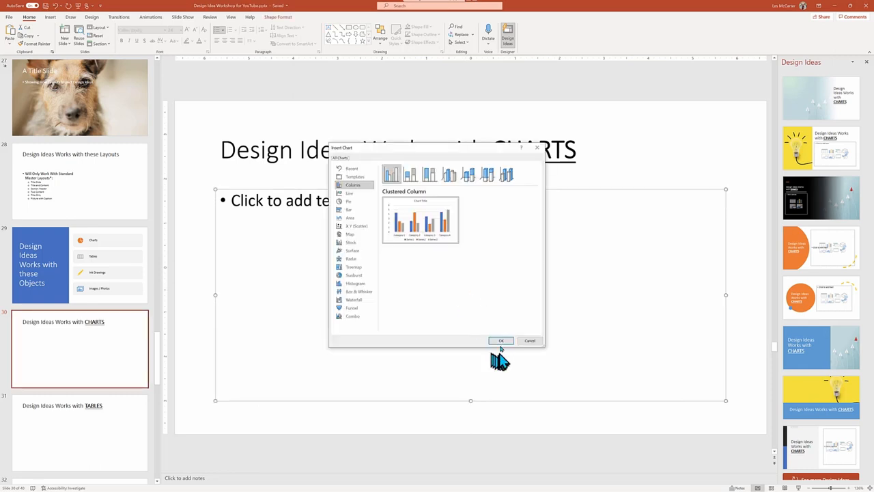
pyautogui.click(499, 341)
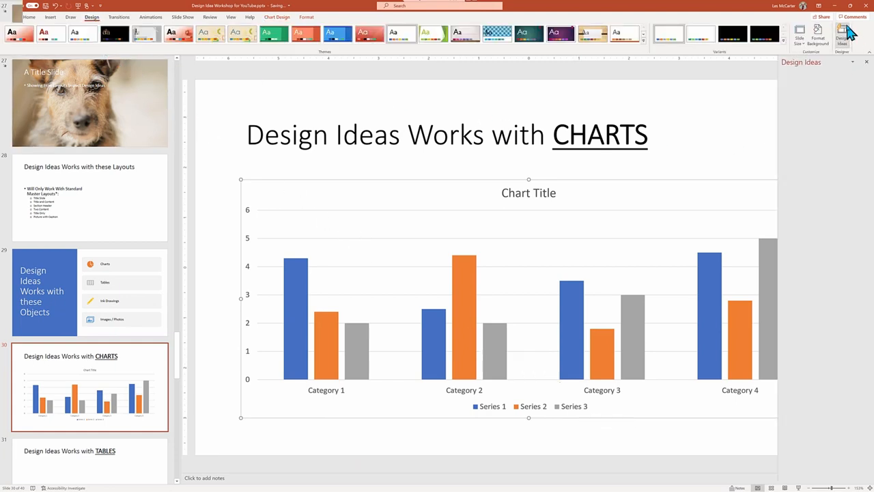
pyautogui.click(847, 35)
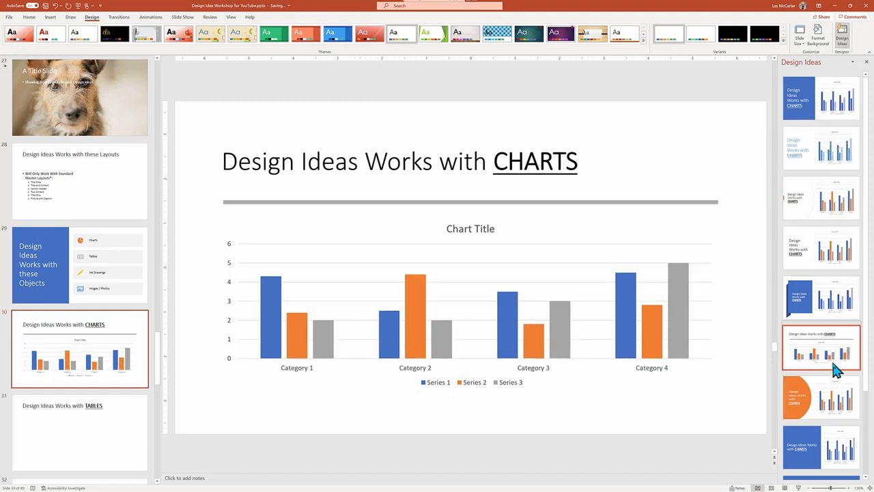
# Insert a default-size table on the TABLES slide and apply a design idea to it.
pyautogui.click(79, 432)
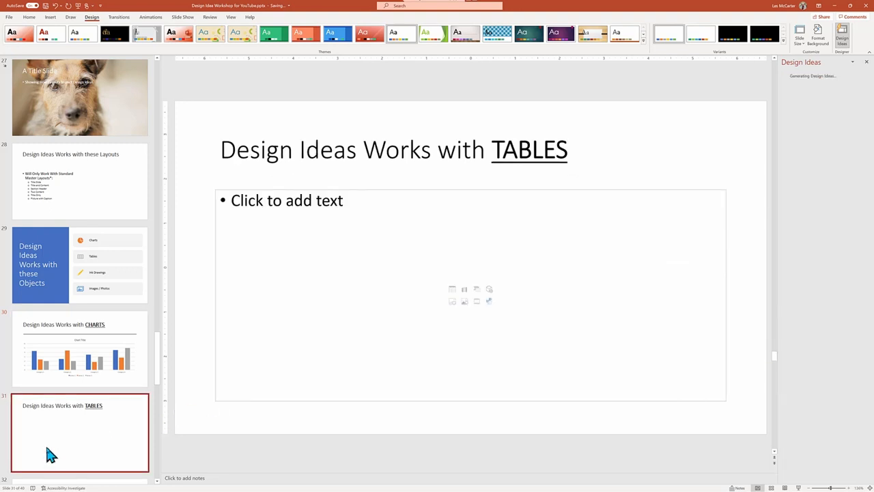
pyautogui.click(450, 288)
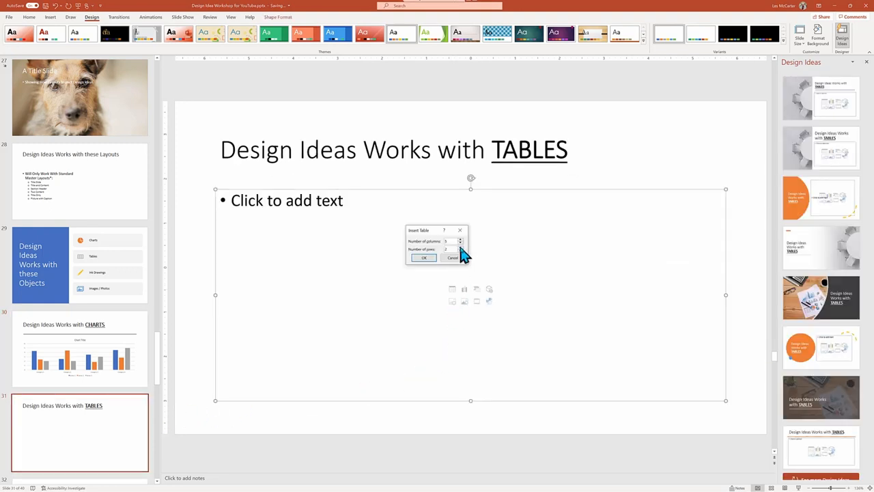
pyautogui.click(423, 256)
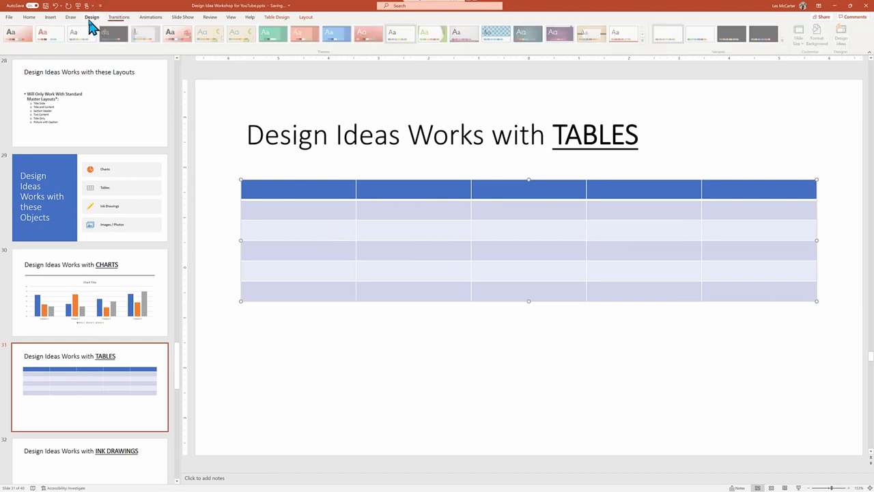
pyautogui.click(842, 36)
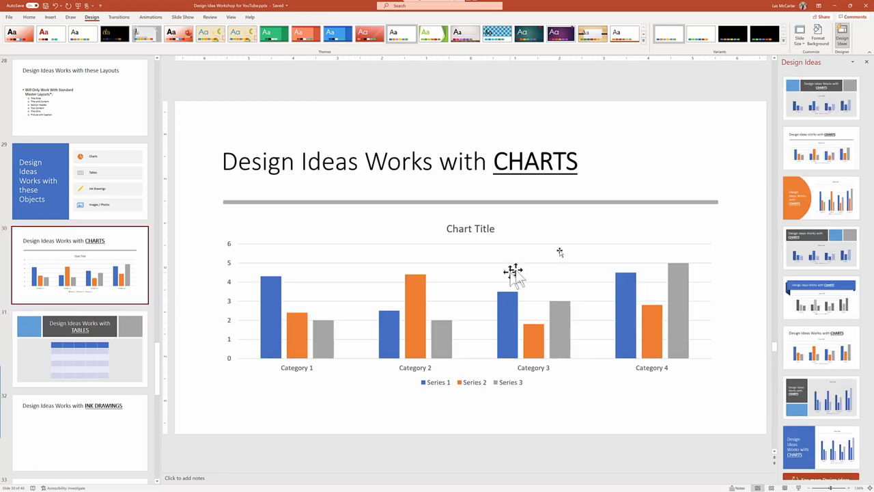
# Add a pie chart to the CHARTS slide via Insert > Chart and request design ideas for two charts.
pyautogui.click(51, 17)
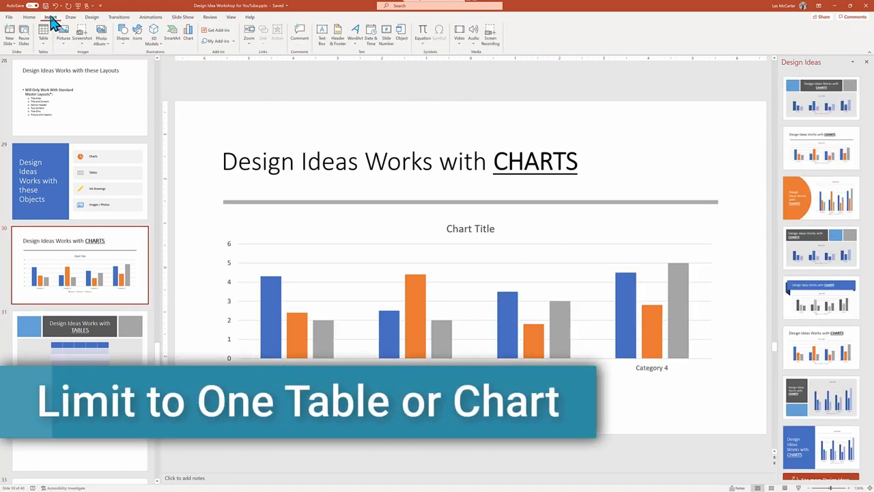
pyautogui.click(188, 32)
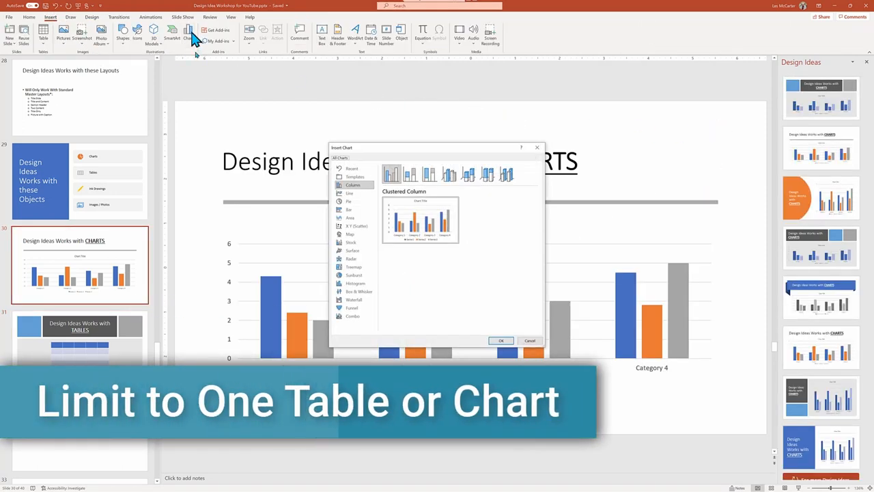
pyautogui.click(500, 340)
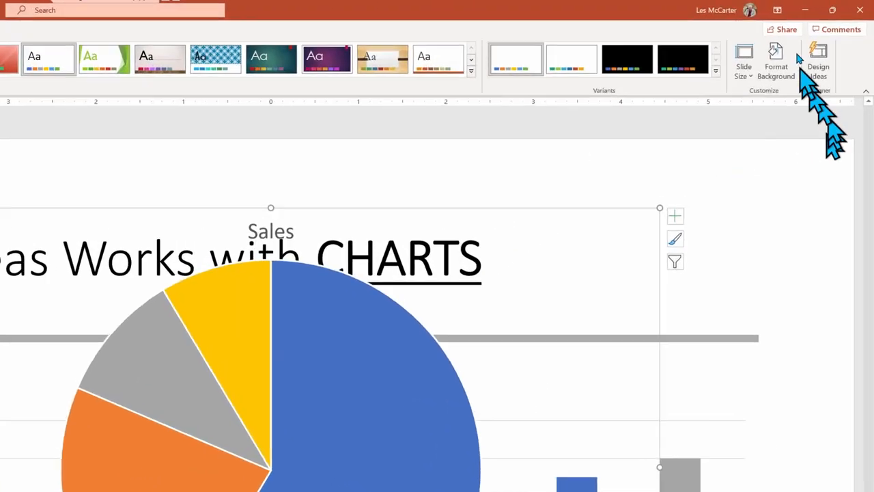
pyautogui.click(818, 57)
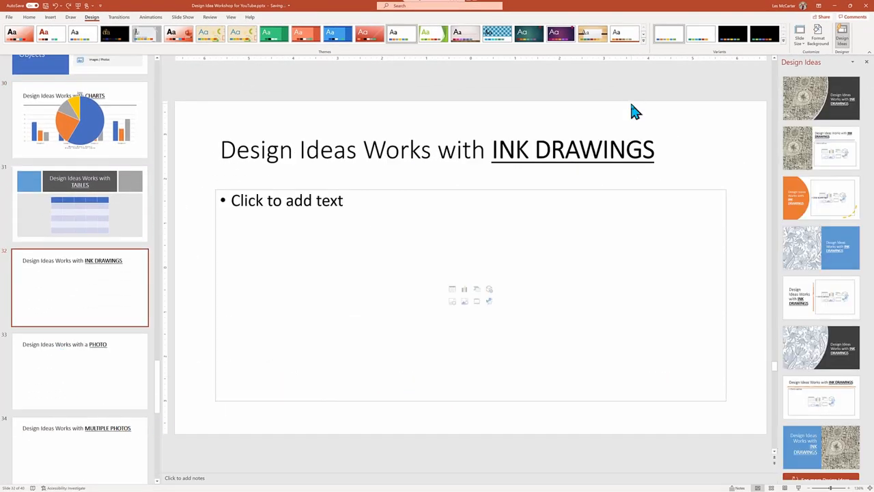
pyautogui.click(71, 17)
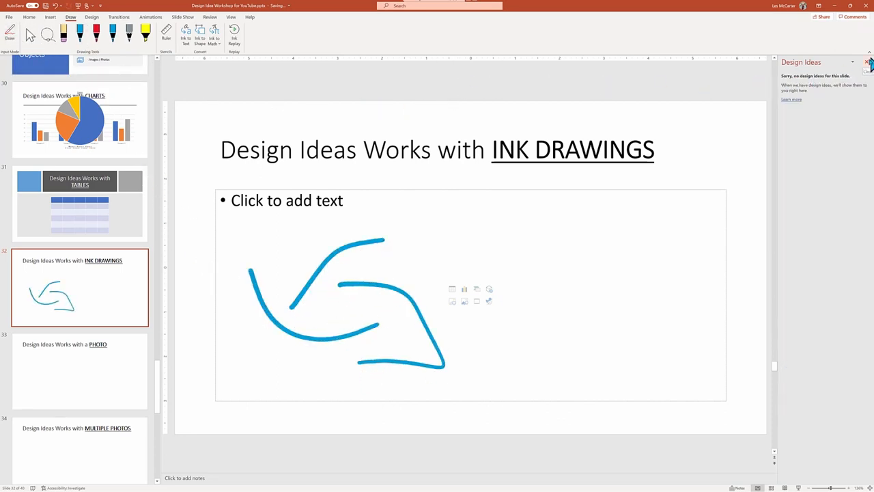
# Show Design Ideas for the INK DRAWINGS slide with its blue ink arrow.
pyautogui.click(868, 63)
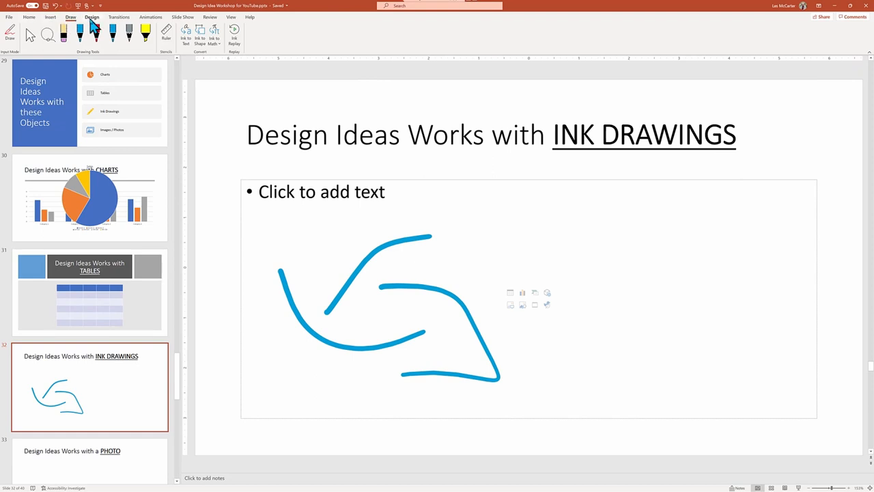
pyautogui.click(91, 16)
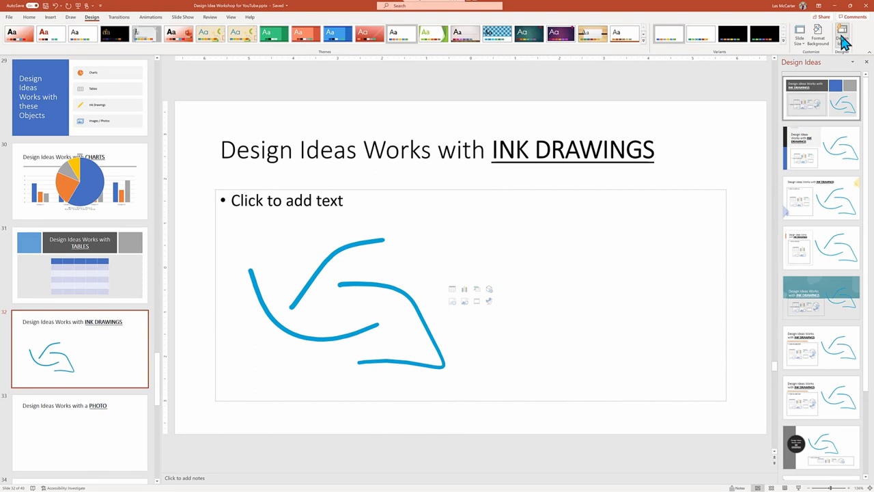
pyautogui.moveTo(847, 123)
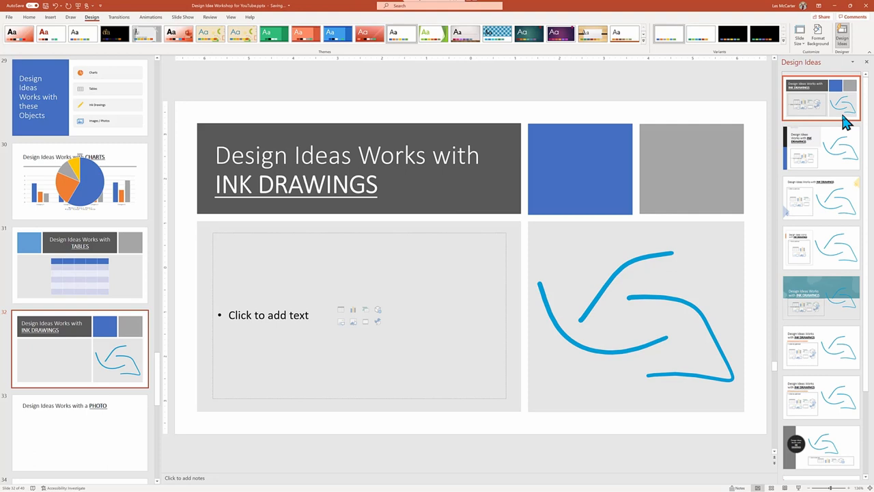
pyautogui.moveTo(789, 120)
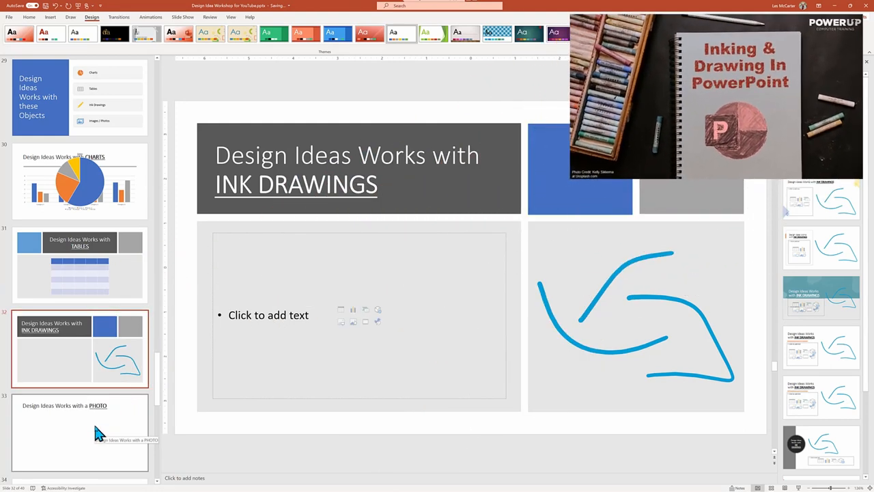
# Go to the empty PHOTO slide and browse Stock Images via Insert > Pictures.
pyautogui.click(79, 432)
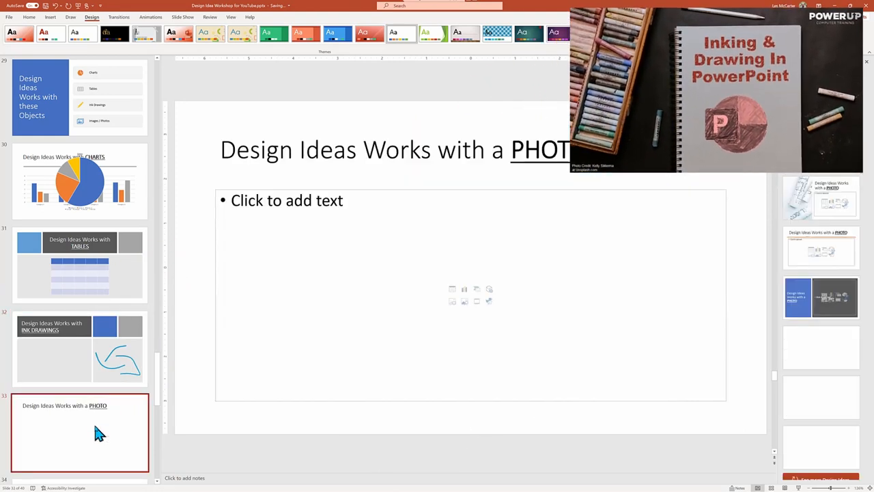
pyautogui.click(842, 34)
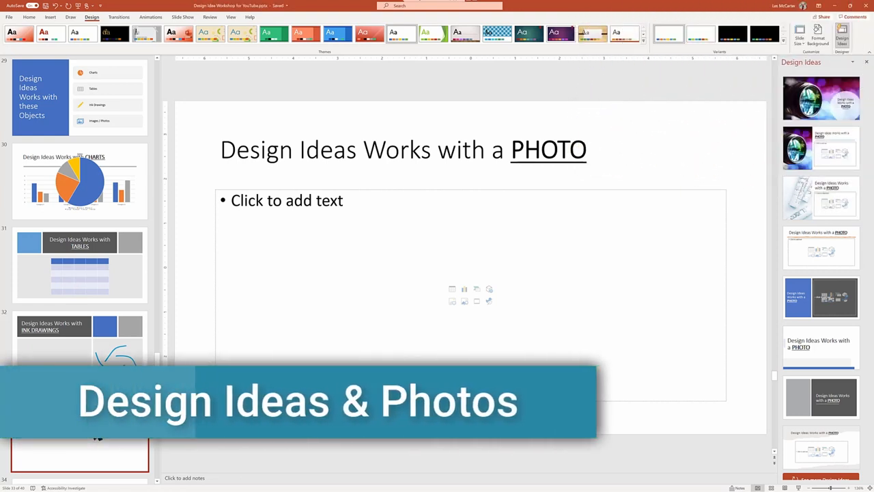
pyautogui.click(49, 17)
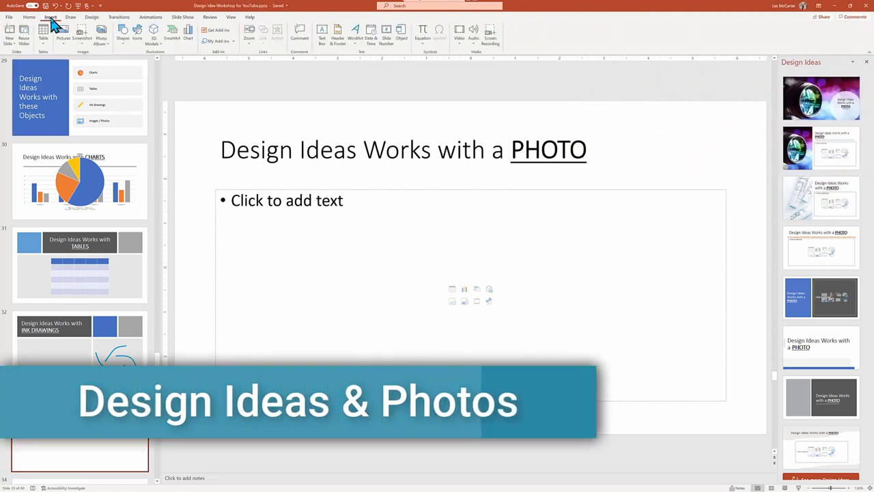
pyautogui.click(63, 30)
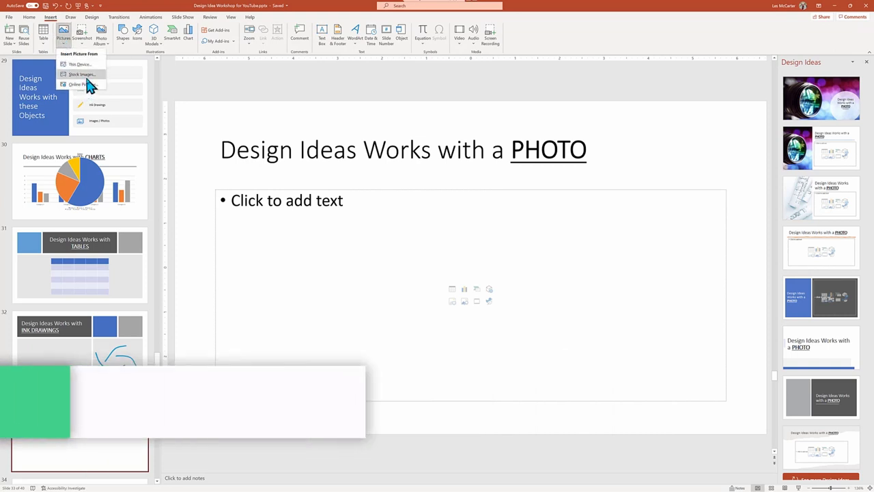
pyautogui.click(82, 85)
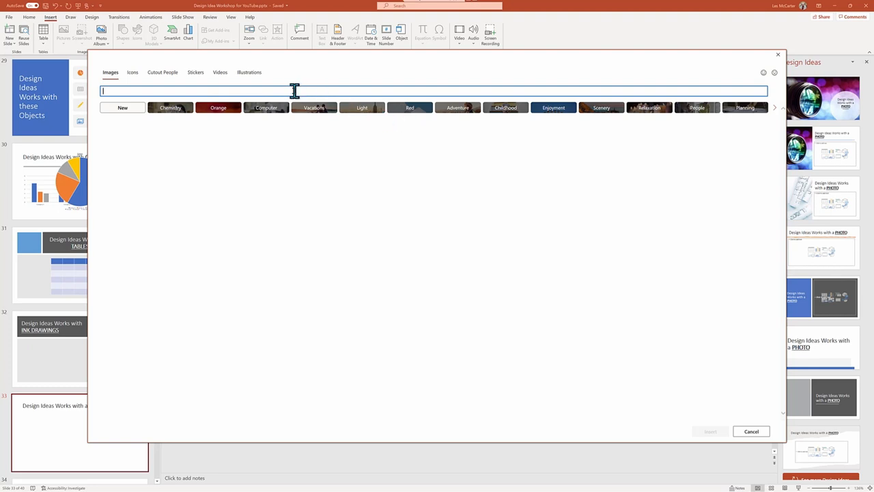
# Search 'transportation', insert the cargo ship photo and apply the full-photo design.
pyautogui.write('transportation')
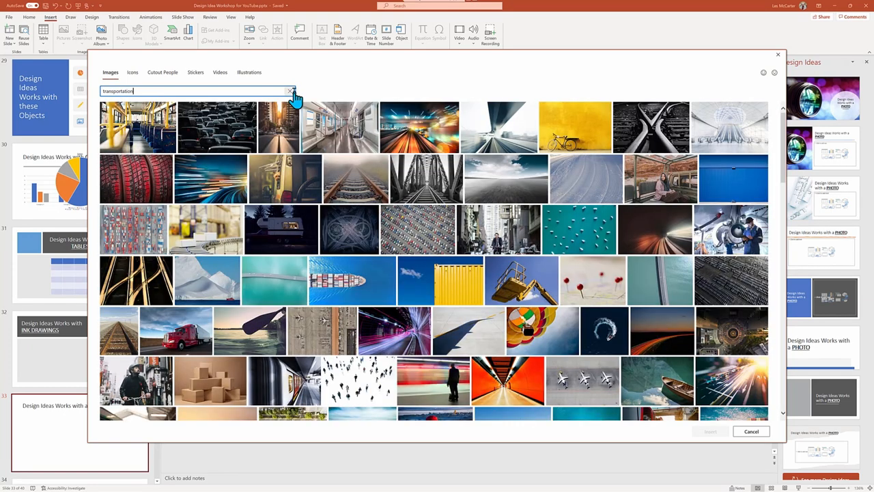
pyautogui.moveTo(356, 294)
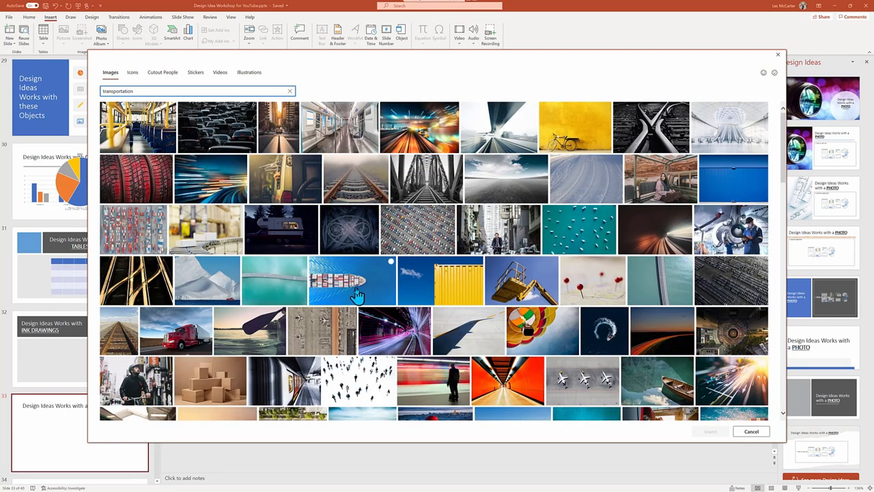
pyautogui.click(751, 432)
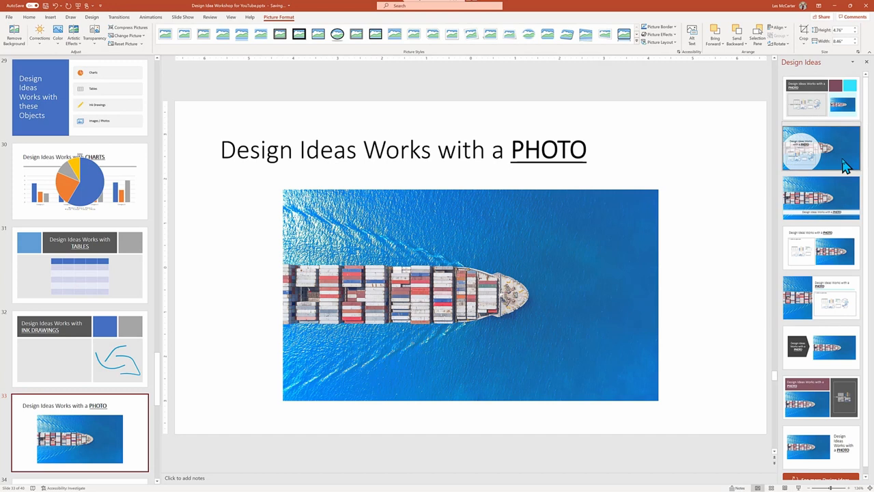
pyautogui.click(821, 197)
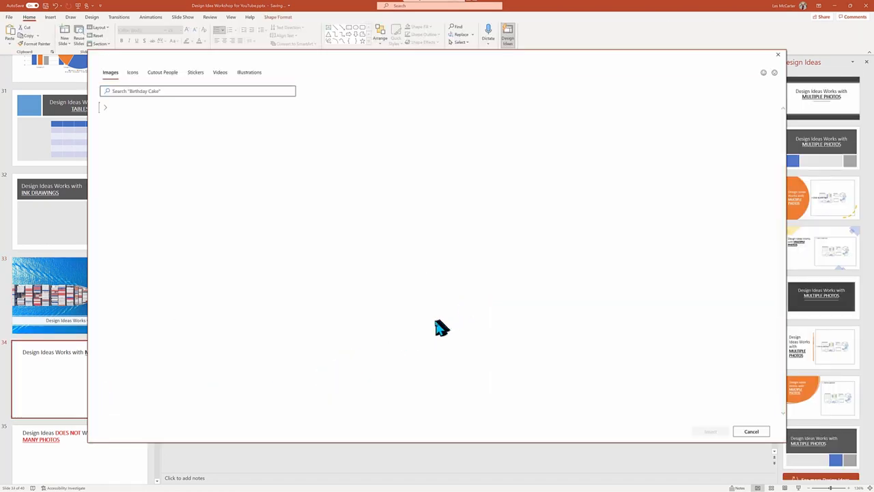
# Insert five 'city' stock photos onto the MULTIPLE PHOTOS slide.
pyautogui.click(198, 91)
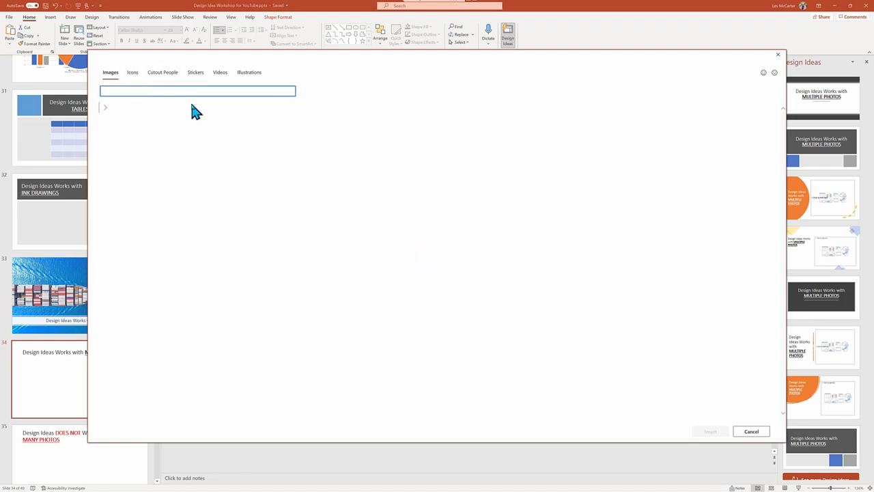
pyautogui.write('city')
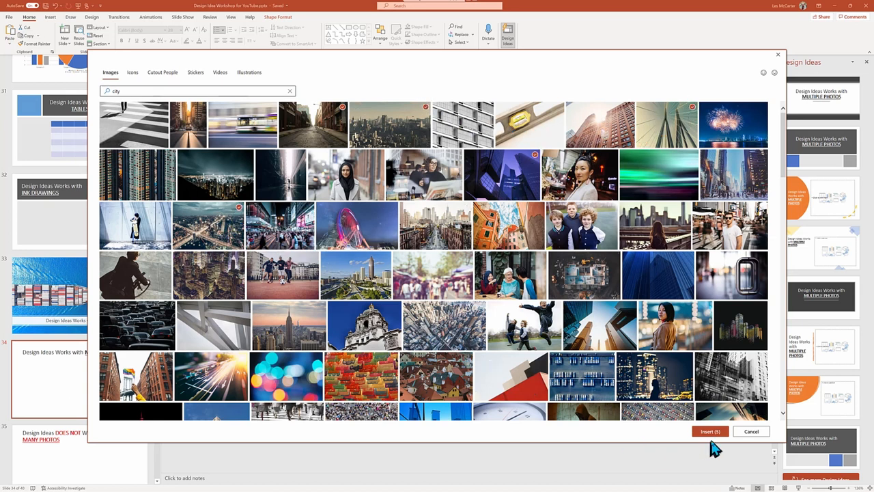
pyautogui.click(710, 432)
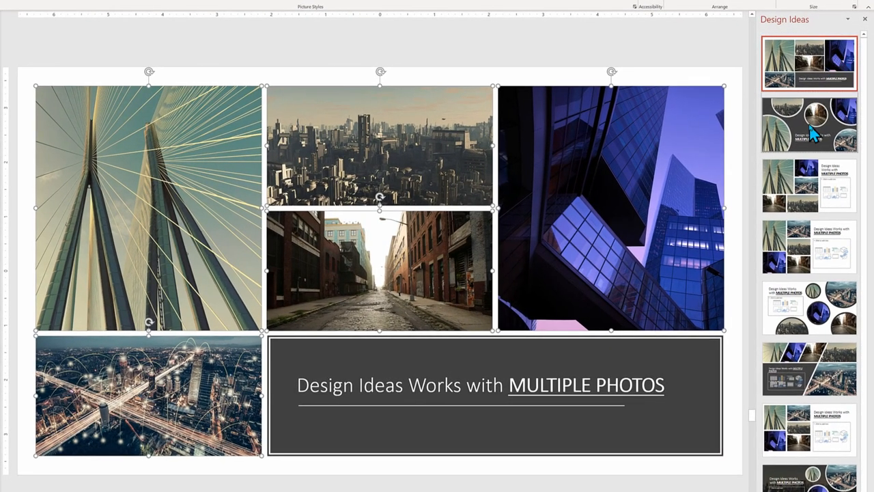
# Apply the circular-framed collage Design Idea on a dark background.
pyautogui.click(808, 123)
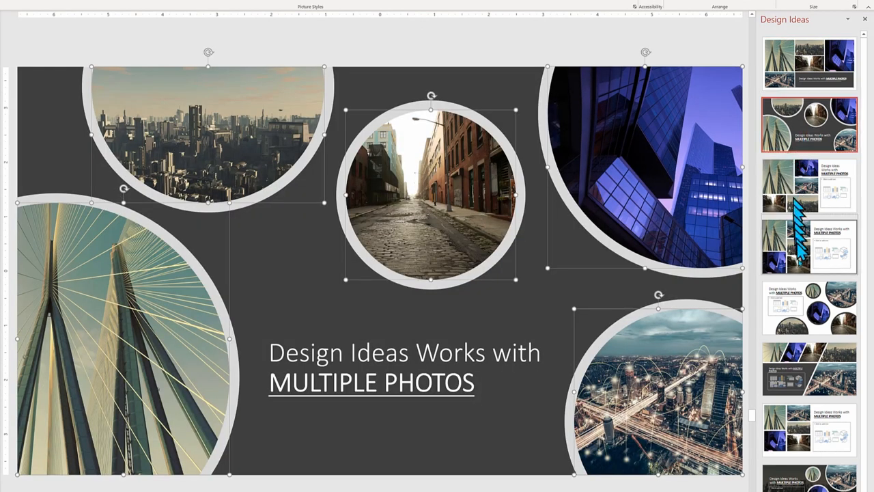
pyautogui.click(808, 369)
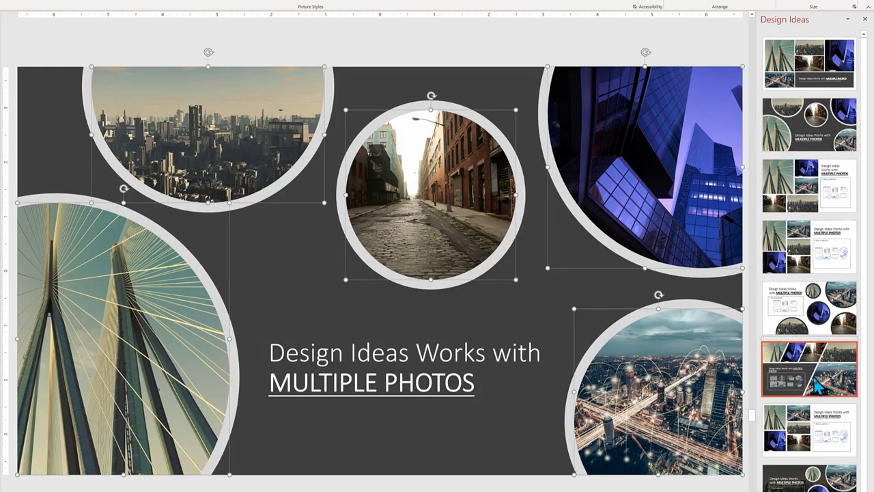
pyautogui.click(809, 368)
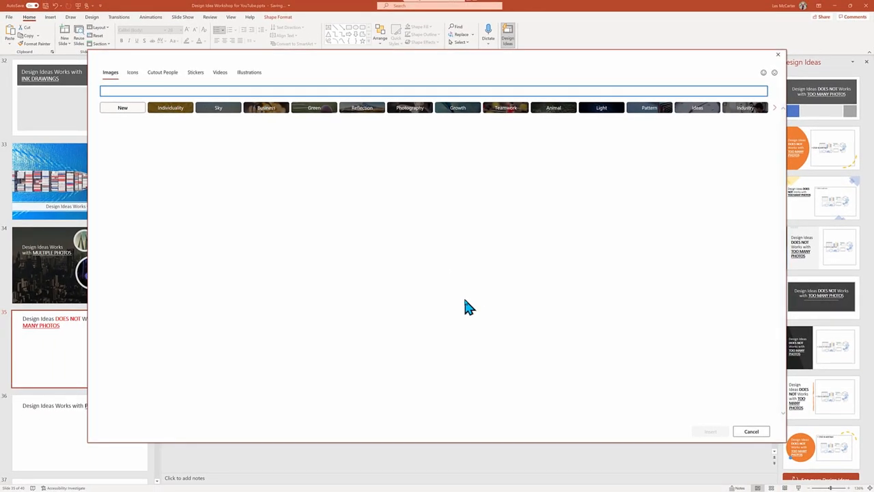
# Insert Industry category stock photos and apply a suggested Design Idea.
pyautogui.click(744, 106)
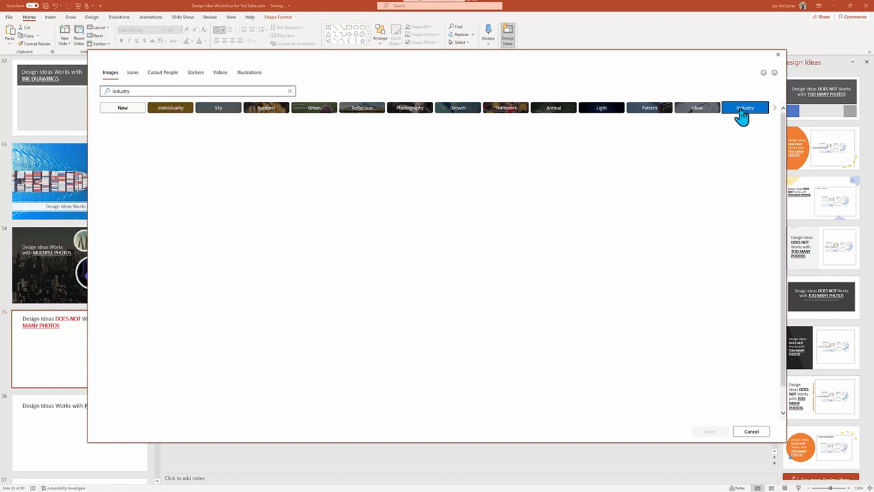
pyautogui.click(744, 106)
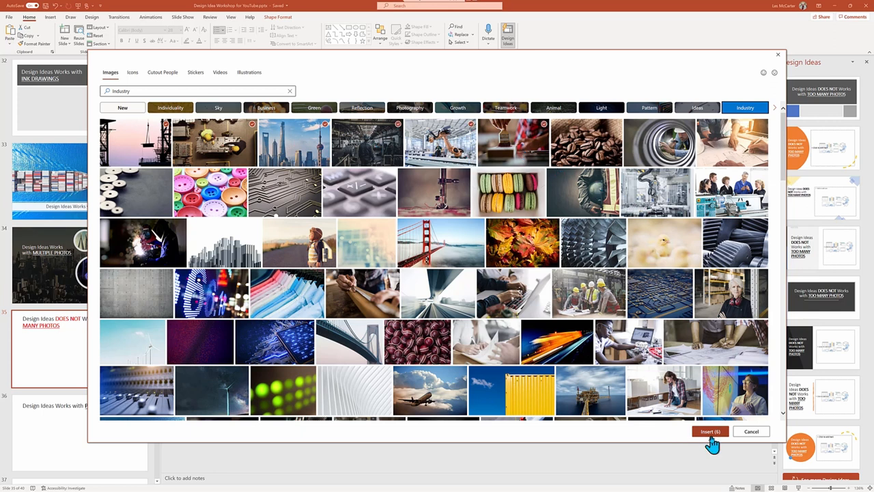
pyautogui.click(751, 432)
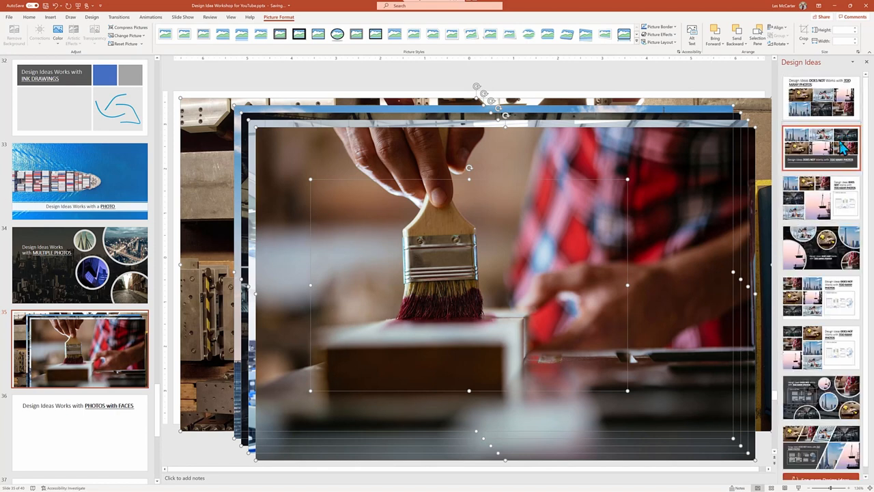
pyautogui.click(820, 148)
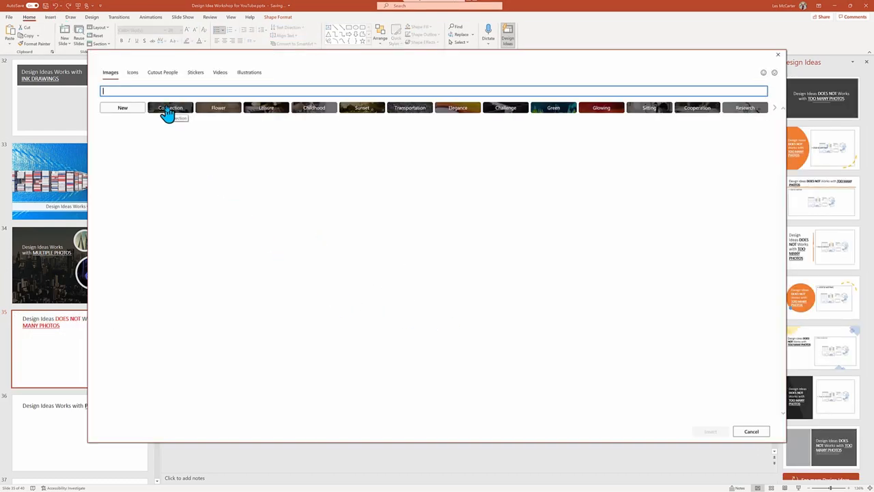
# Add more Connection photos until Design Ideas runs out of suggestions.
pyautogui.click(169, 107)
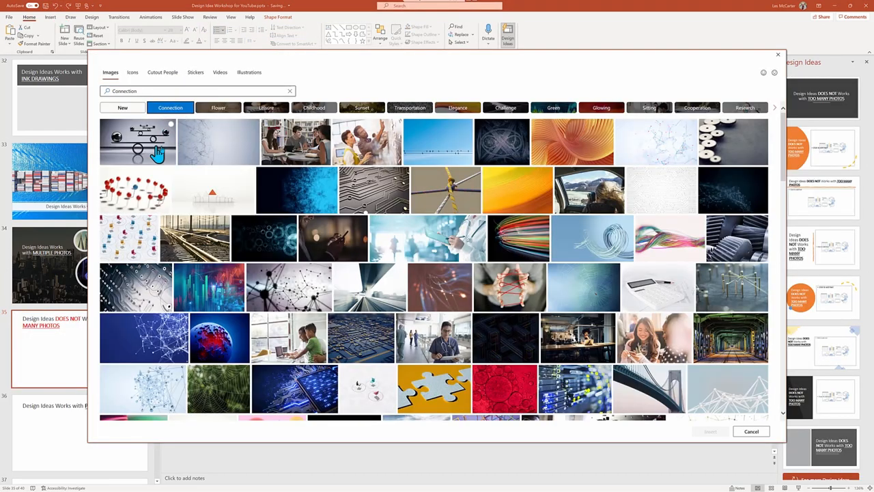
pyautogui.click(570, 141)
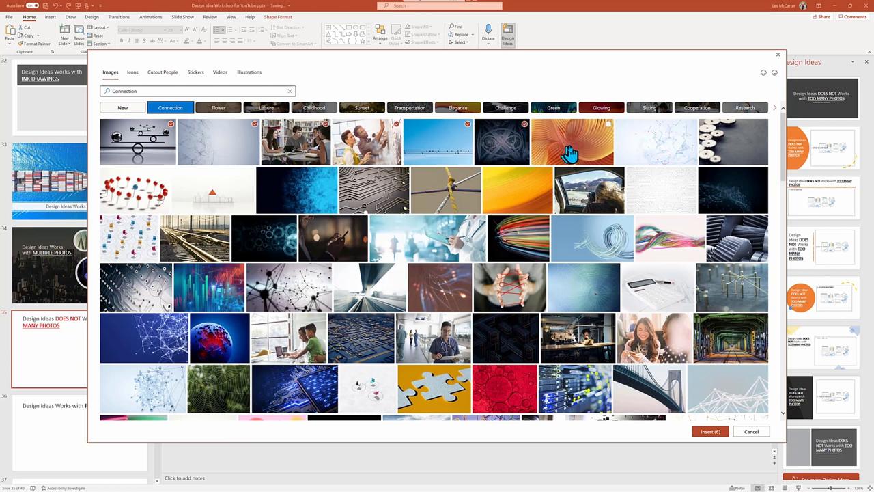
pyautogui.click(710, 432)
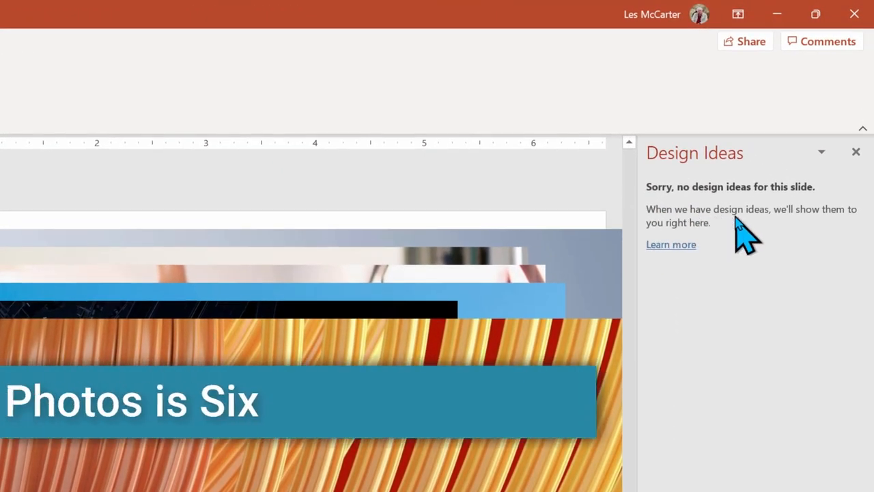
pyautogui.write('Max')
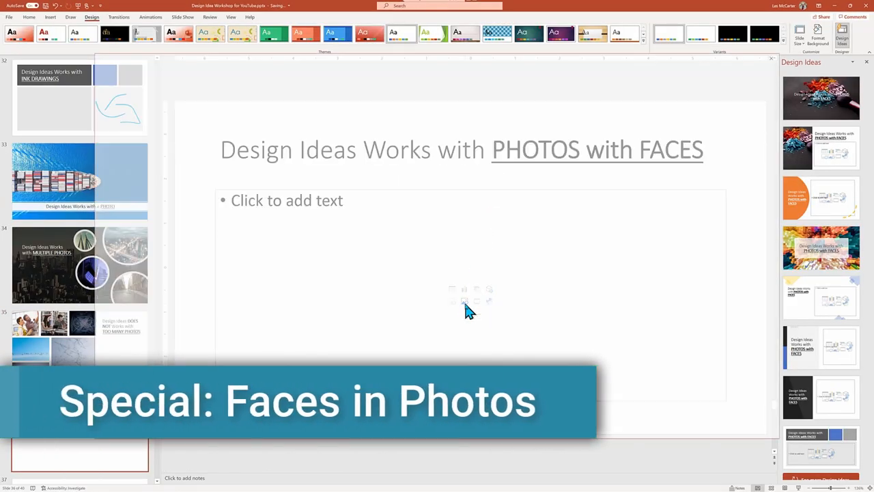
# Insert 'people' stock photos onto the PHOTOS with FACES slide.
pyautogui.click(464, 302)
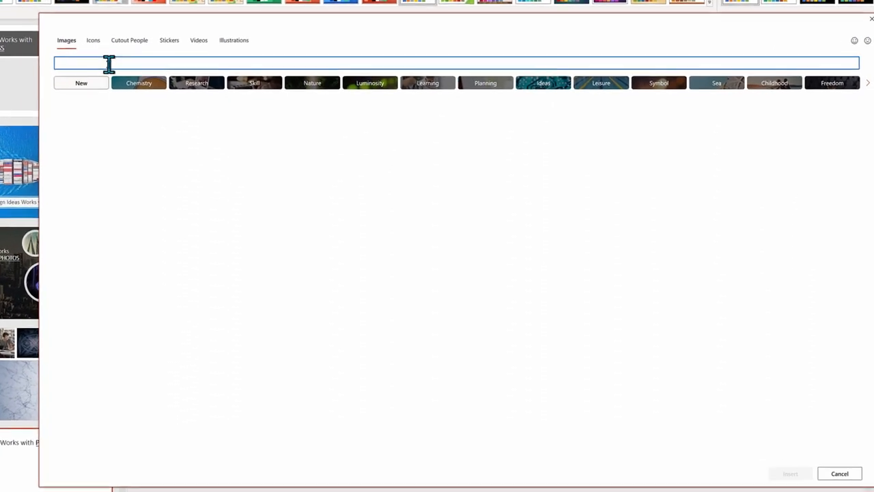
pyautogui.write('people')
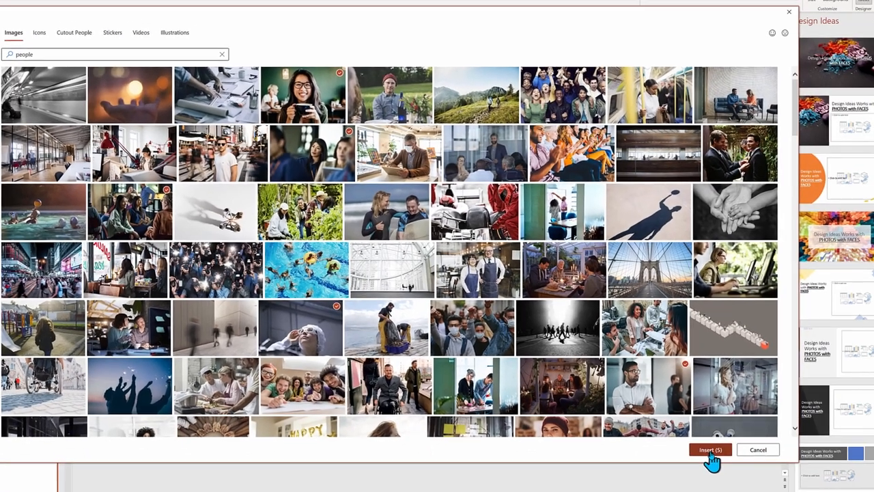
pyautogui.click(710, 449)
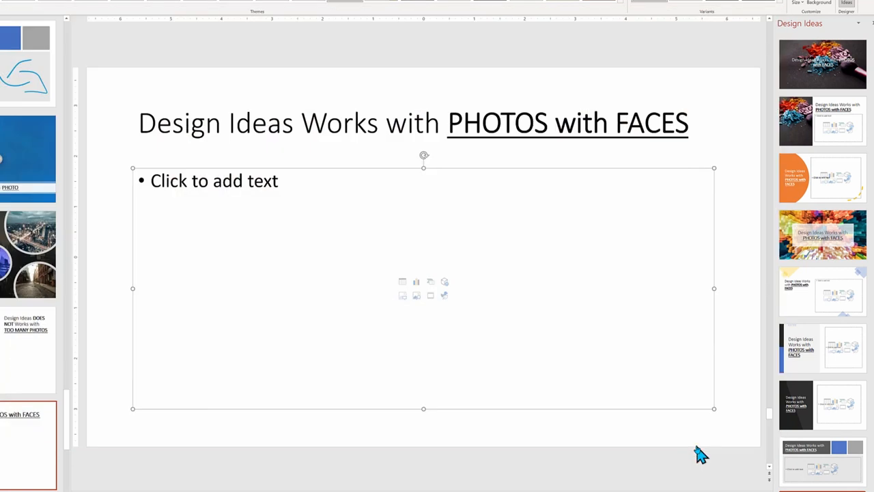